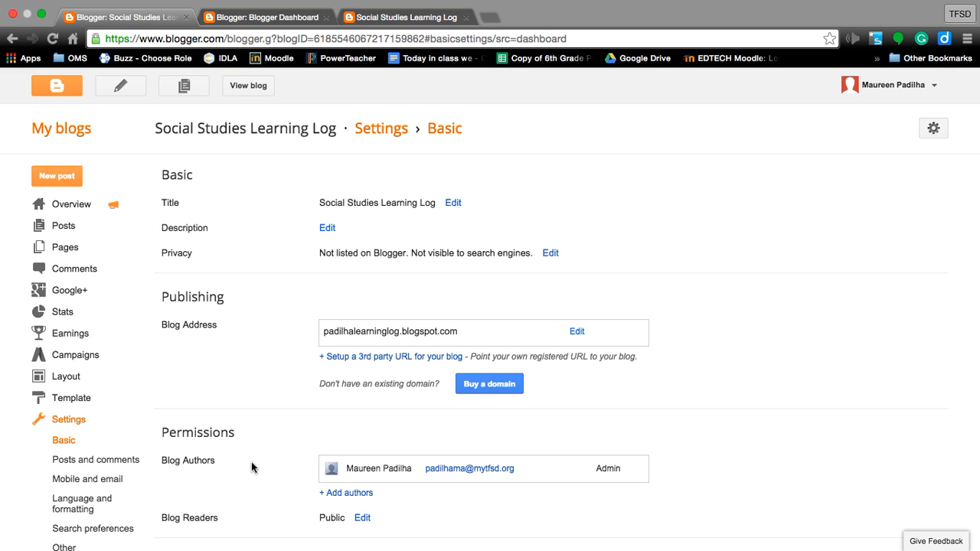
mouse_move(44, 139)
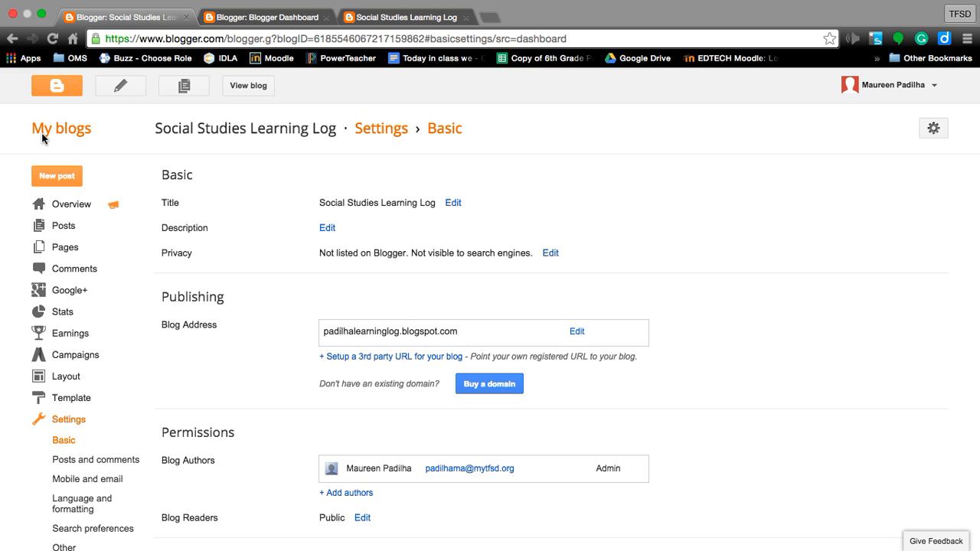
mouse_move(92, 81)
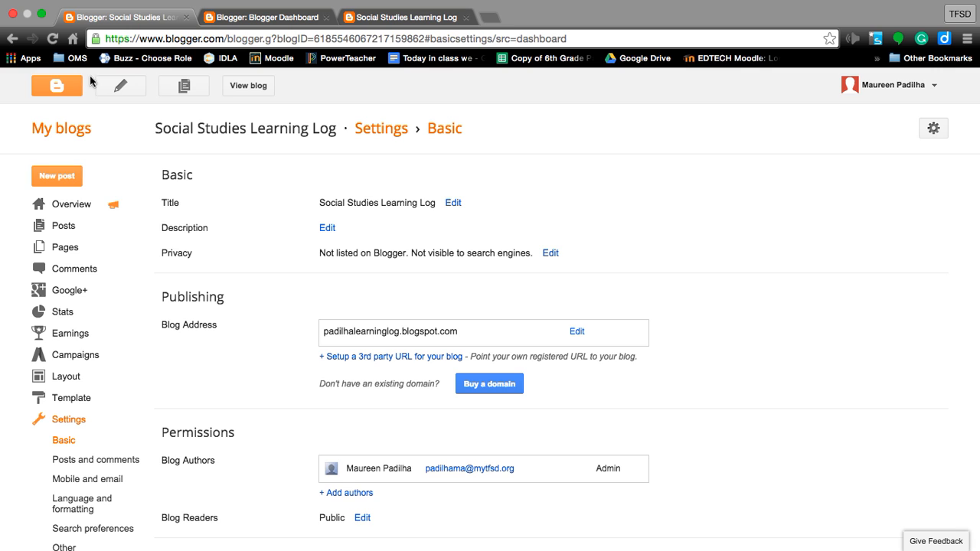
mouse_move(276, 132)
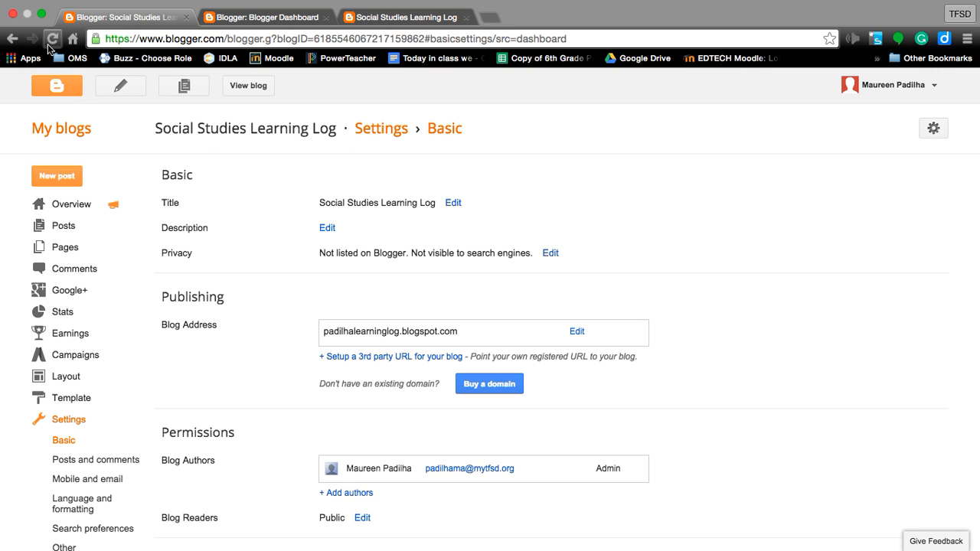
Step: Return to the Blogger dashboard listing the Social Studies Learning Log blog
click(267, 17)
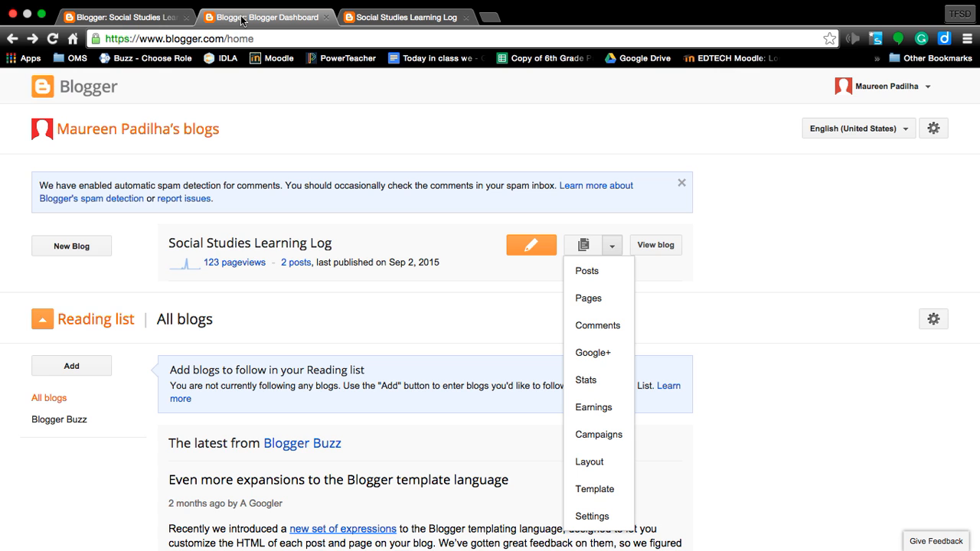
mouse_move(59, 99)
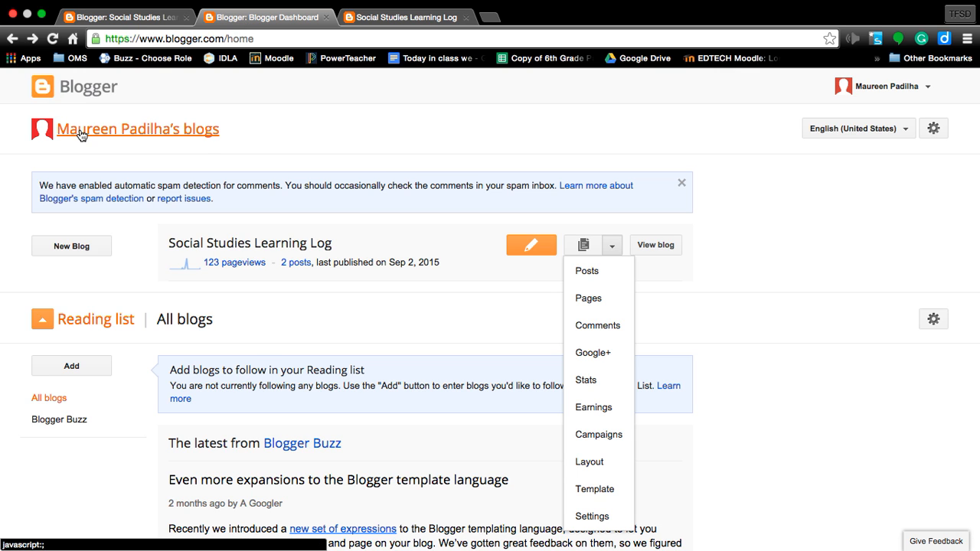
mouse_move(799, 251)
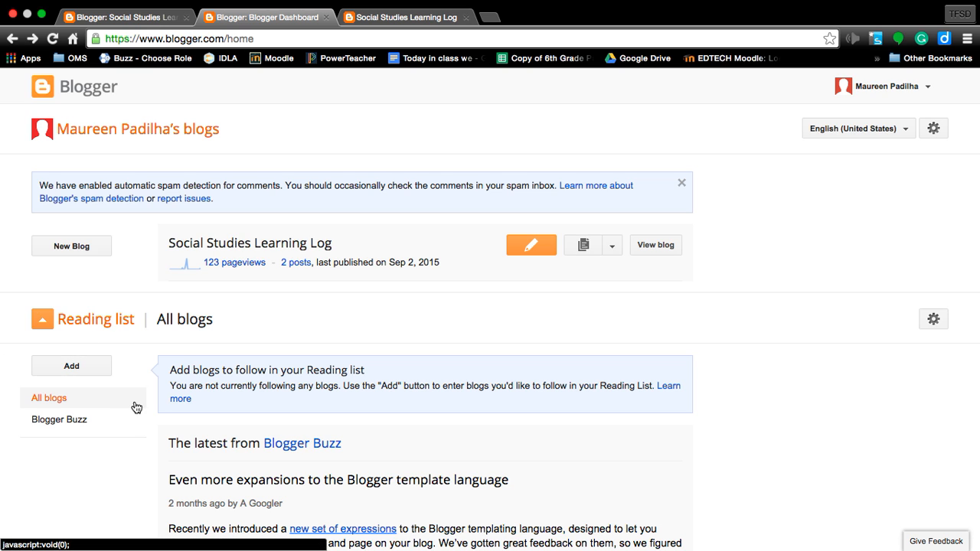
mouse_move(141, 280)
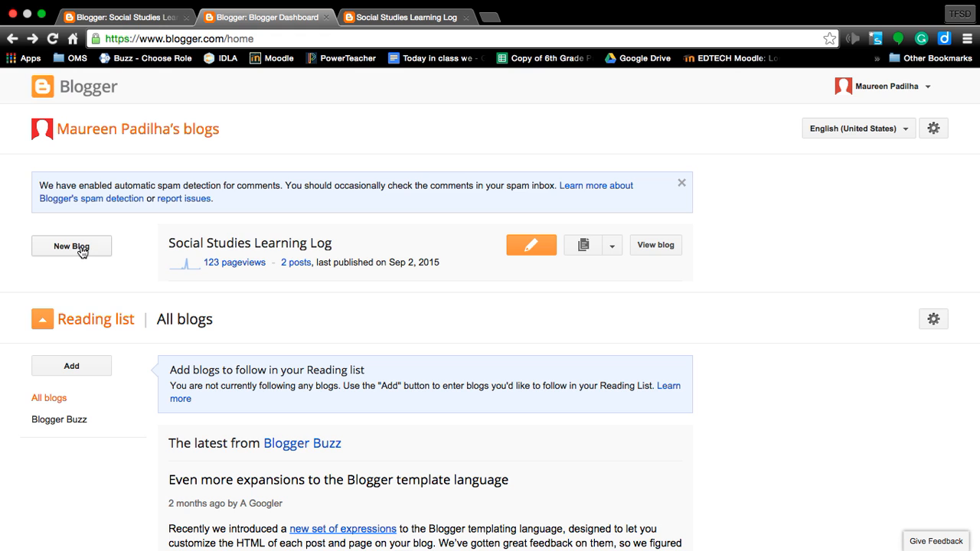
mouse_move(250, 242)
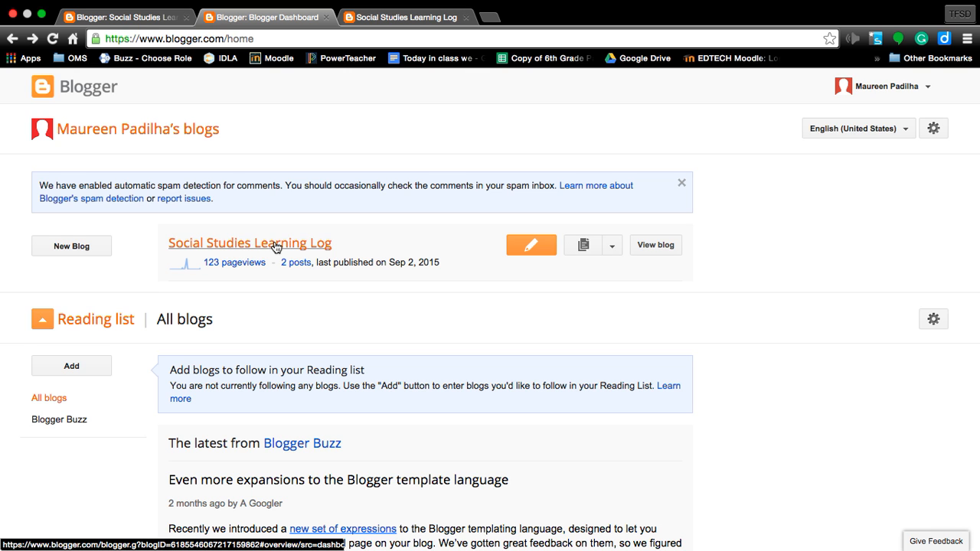
Step: Open the Social Studies Learning Log overview with its pageviews and updates summary
click(250, 242)
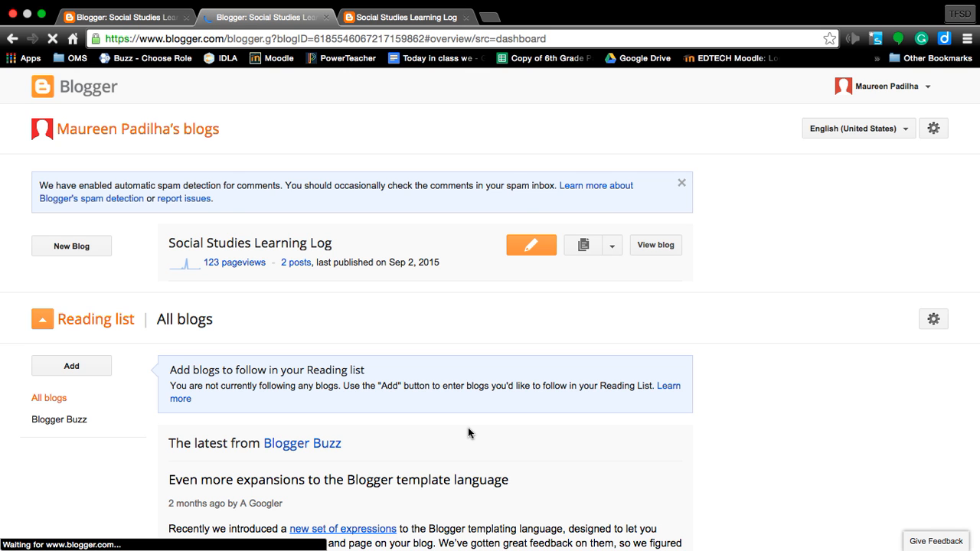
click(530, 245)
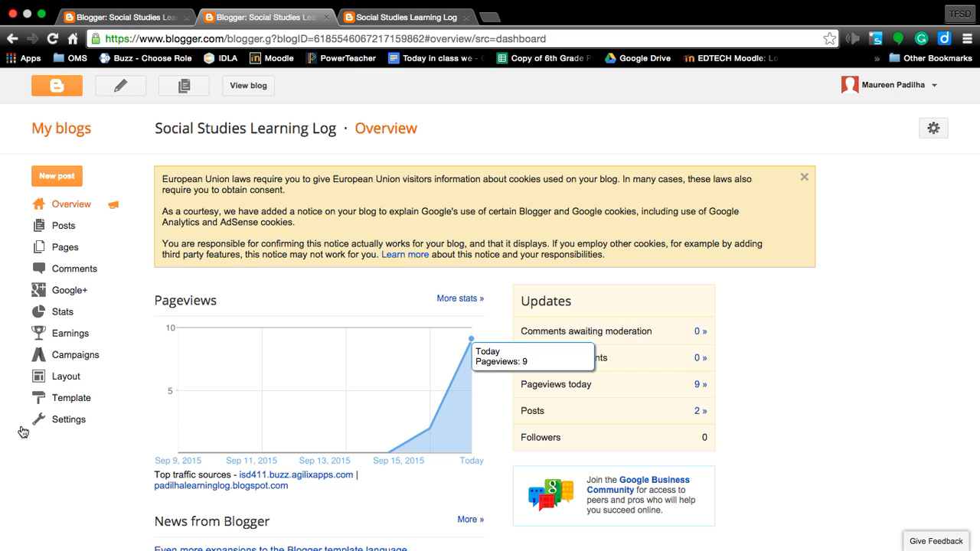
mouse_move(67, 420)
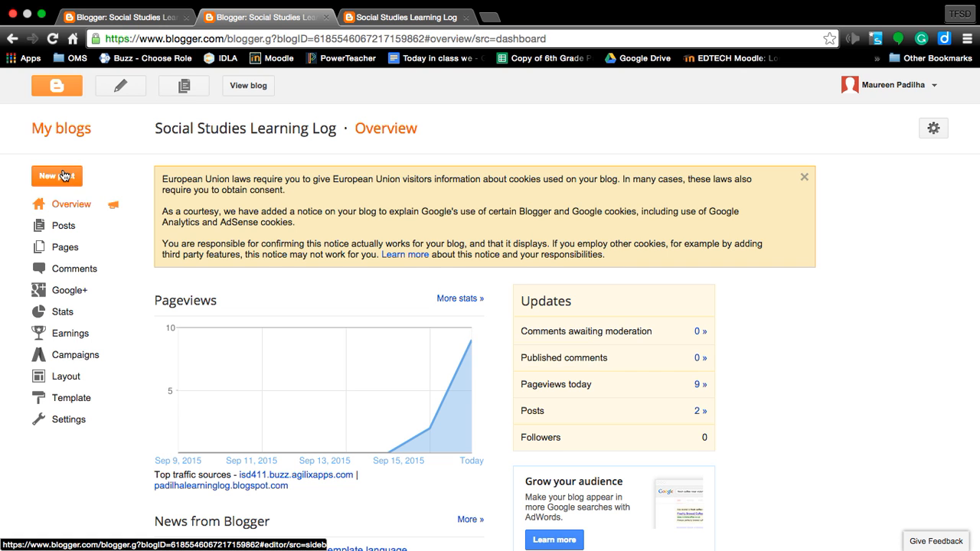
Step: Create a new post titled 'Who Am I -Artifact 1' and save it as a draft
click(55, 175)
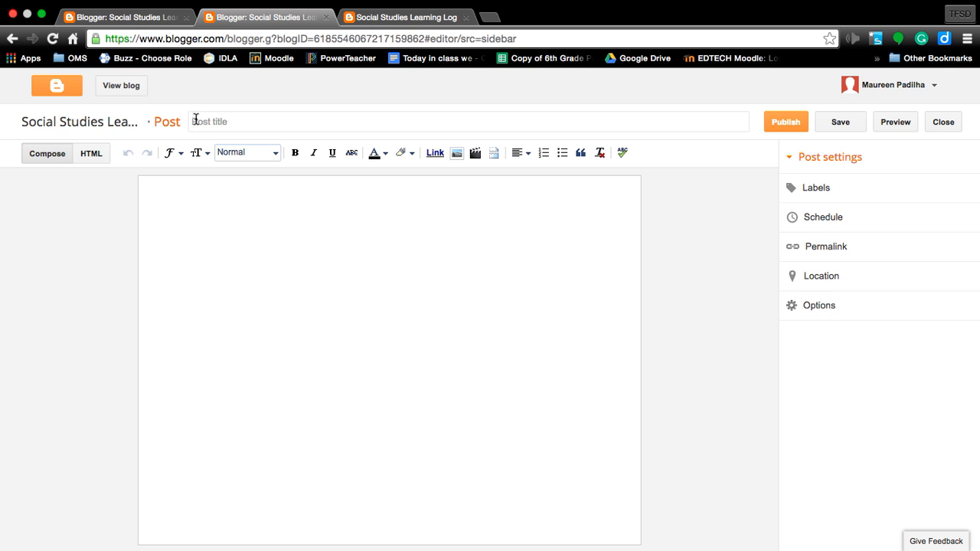
click(469, 121)
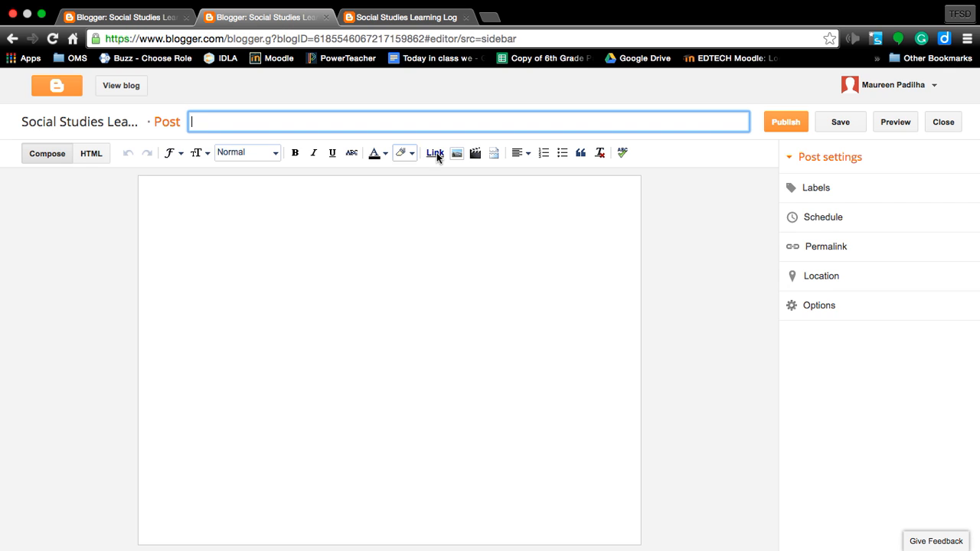
mouse_move(726, 327)
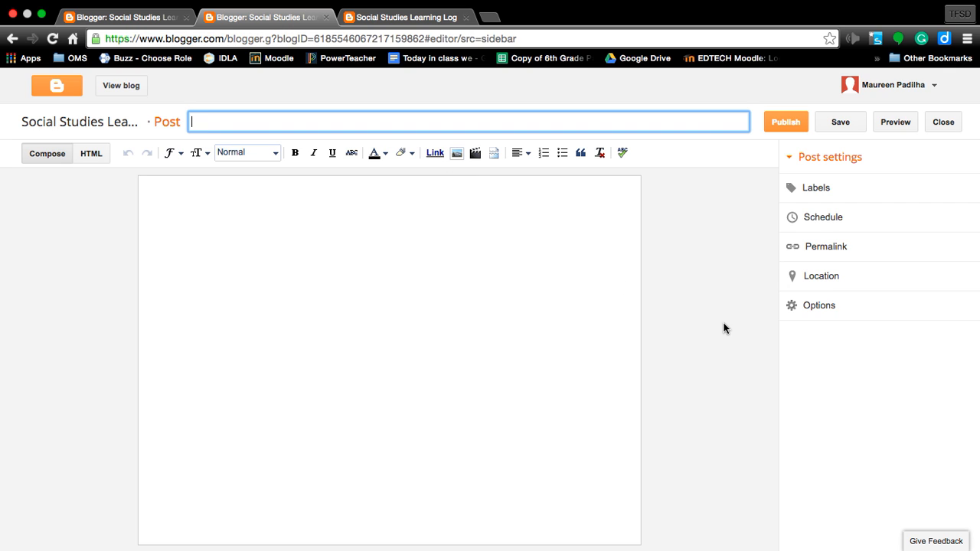
text(Arti)
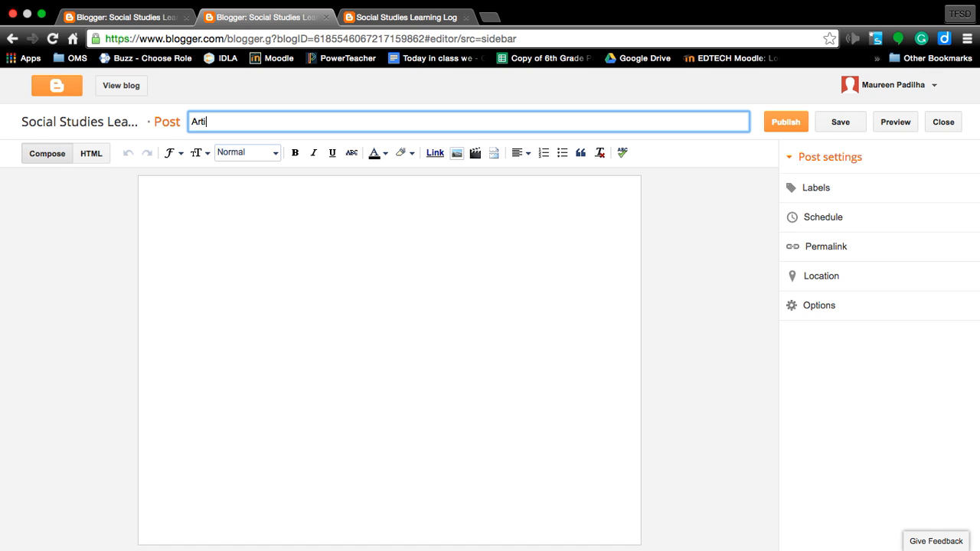
text(fact)
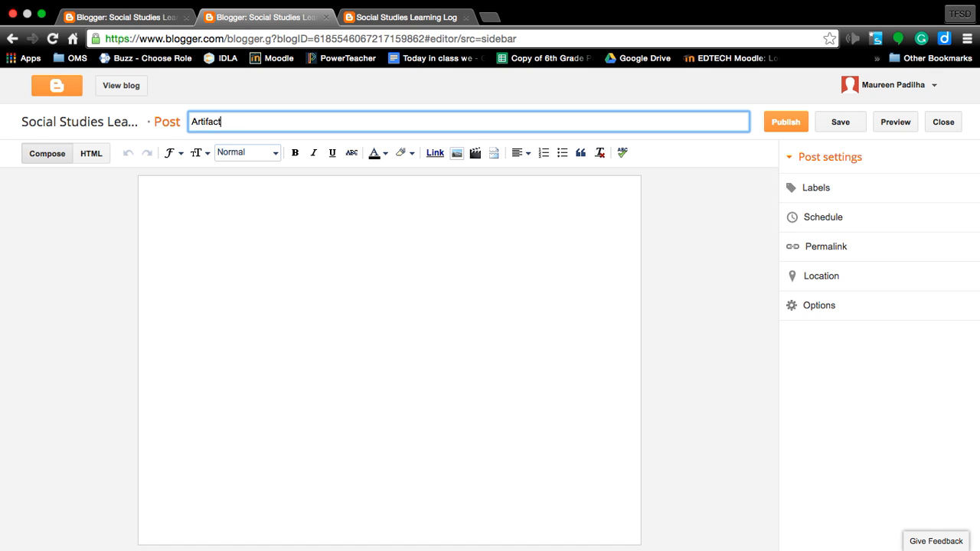
text(1 -)
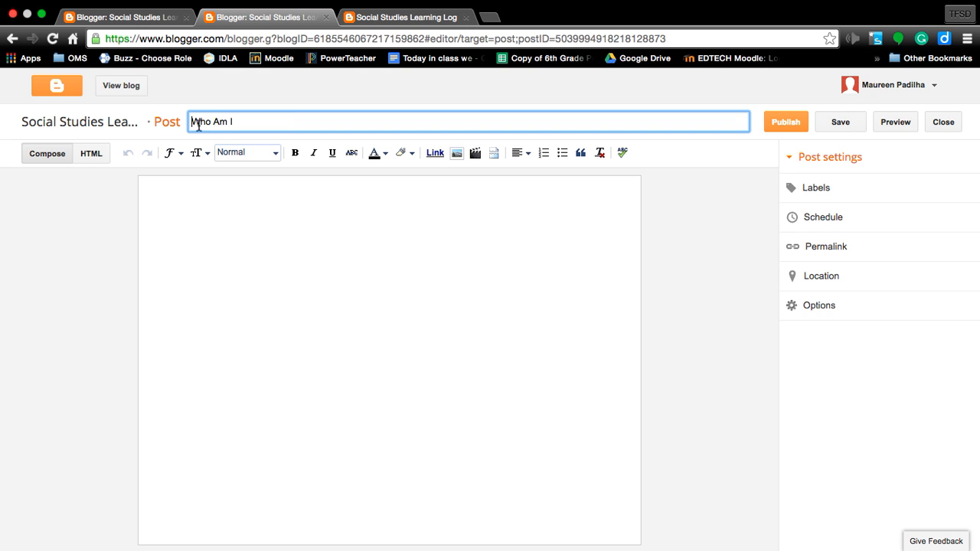
text(-Artica)
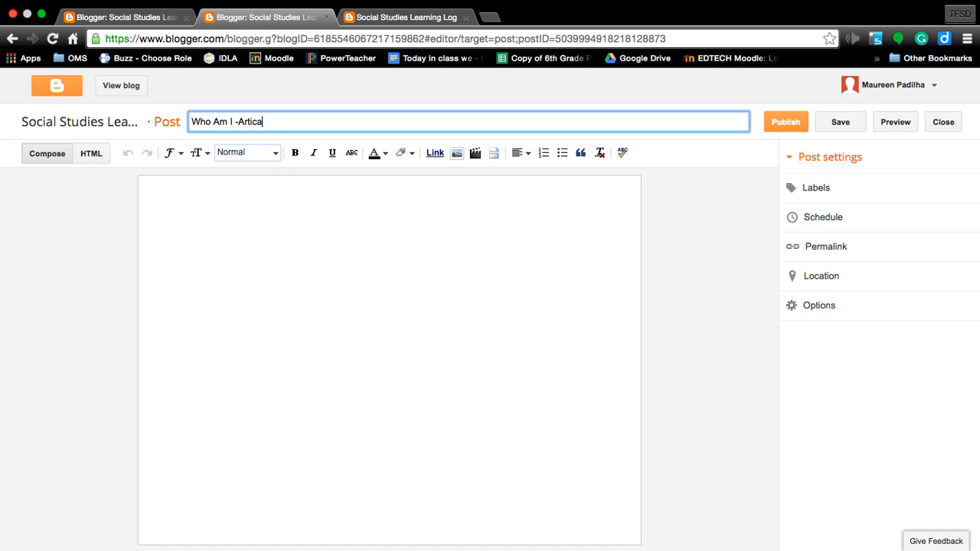
text(fact 1)
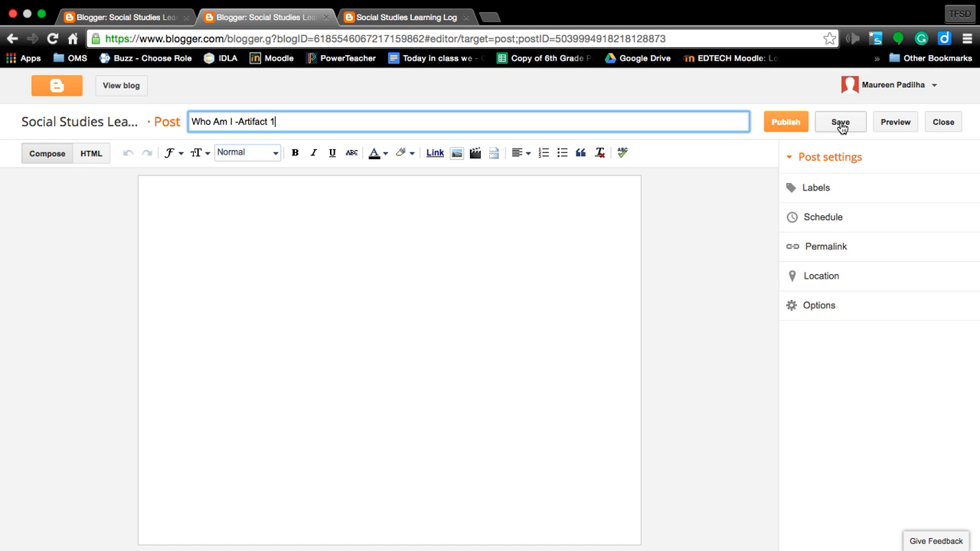
click(839, 122)
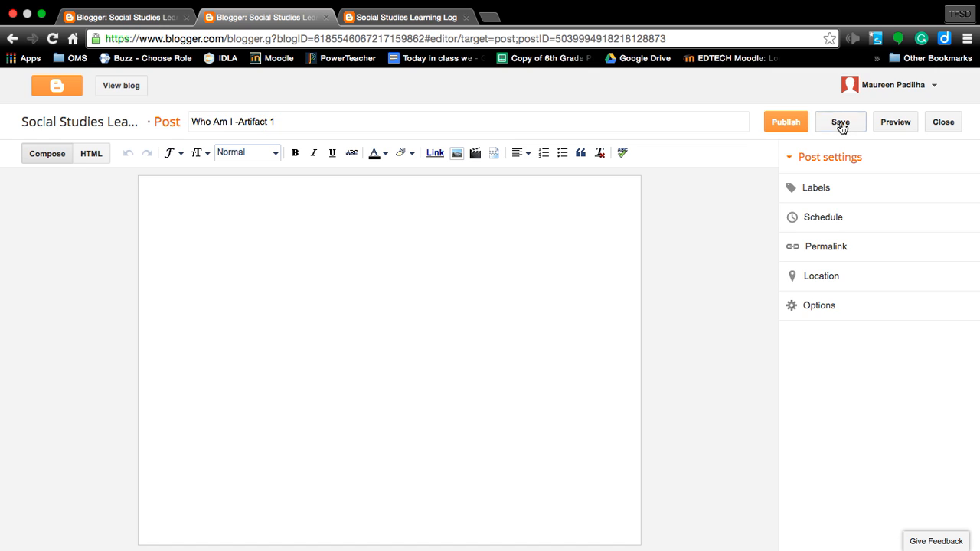
mouse_move(625, 407)
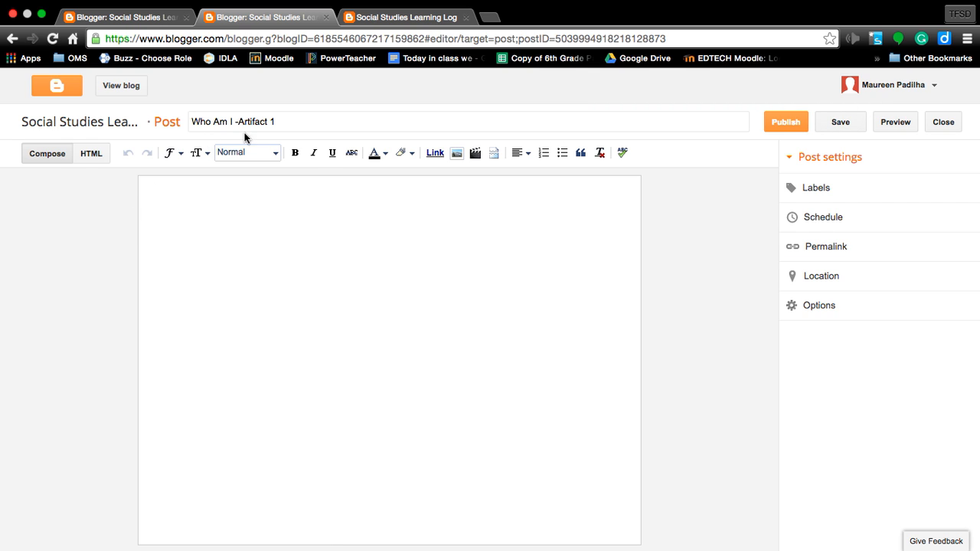
mouse_move(230, 126)
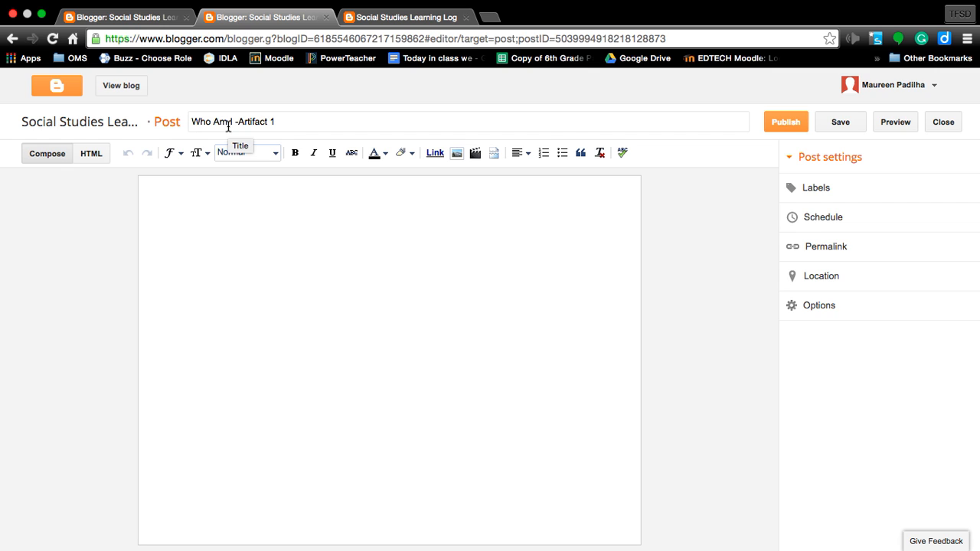
mouse_move(490, 23)
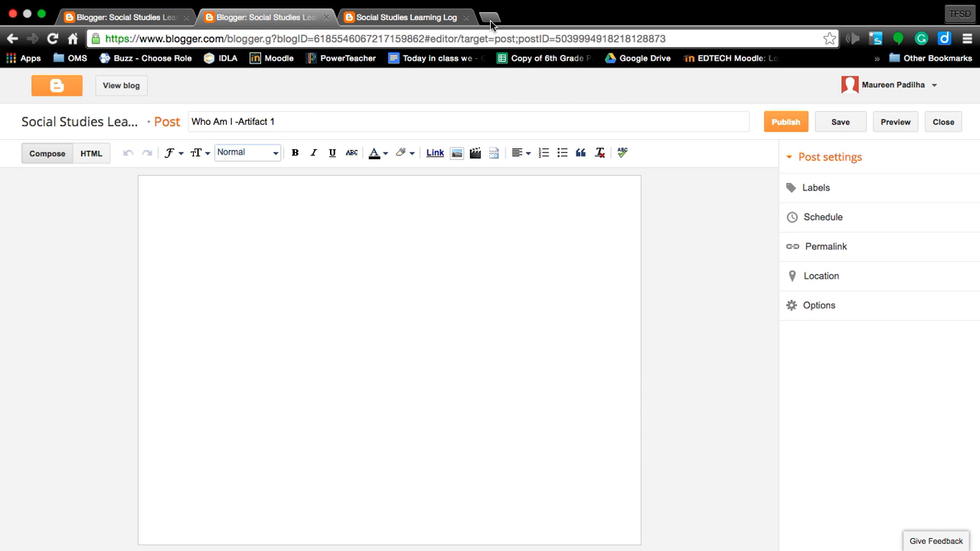
Step: Show the Chrome apps page in a new browser tab
click(490, 16)
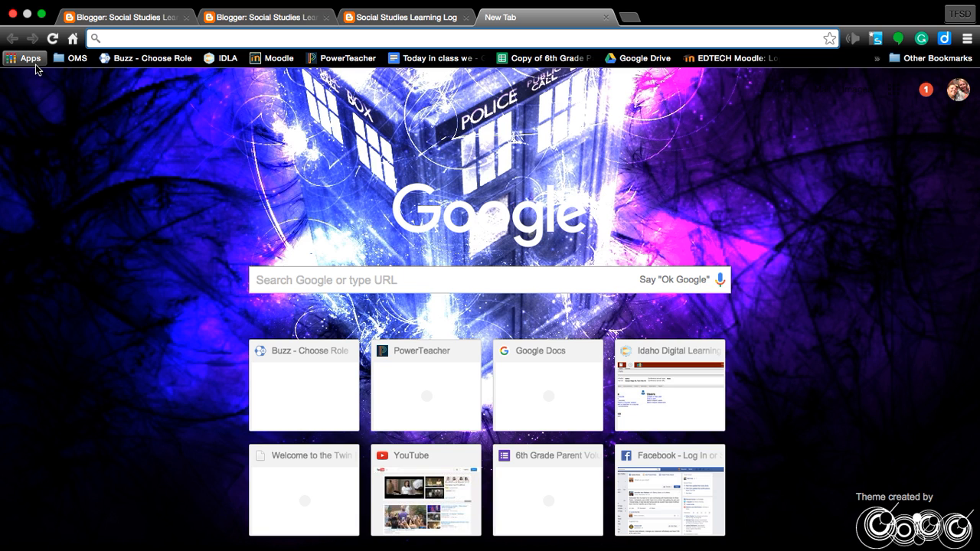
mouse_move(24, 58)
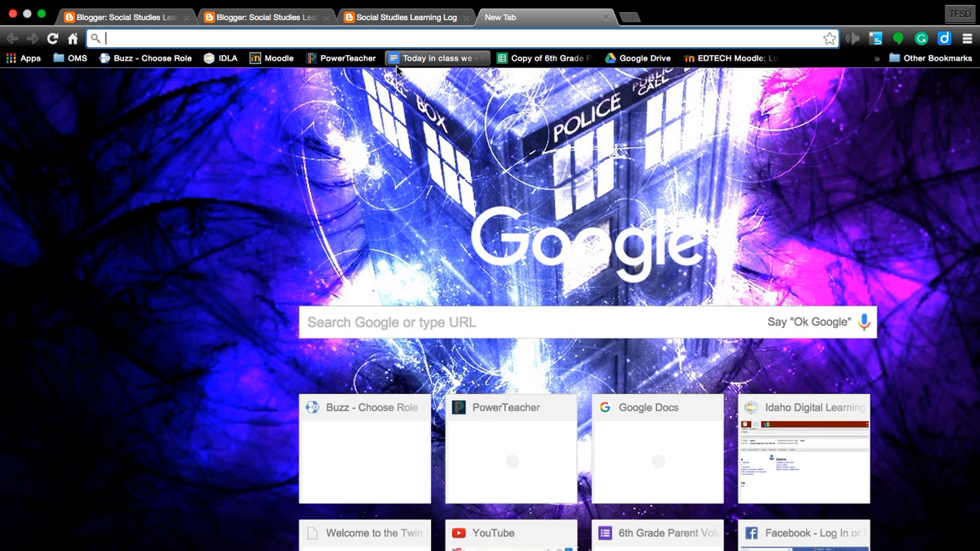
mouse_move(29, 59)
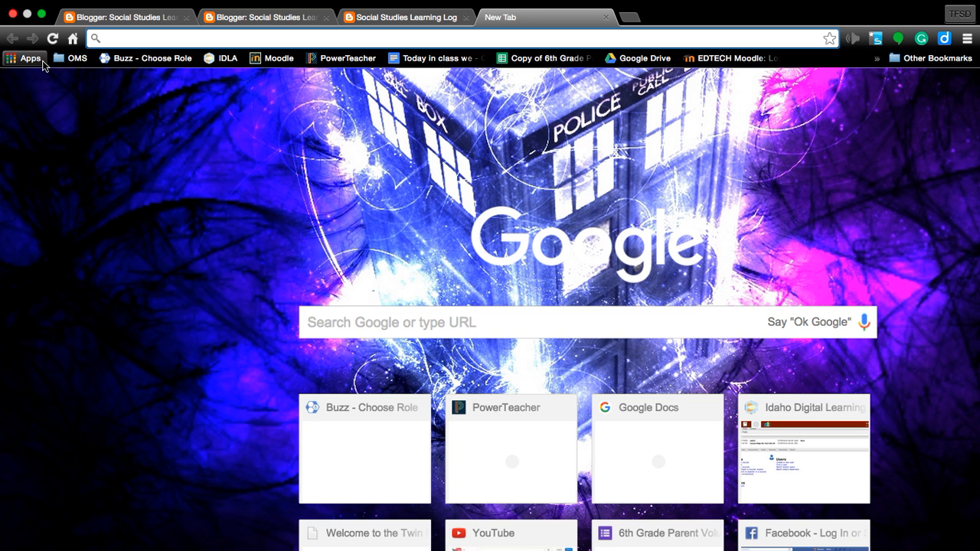
click(24, 59)
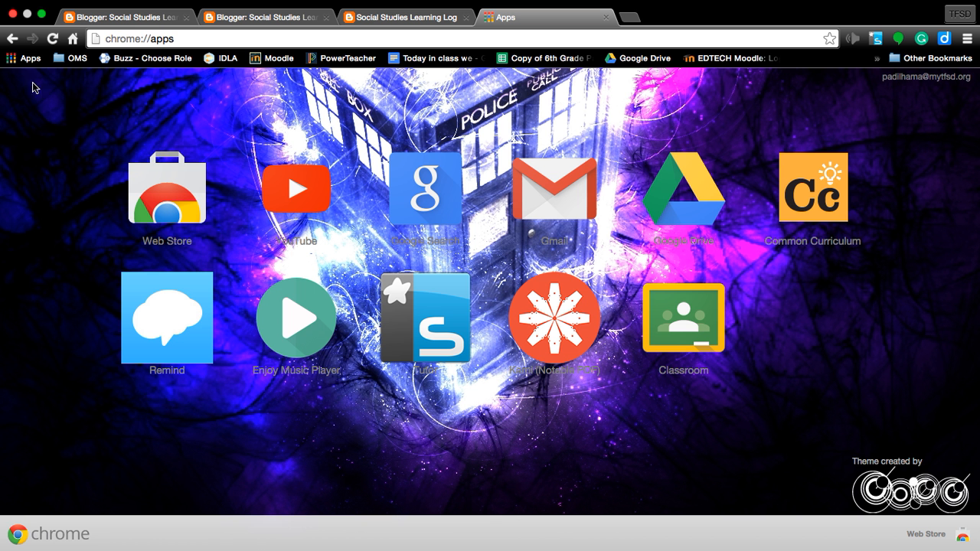
mouse_move(412, 362)
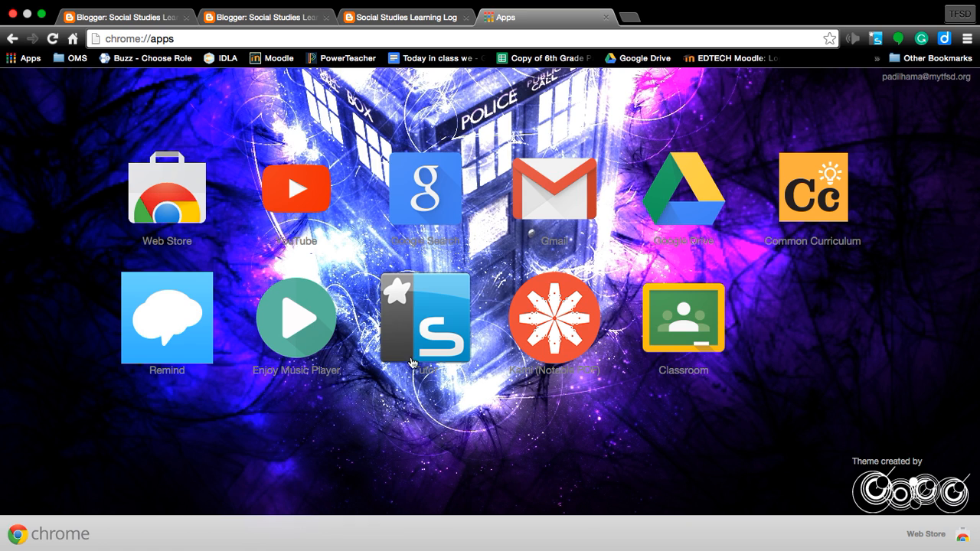
mouse_move(150, 238)
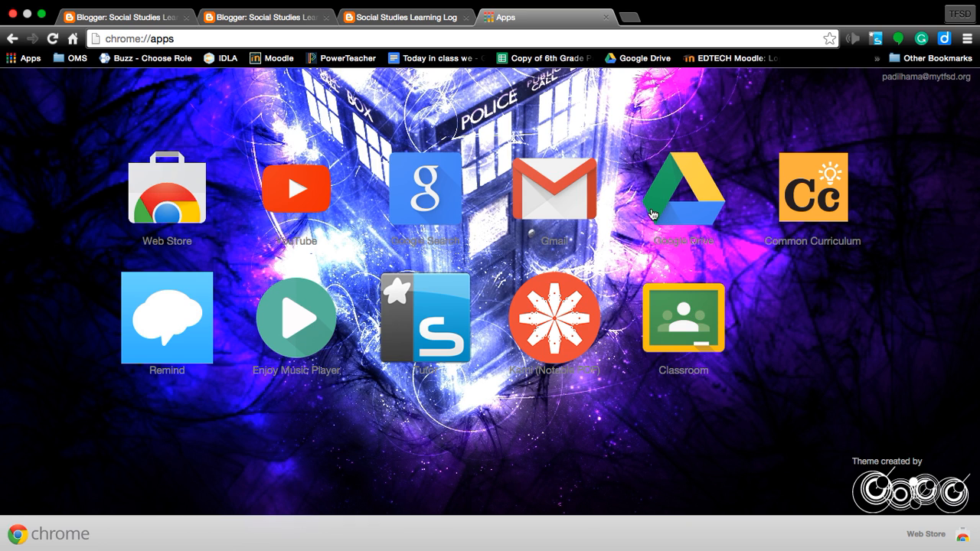
mouse_move(662, 211)
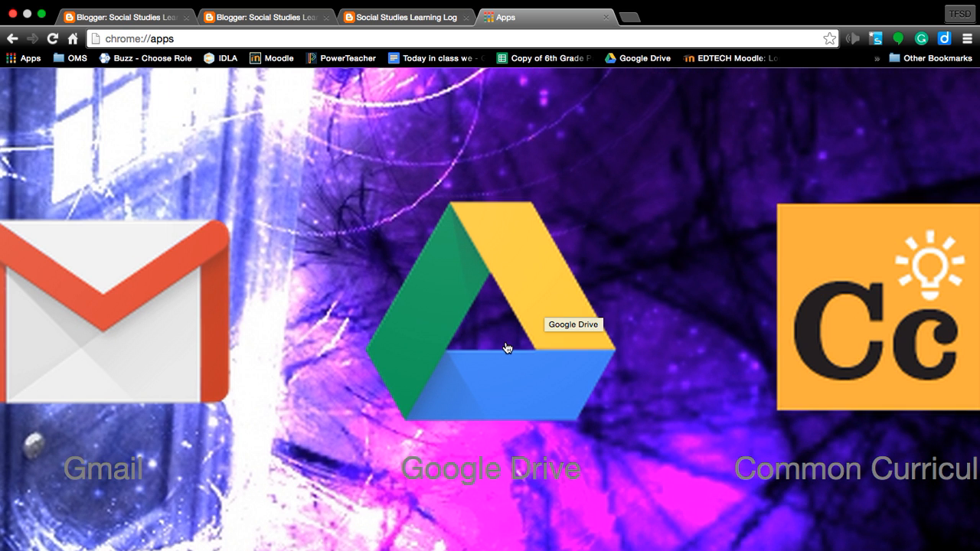
Step: Open Google Drive and enter the Social Studies 2015-2016 folder
click(490, 321)
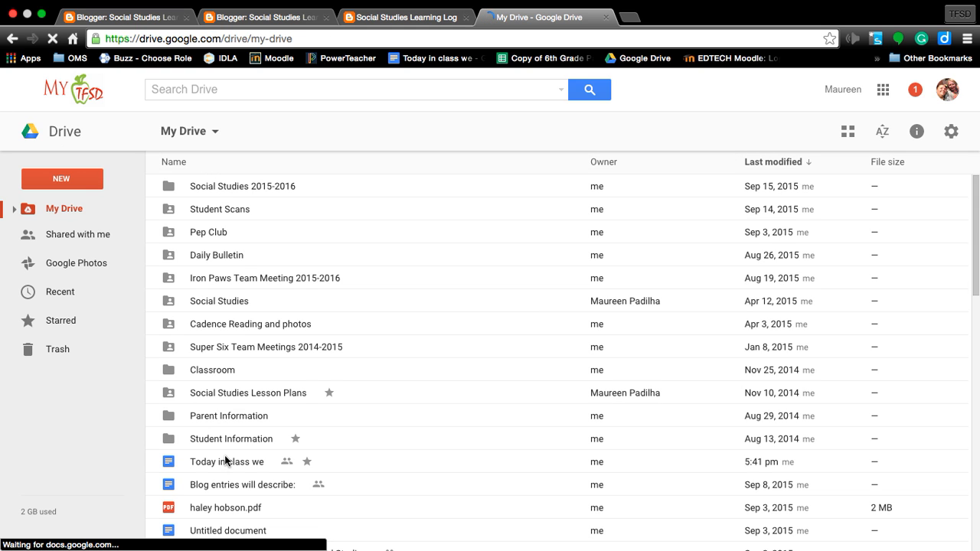
mouse_move(222, 193)
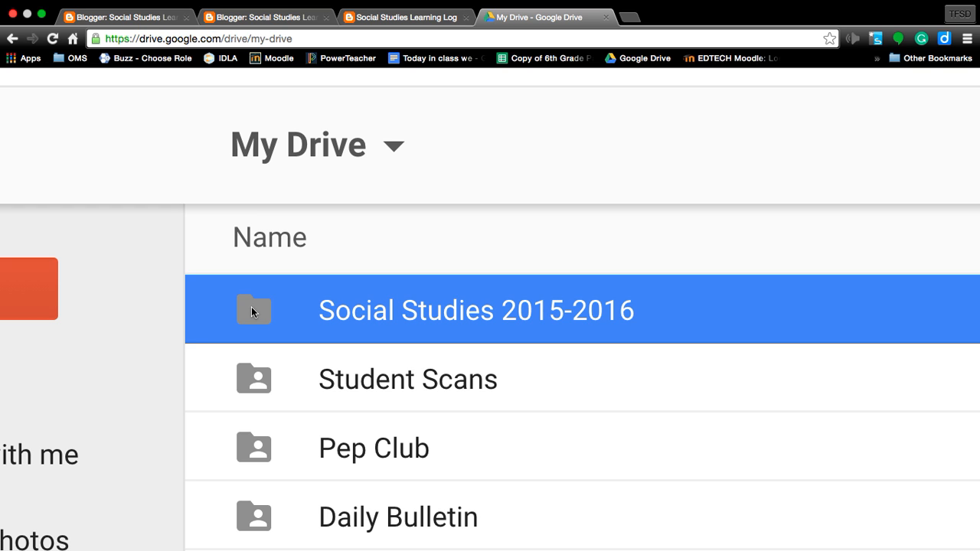
double_click(475, 309)
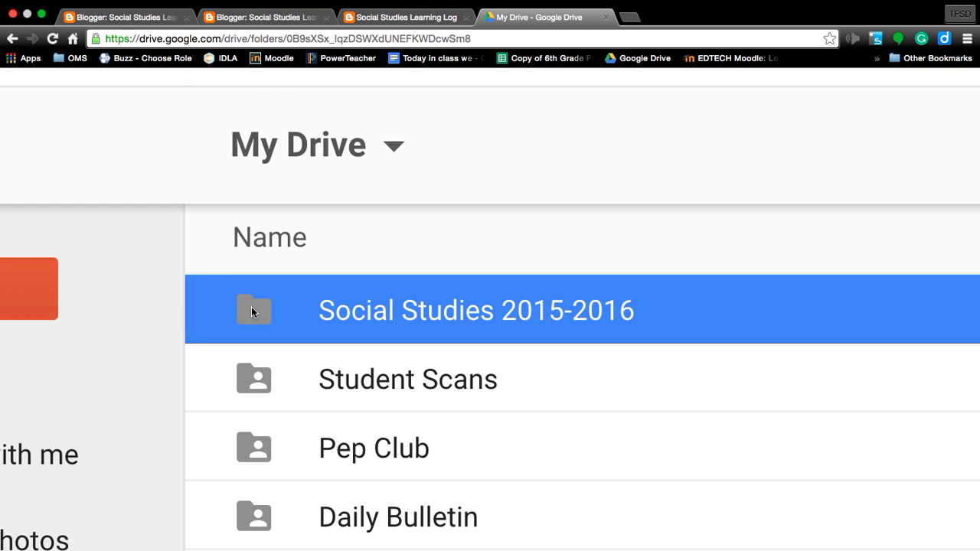
double_click(475, 310)
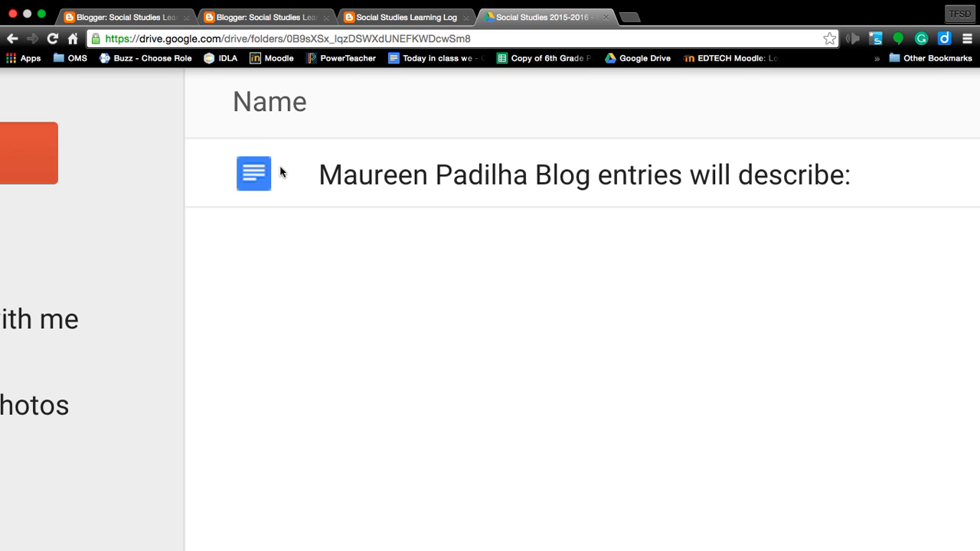
mouse_move(239, 157)
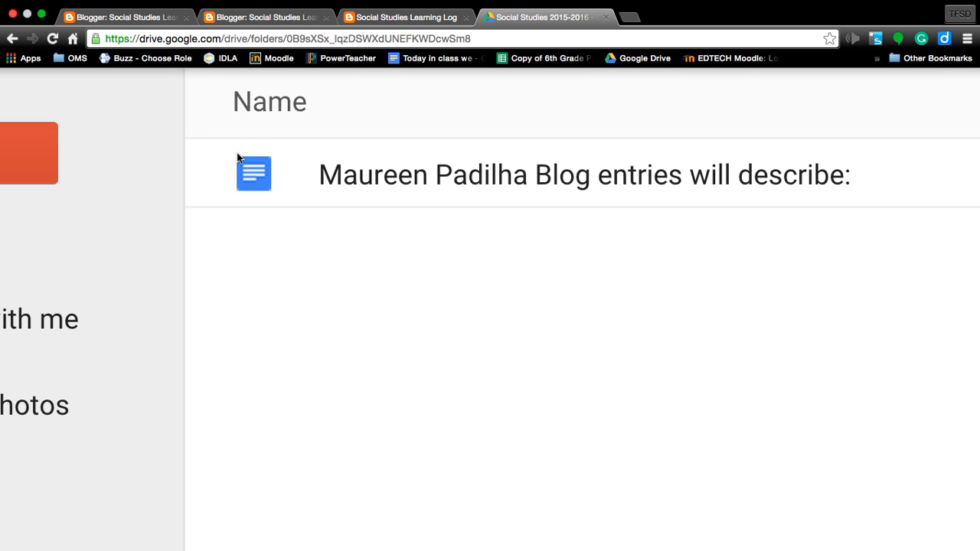
mouse_move(255, 162)
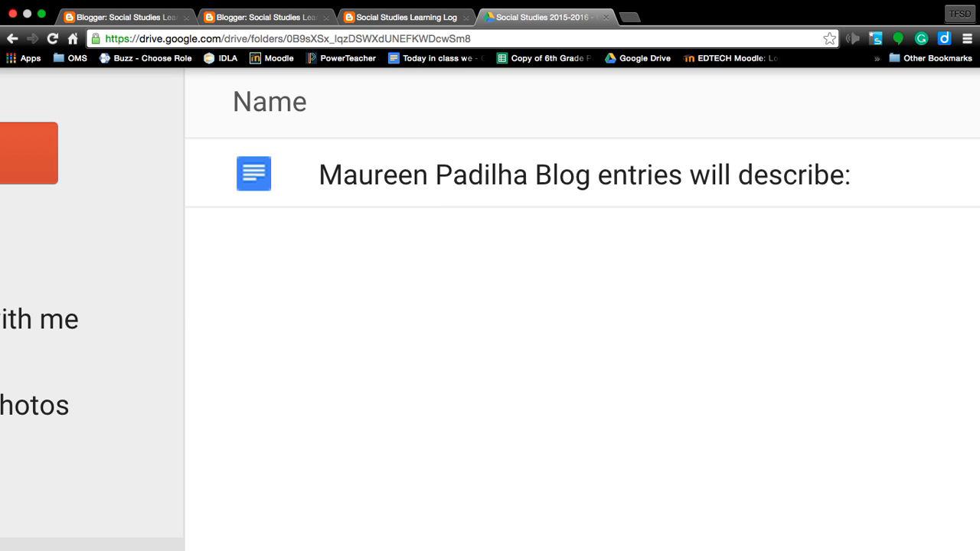
Step: Open the 'Blog entries will describe' document and read down through the 1st Formal Blog Example
click(585, 175)
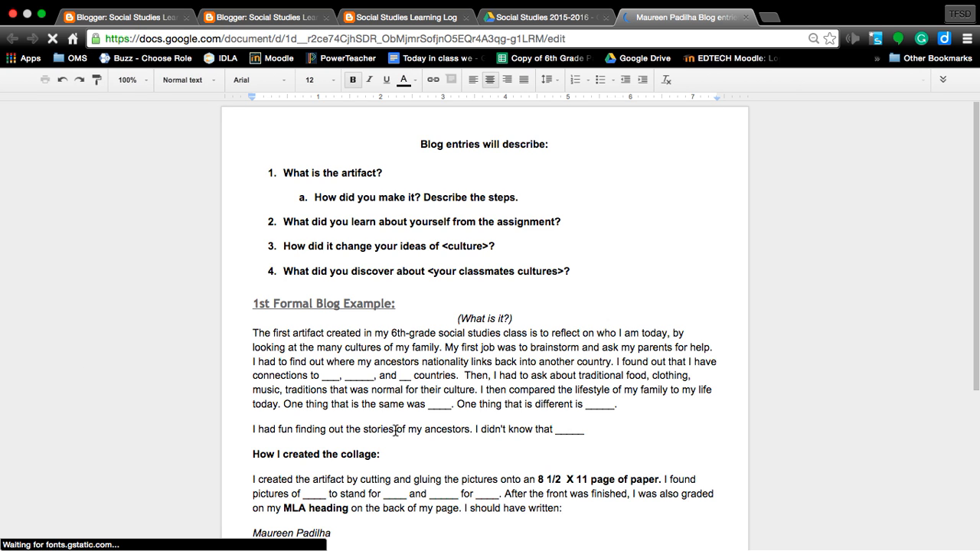
scroll(down, 3)
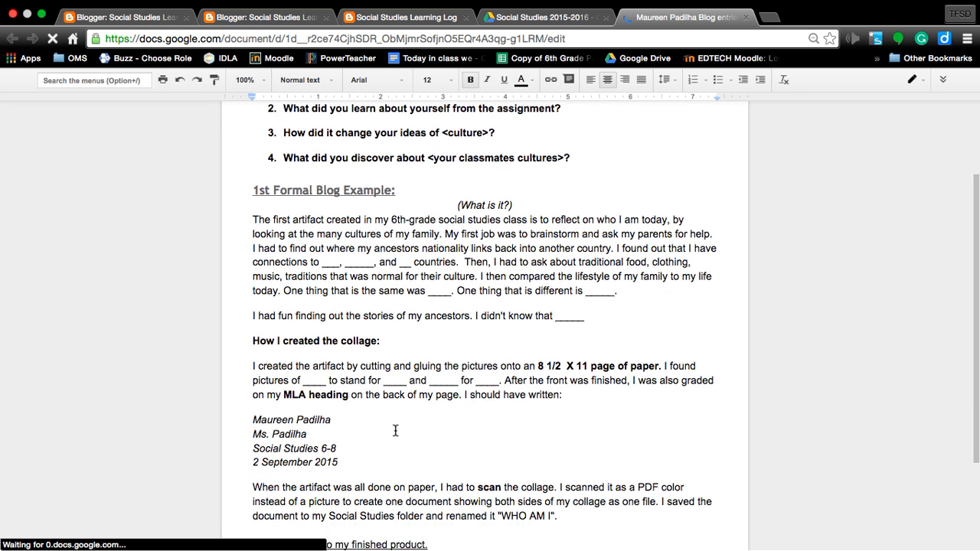
scroll(down, 3)
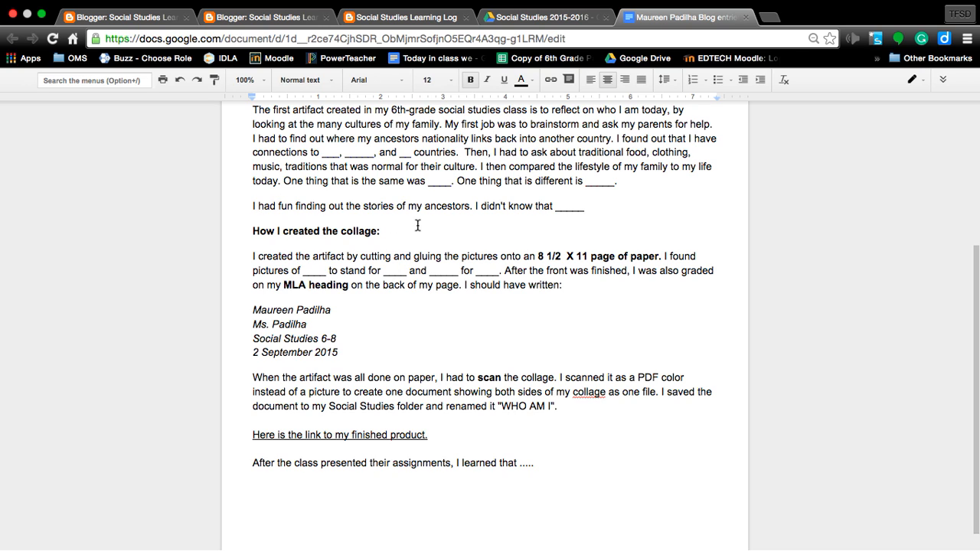
mouse_move(266, 270)
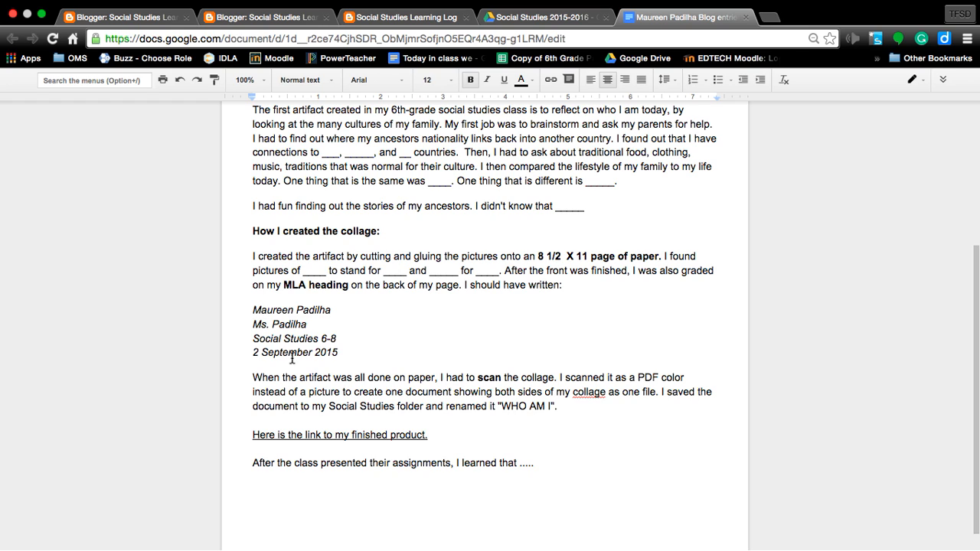
mouse_move(330, 364)
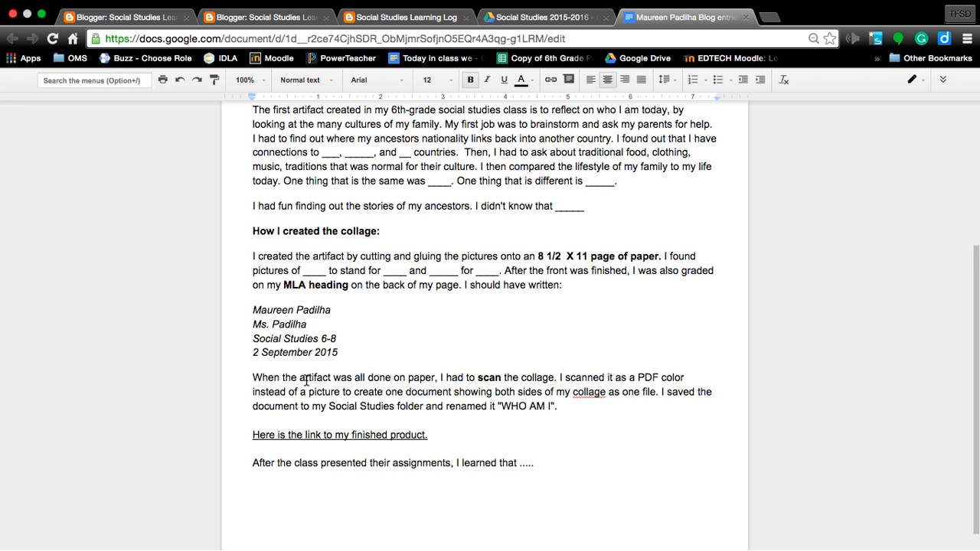
scroll(down, 3)
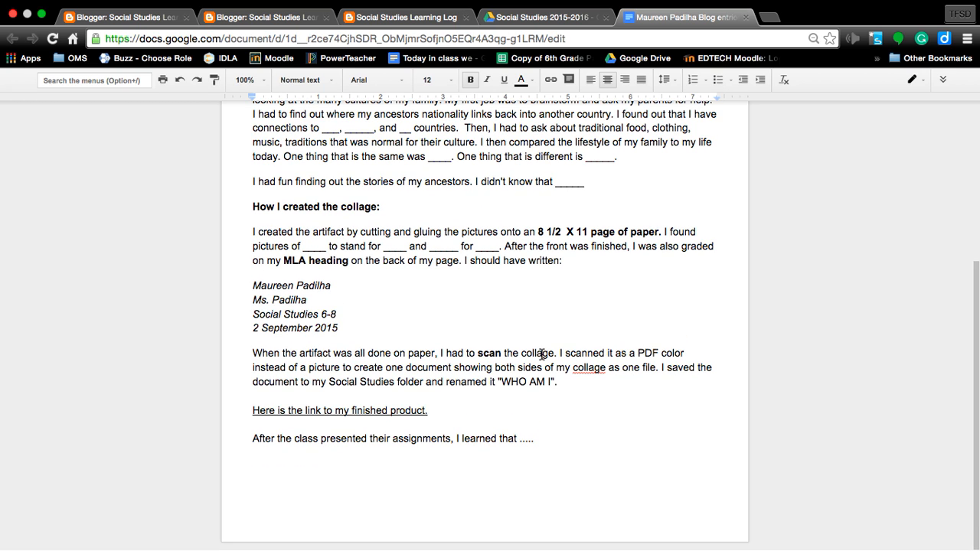
click(533, 438)
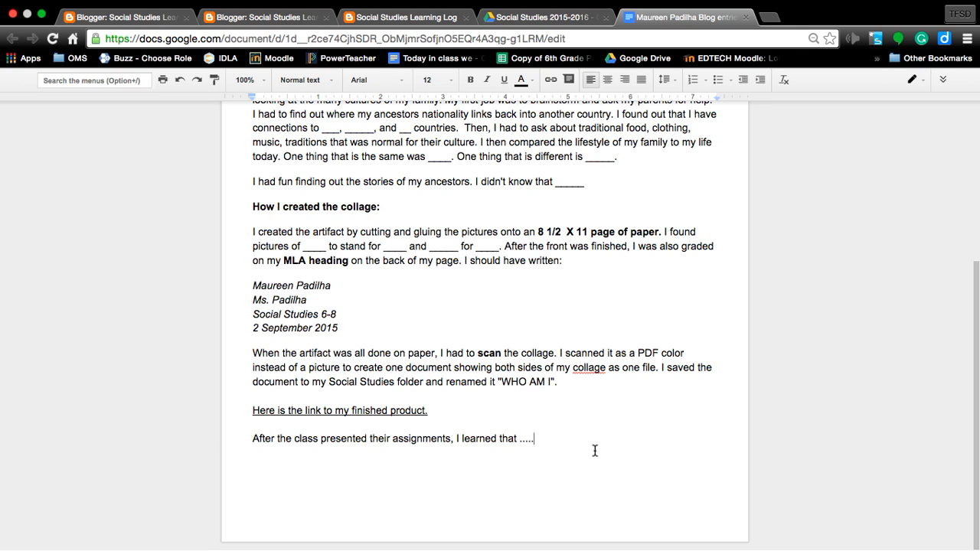
mouse_move(613, 441)
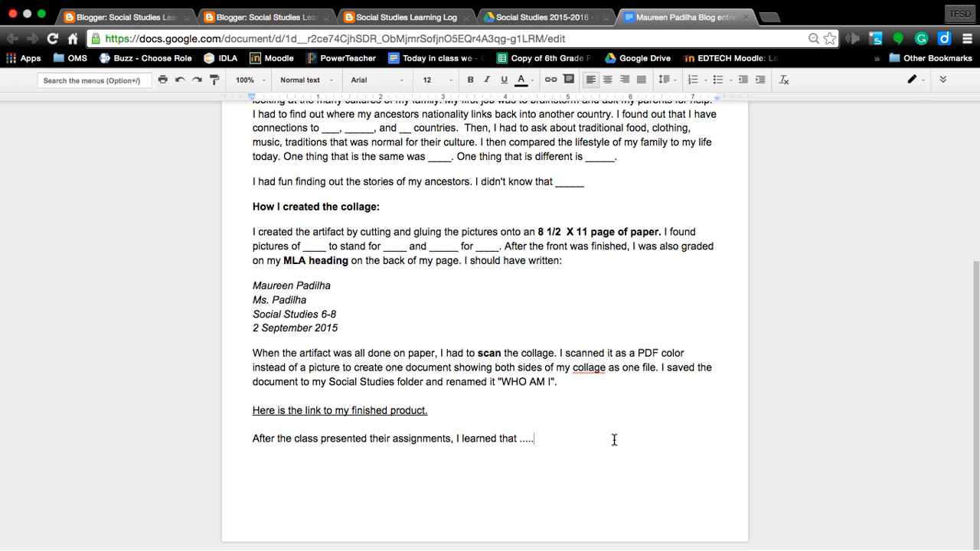
mouse_move(570, 450)
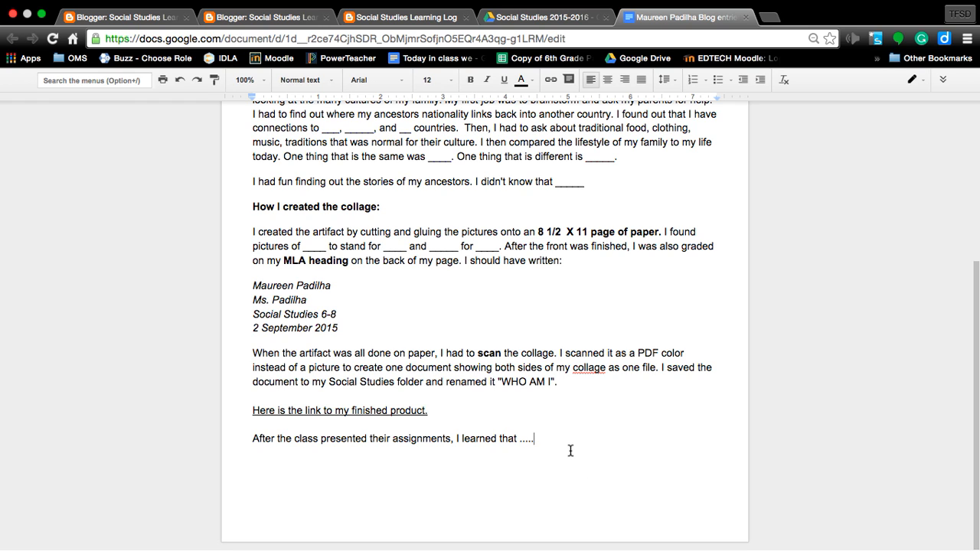
mouse_move(621, 441)
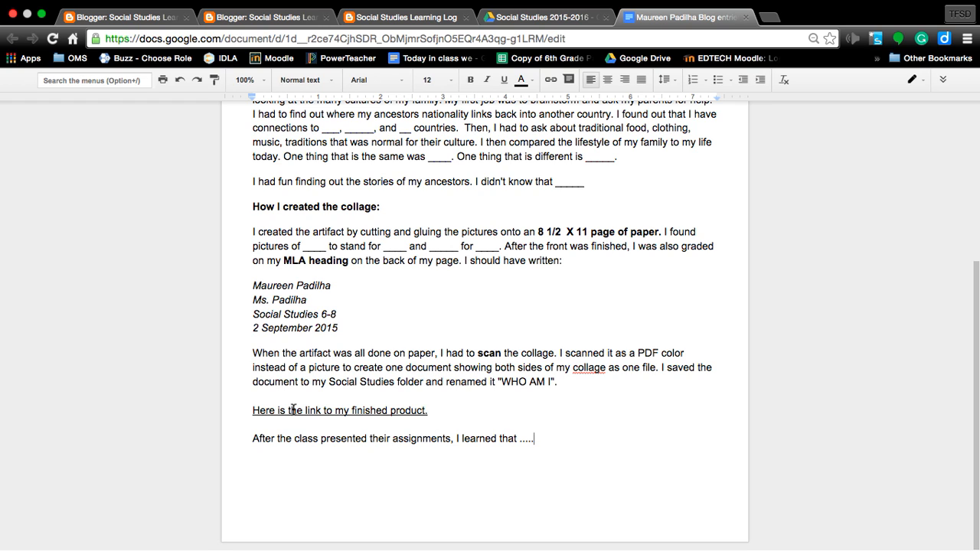
mouse_move(566, 459)
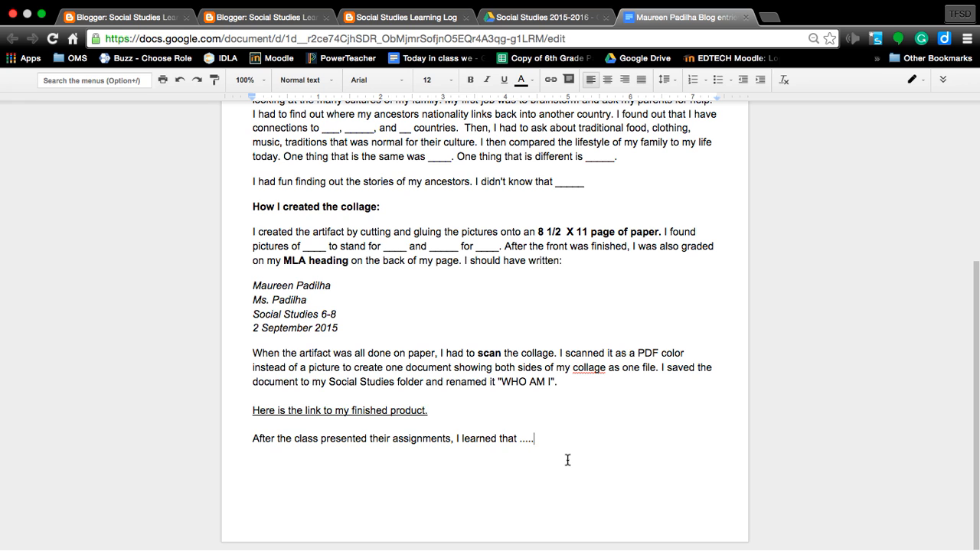
Step: Copy the whole formal blog example text and return to the Blogger post draft
drag(263, 245, 537, 438)
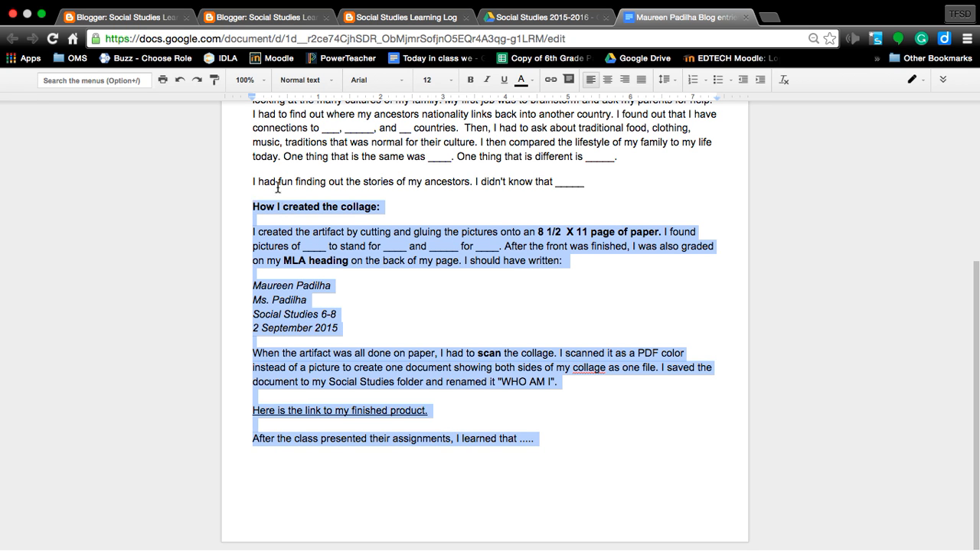
scroll(up, 3)
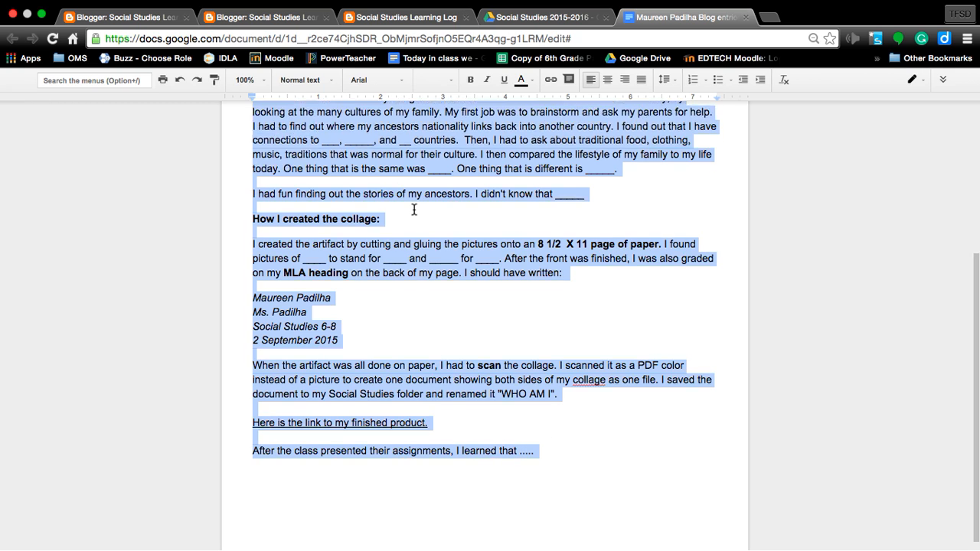
right_click(395, 208)
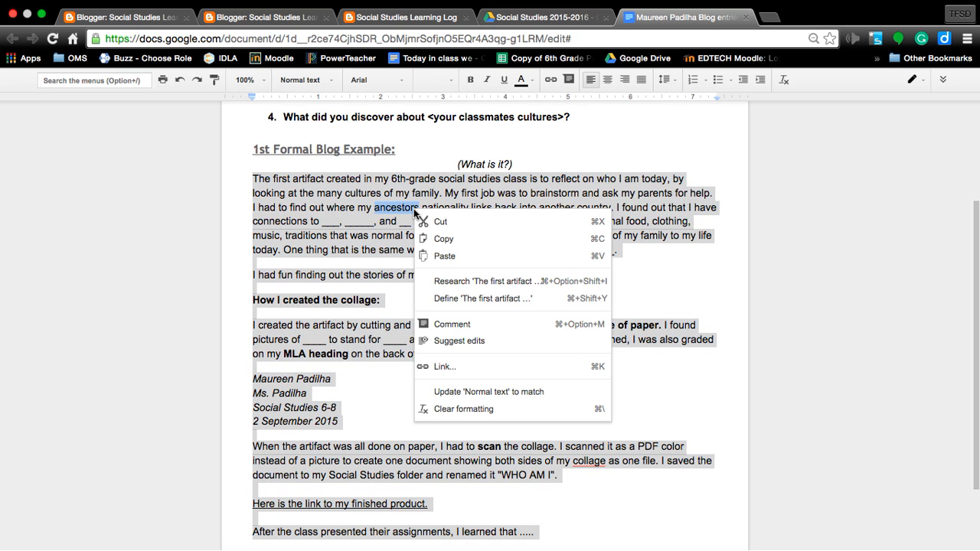
mouse_move(453, 239)
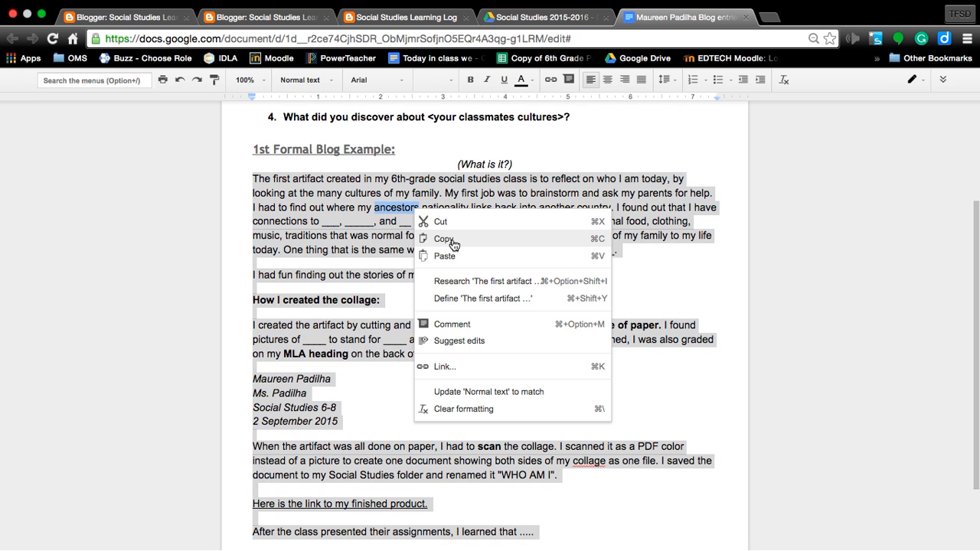
mouse_move(481, 248)
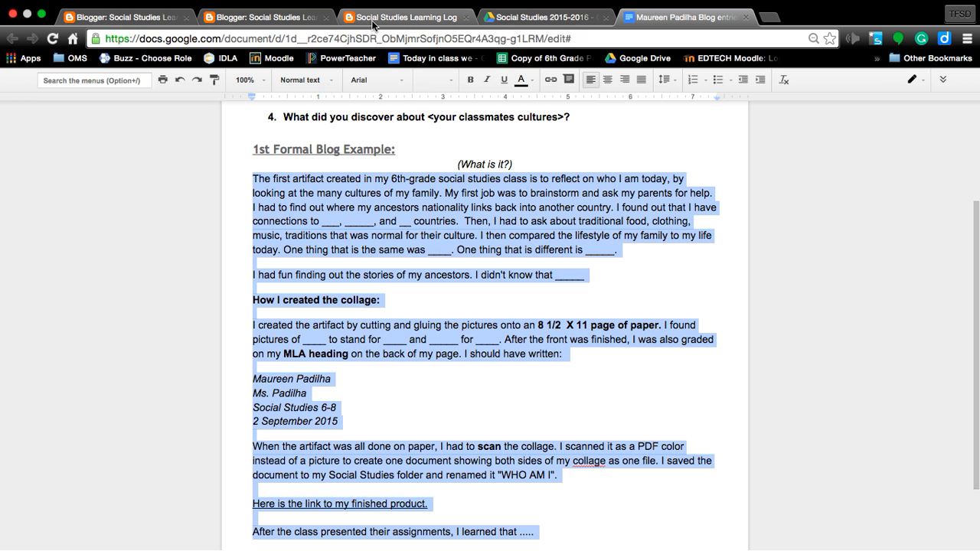
click(408, 17)
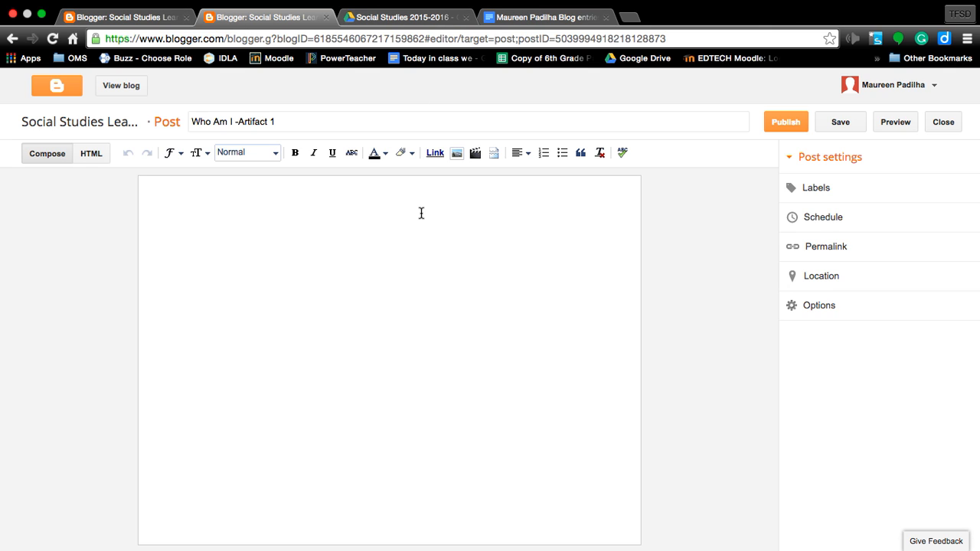
mouse_move(196, 229)
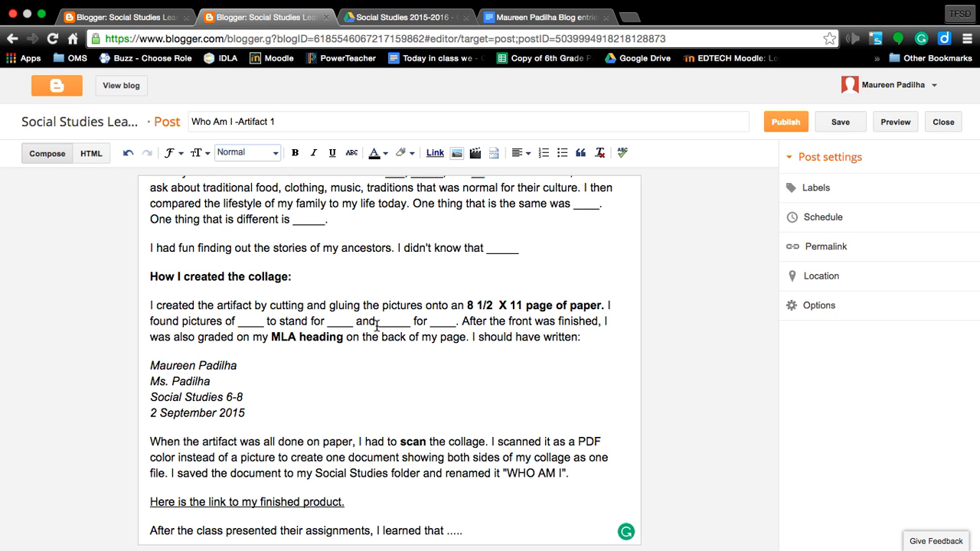
Step: Review the pasted formal blog example in the 'Who Am I -Artifact 1' post body
scroll(up, 3)
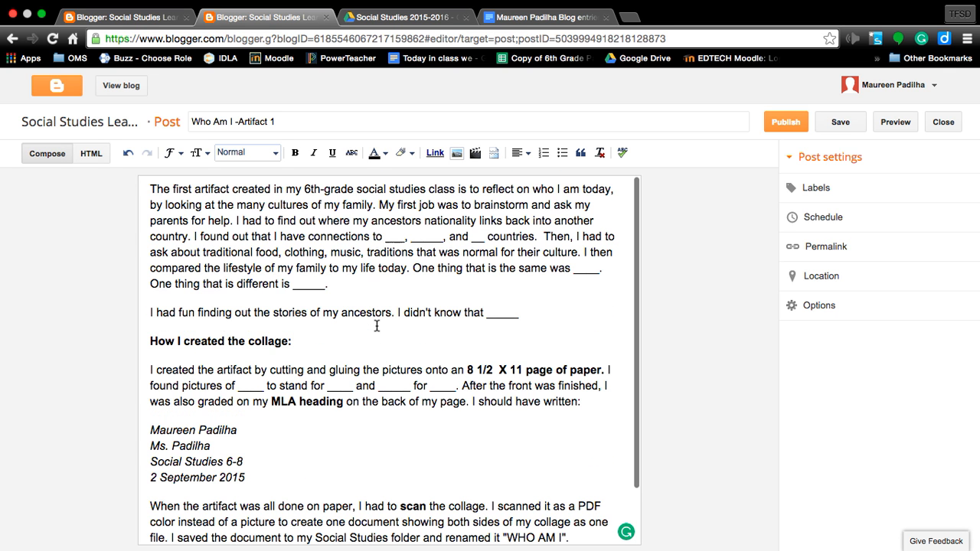
click(839, 123)
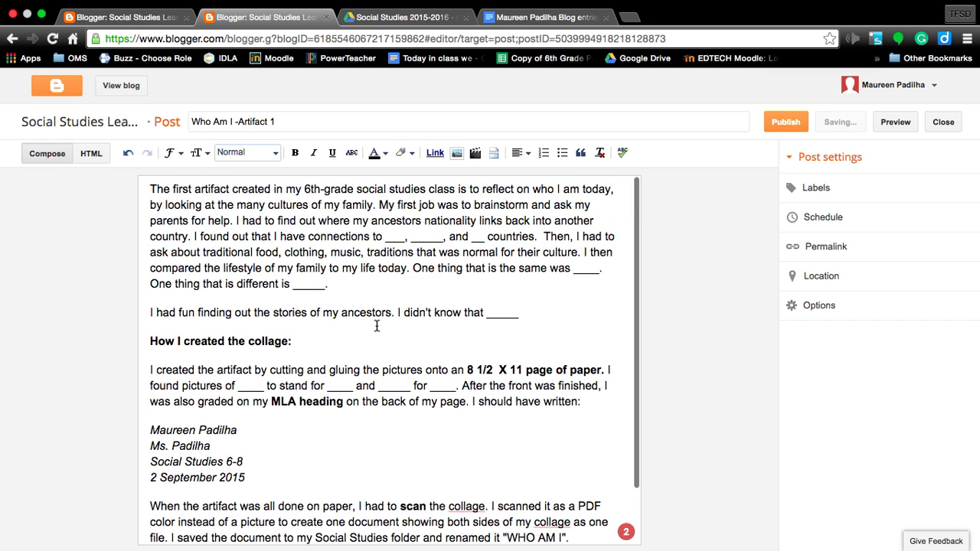
scroll(down, 3)
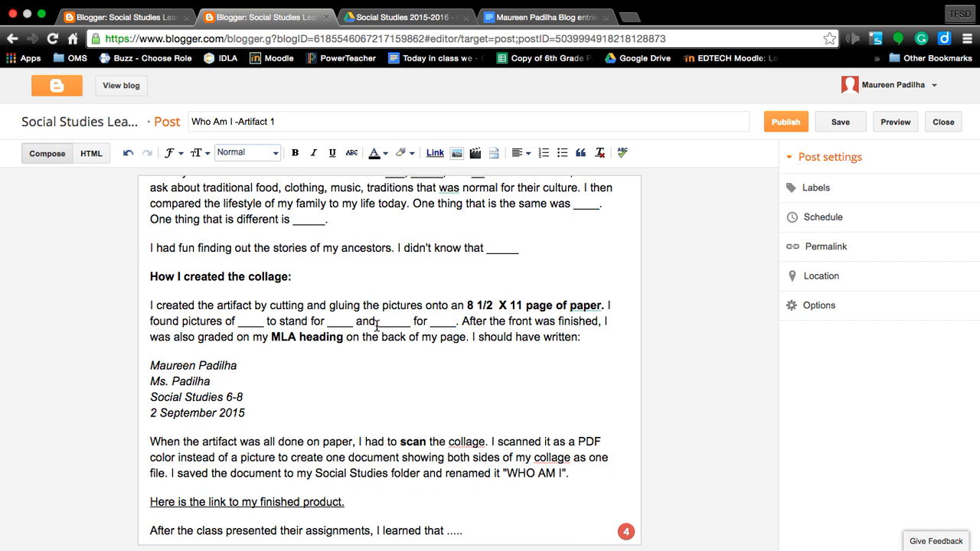
scroll(up, 3)
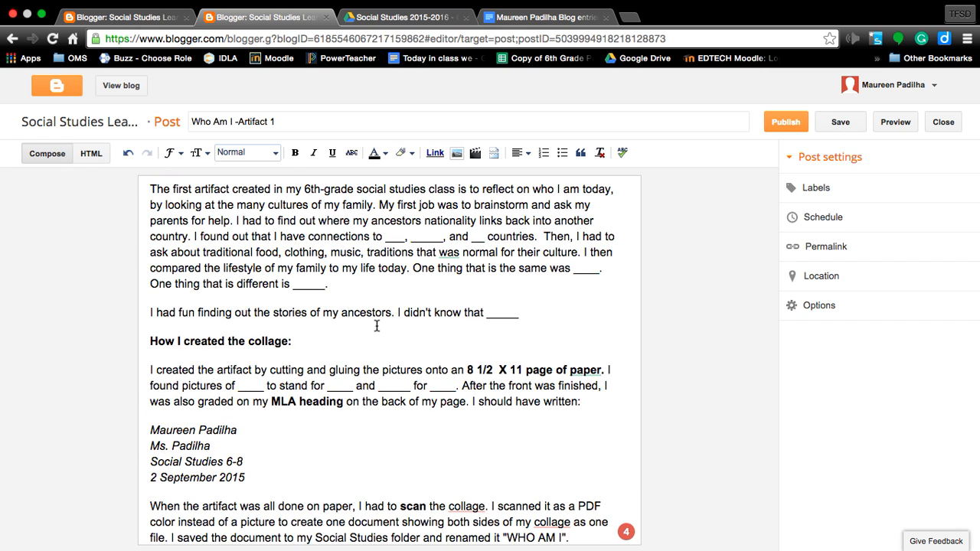
scroll(down, 3)
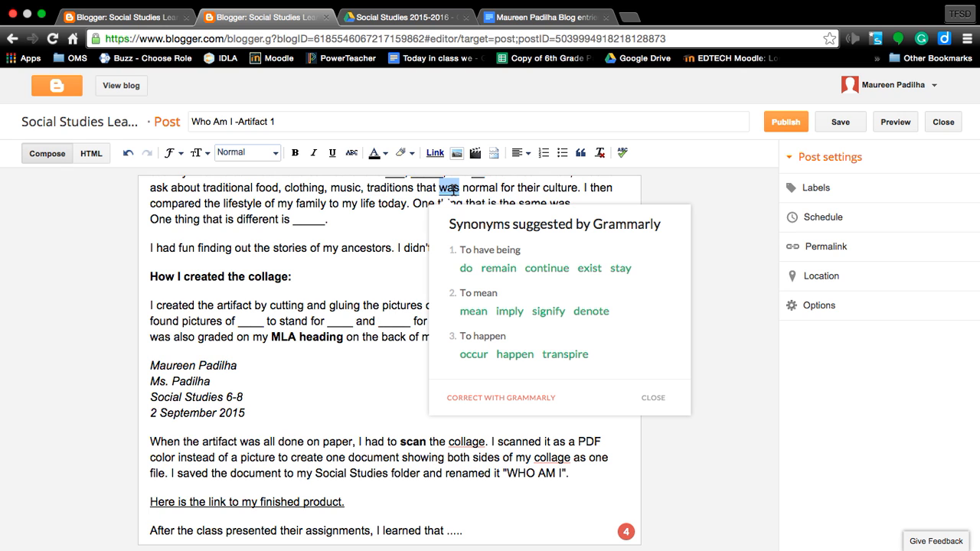
Step: Dismiss the Grammarly popup and correct 'traditions' to 'tradition' in the first paragraph
click(653, 399)
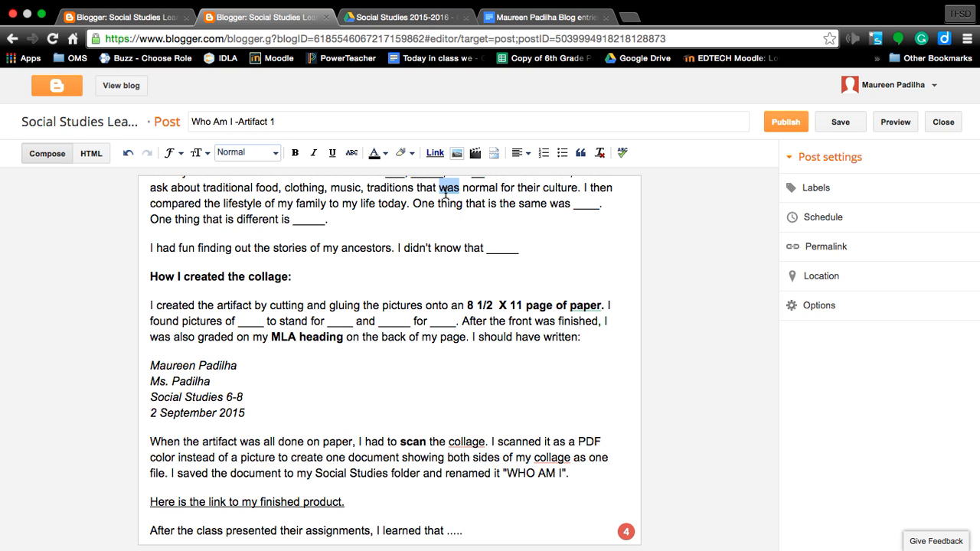
scroll(up, 3)
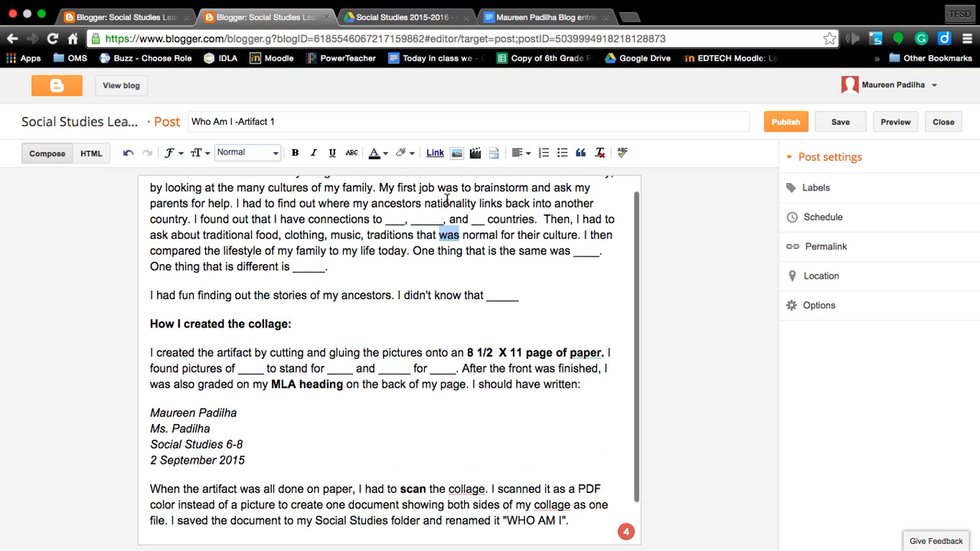
click(450, 251)
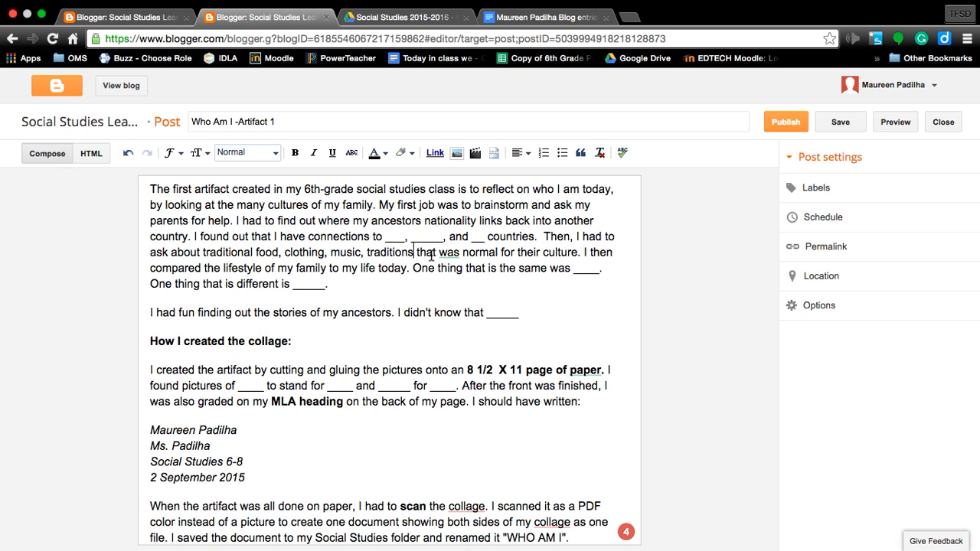
click(390, 251)
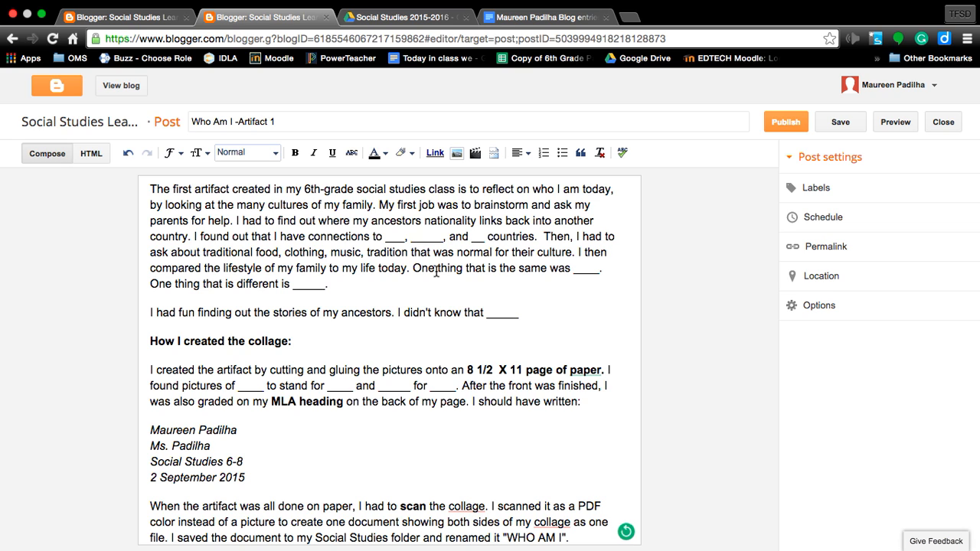
mouse_move(482, 254)
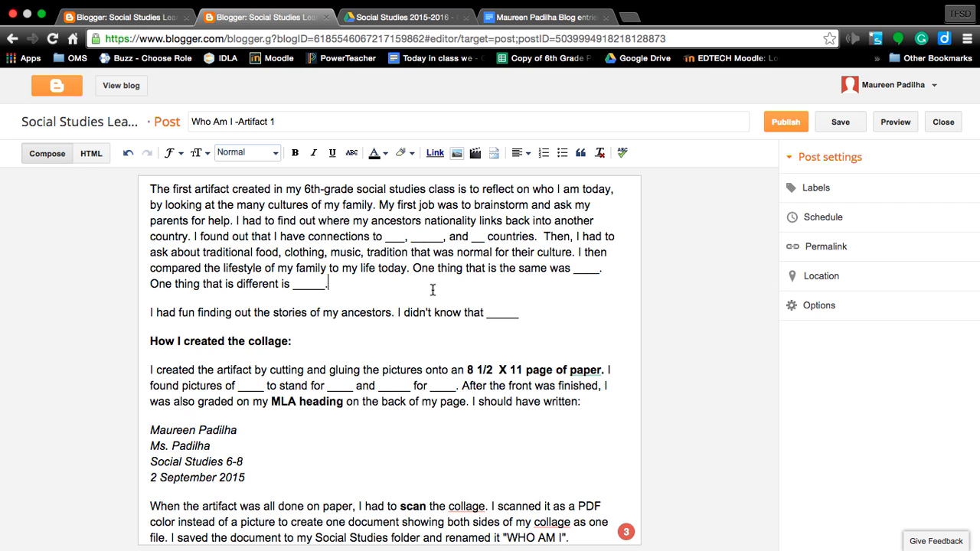
scroll(down, 3)
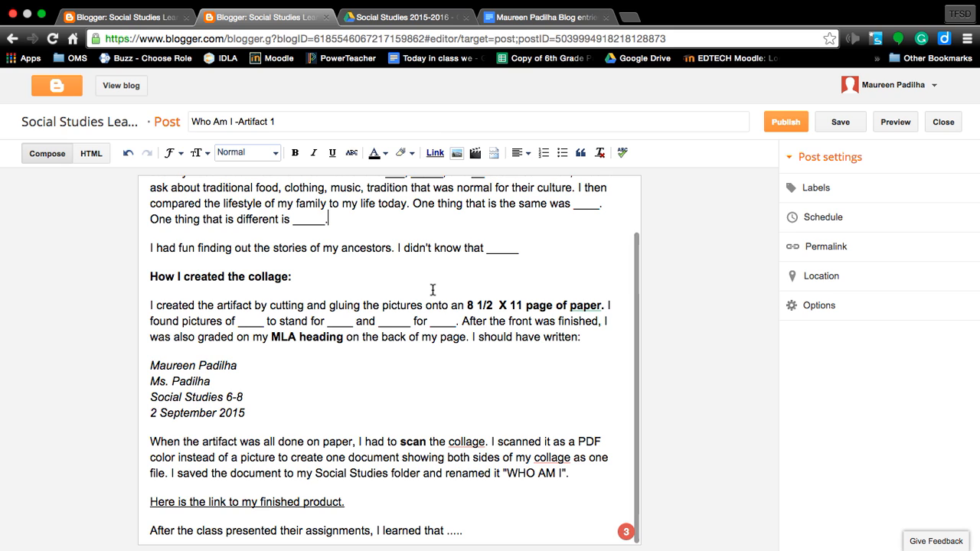
mouse_move(656, 196)
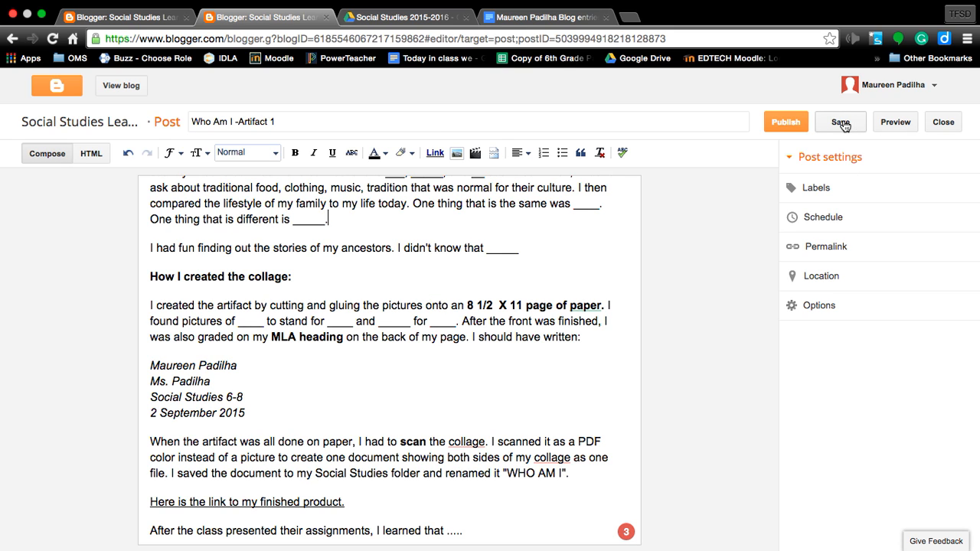
Step: Save the draft and view the 'Who Am I -Artifact 1' post preview, then go back
click(894, 123)
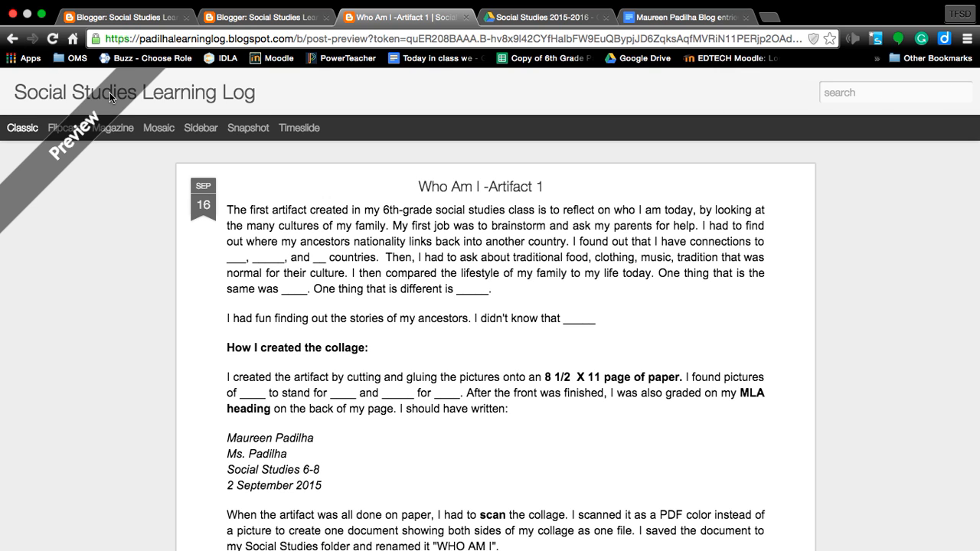
mouse_move(558, 289)
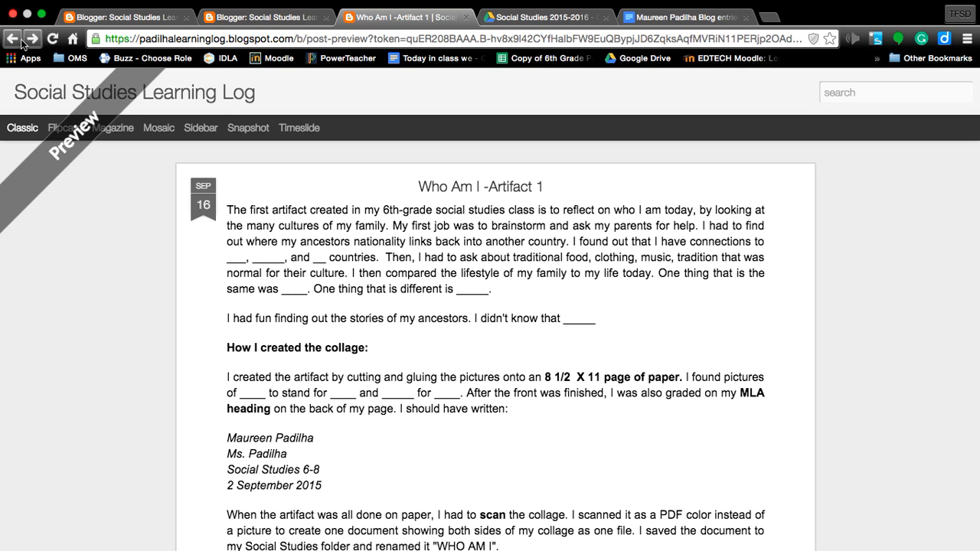
mouse_move(12, 40)
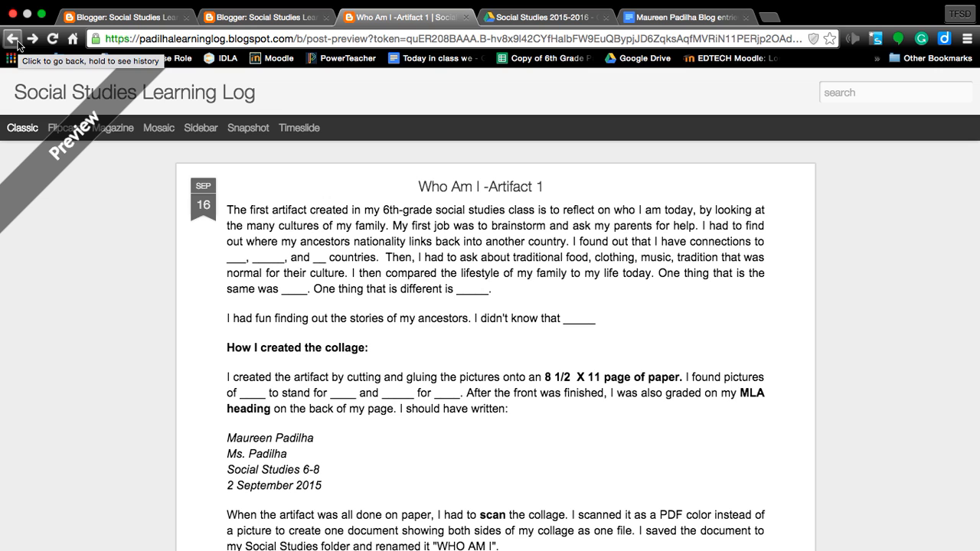
click(12, 38)
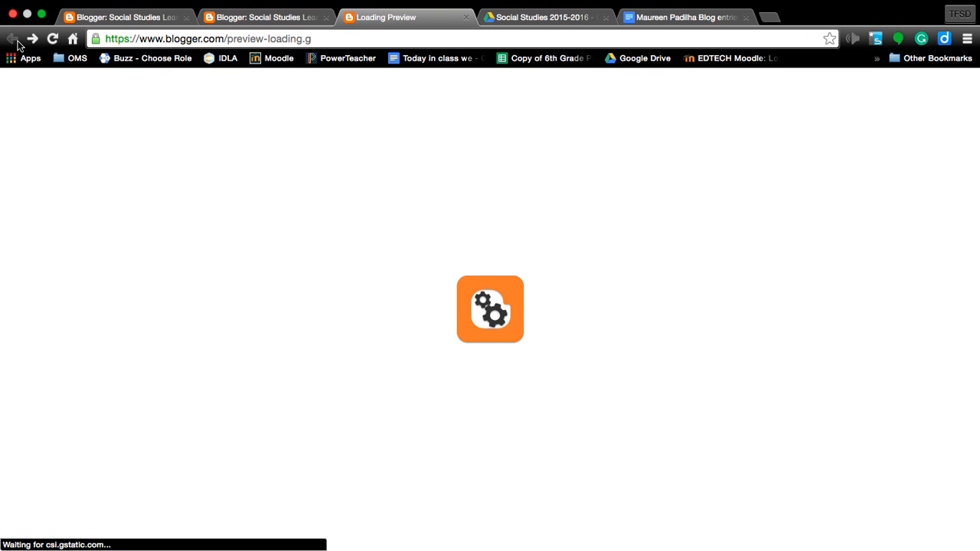
mouse_move(498, 312)
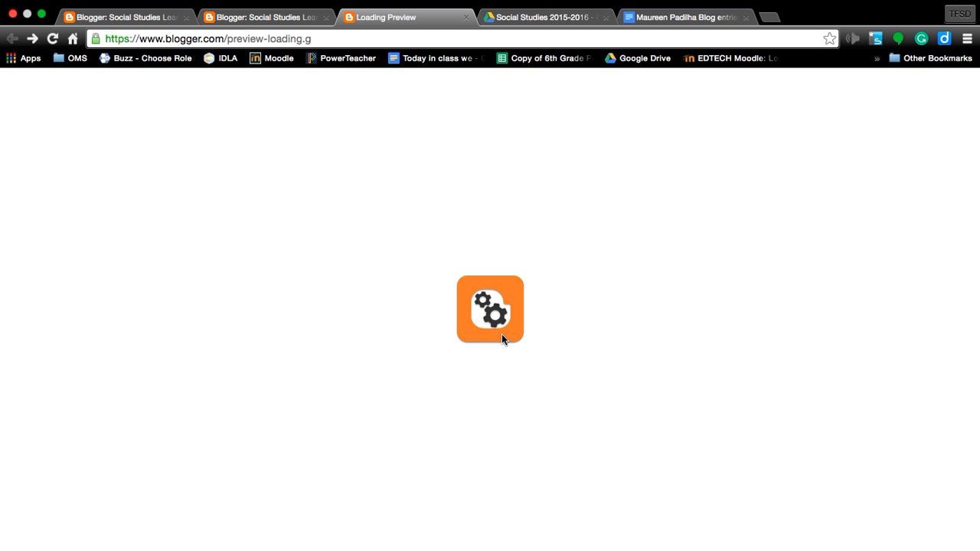
mouse_move(267, 17)
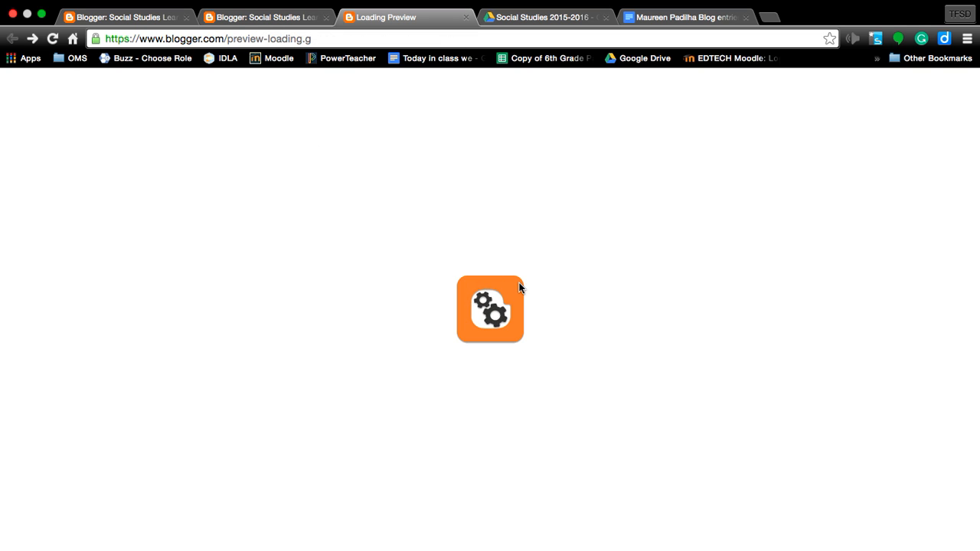
mouse_move(18, 42)
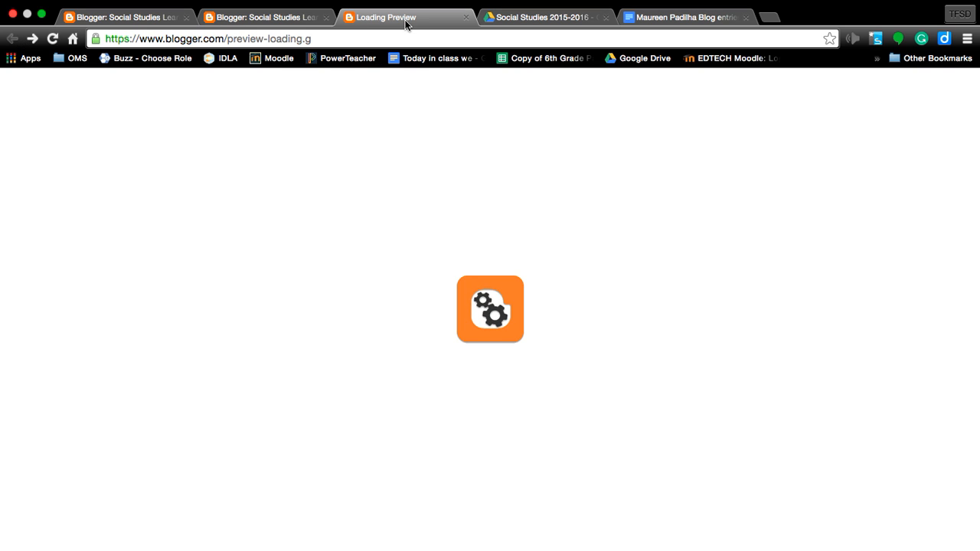
mouse_move(264, 17)
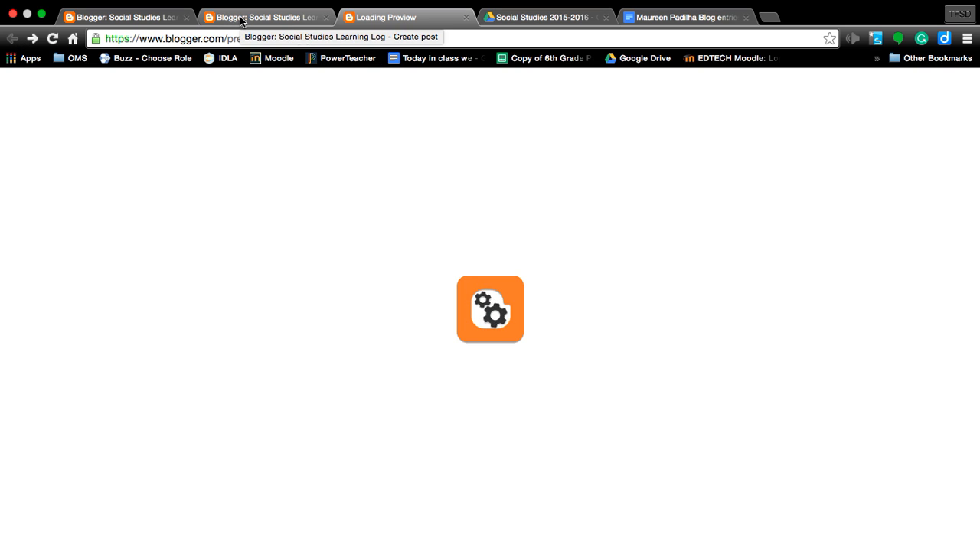
Step: Switch back to the Blogger editor for the 'Who Am I -Artifact 1' draft
click(264, 16)
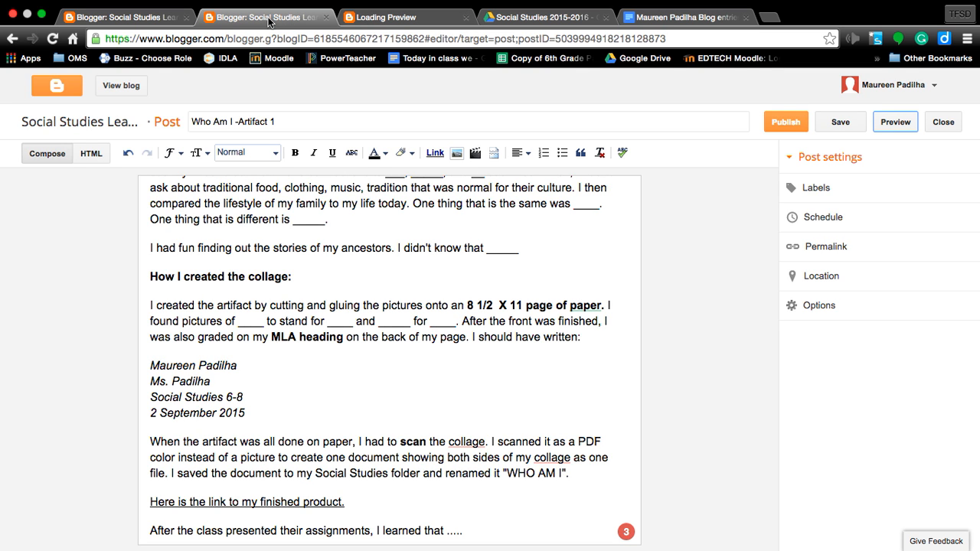
mouse_move(694, 352)
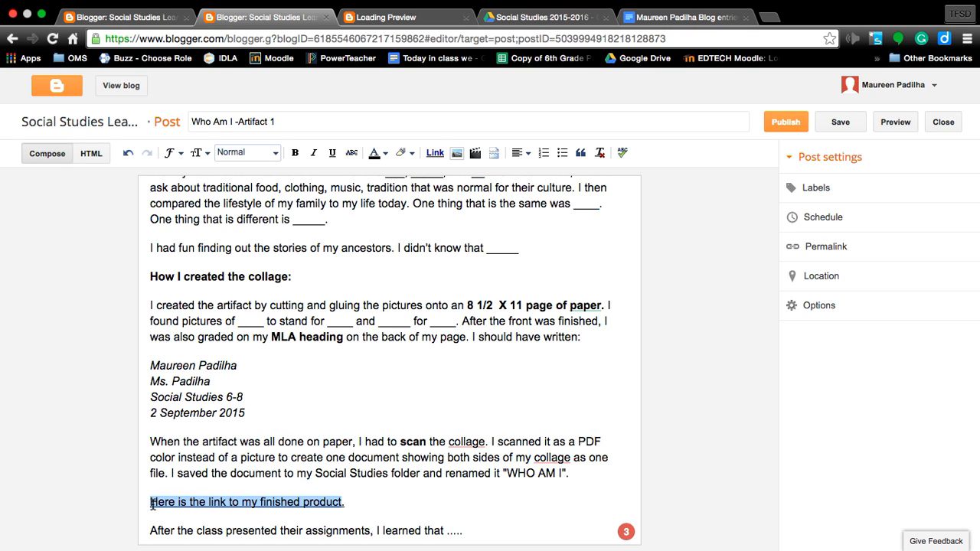
Step: Select 'Here is the link to my finished product.' and start adding a link to it
click(246, 503)
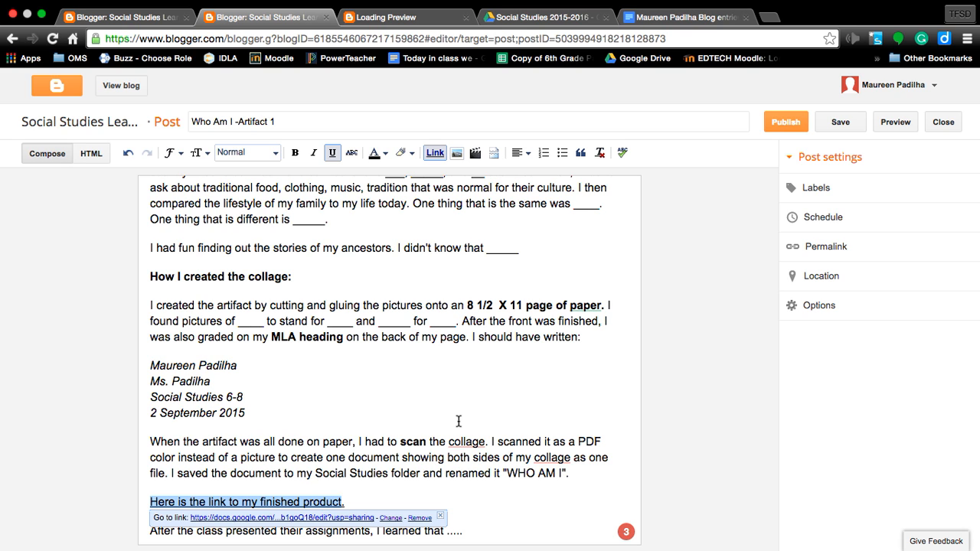
mouse_move(153, 507)
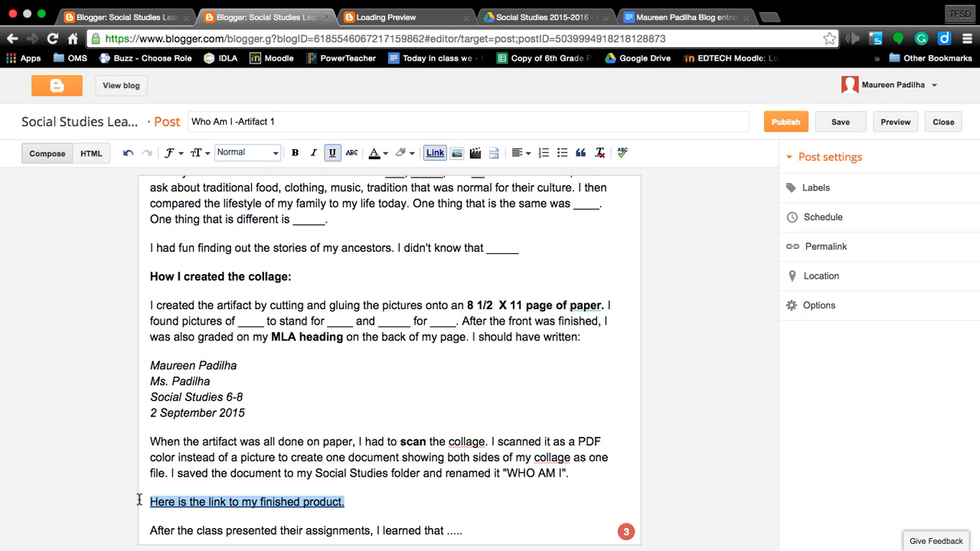
click(839, 123)
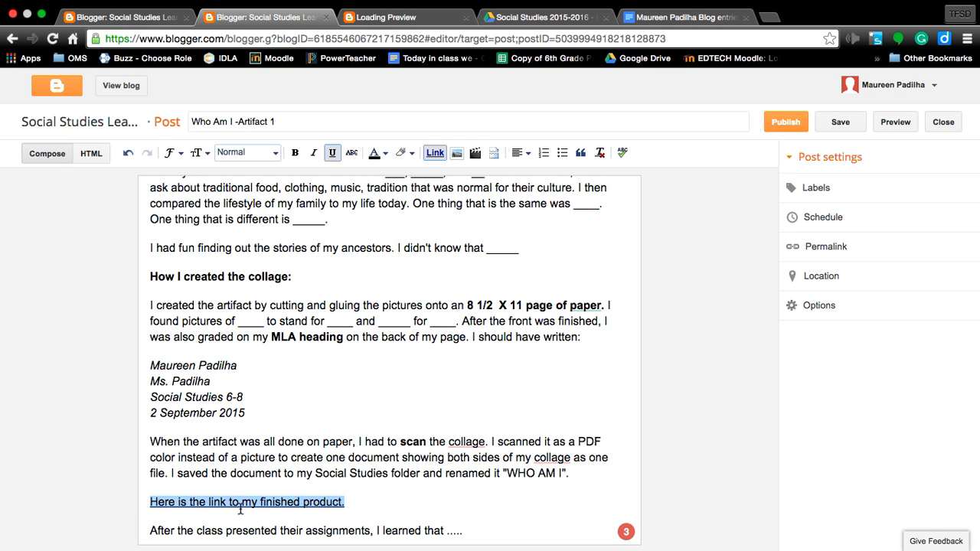
mouse_move(435, 153)
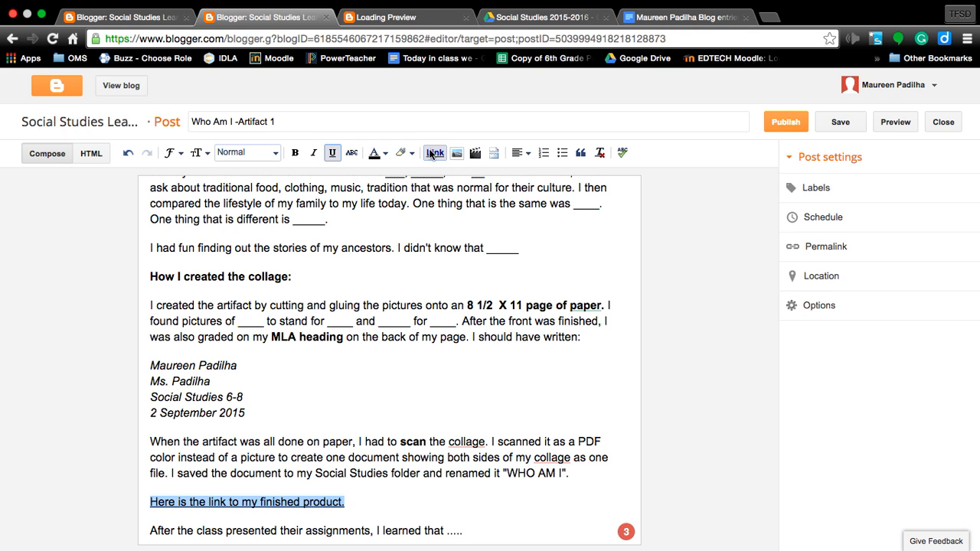
mouse_move(434, 153)
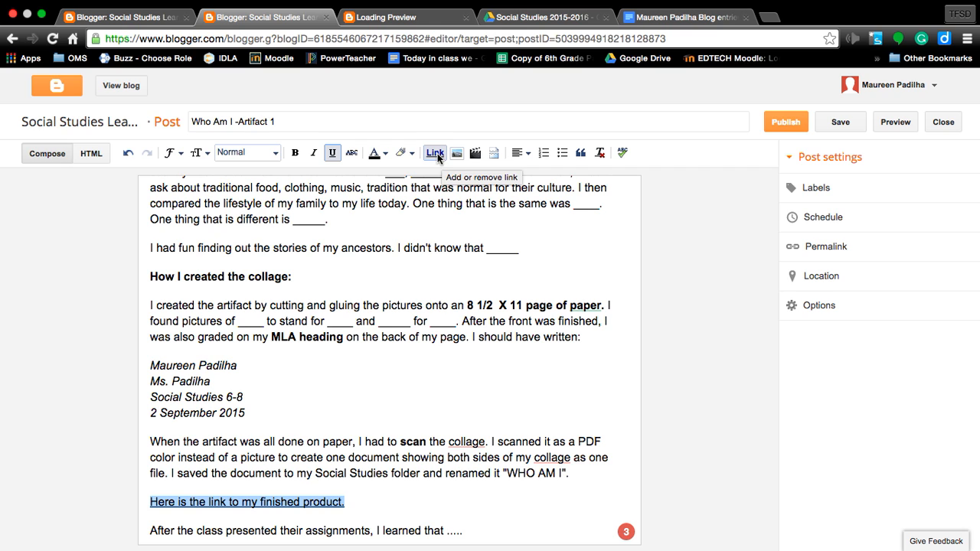
mouse_move(456, 153)
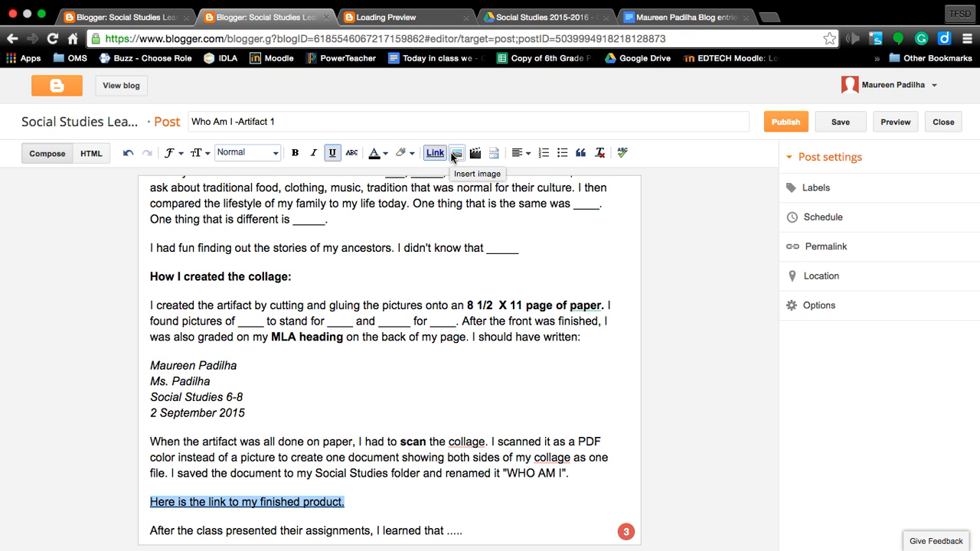
mouse_move(467, 157)
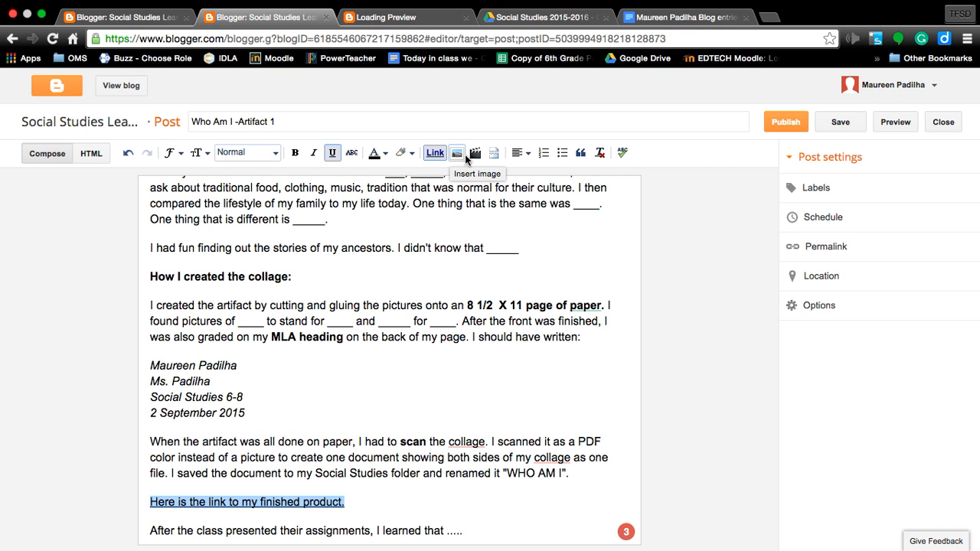
mouse_move(493, 153)
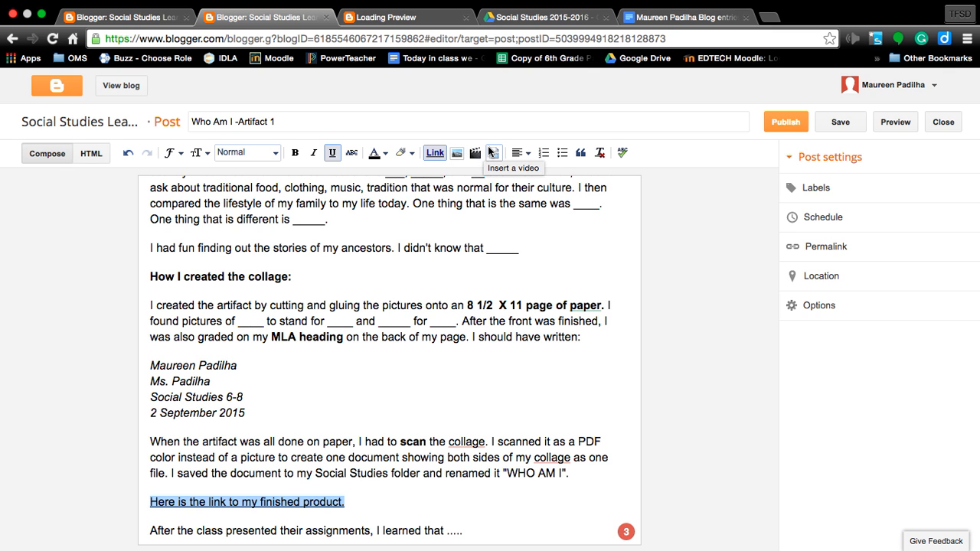
mouse_move(457, 153)
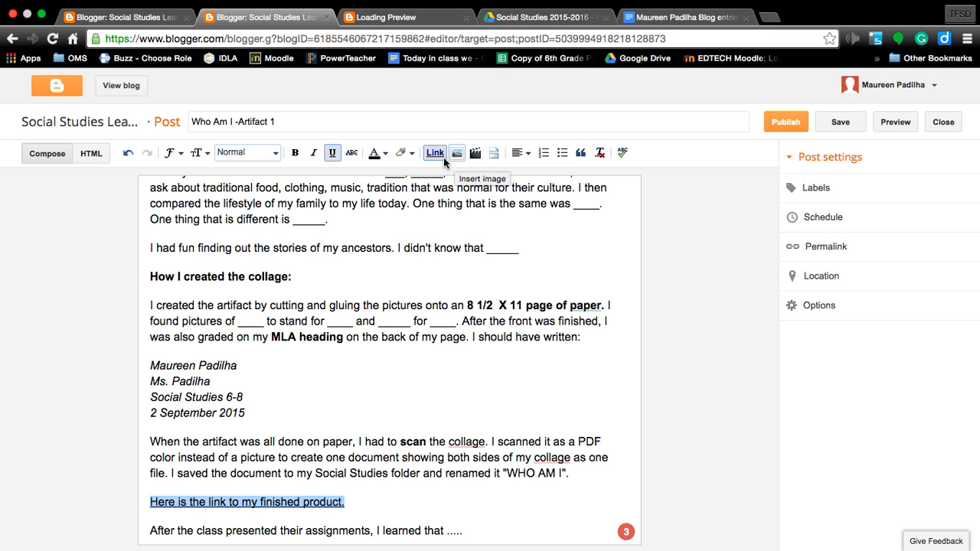
click(435, 153)
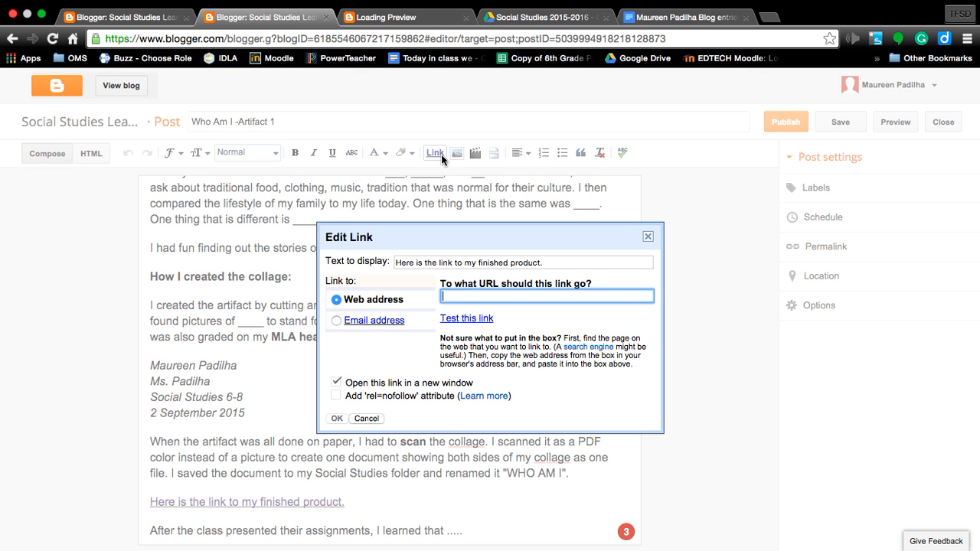
mouse_move(392, 333)
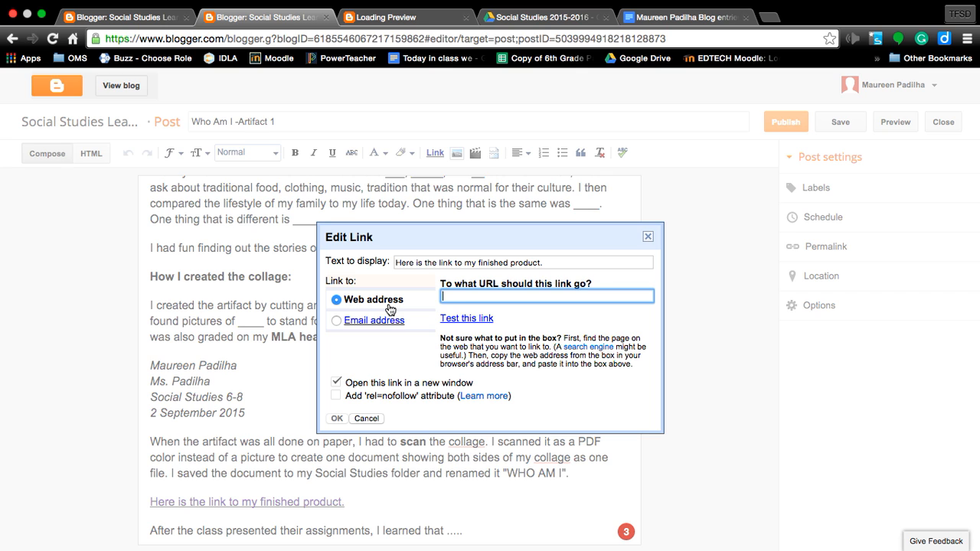
mouse_move(376, 298)
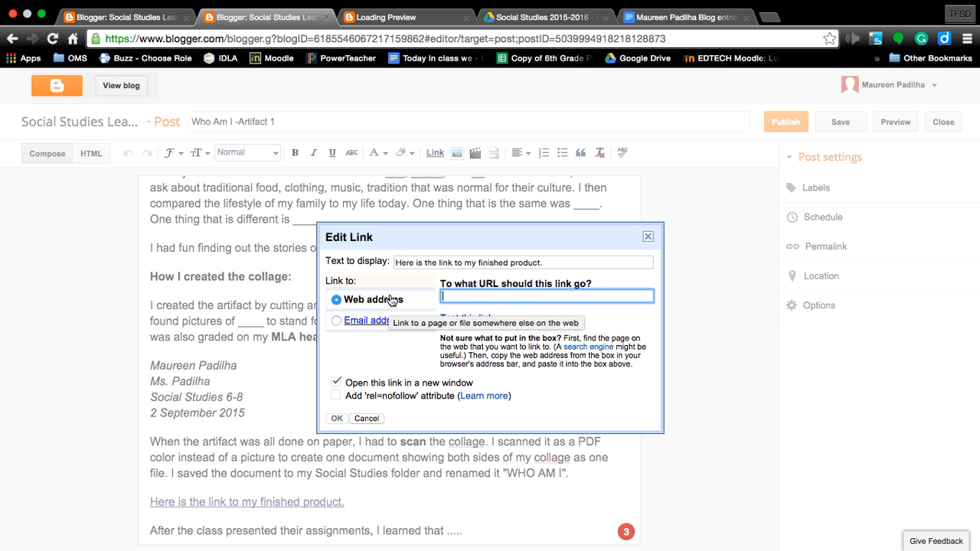
mouse_move(361, 334)
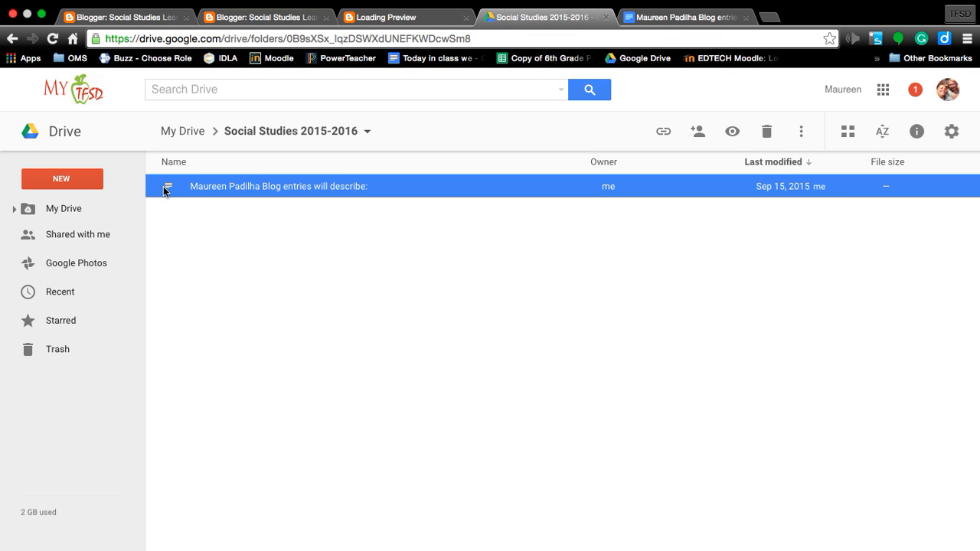
mouse_move(214, 189)
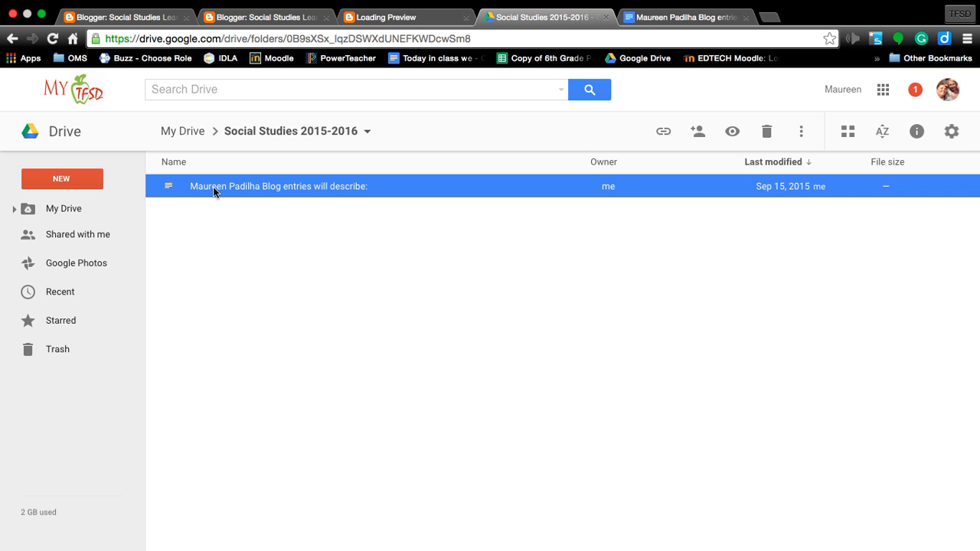
mouse_move(64, 208)
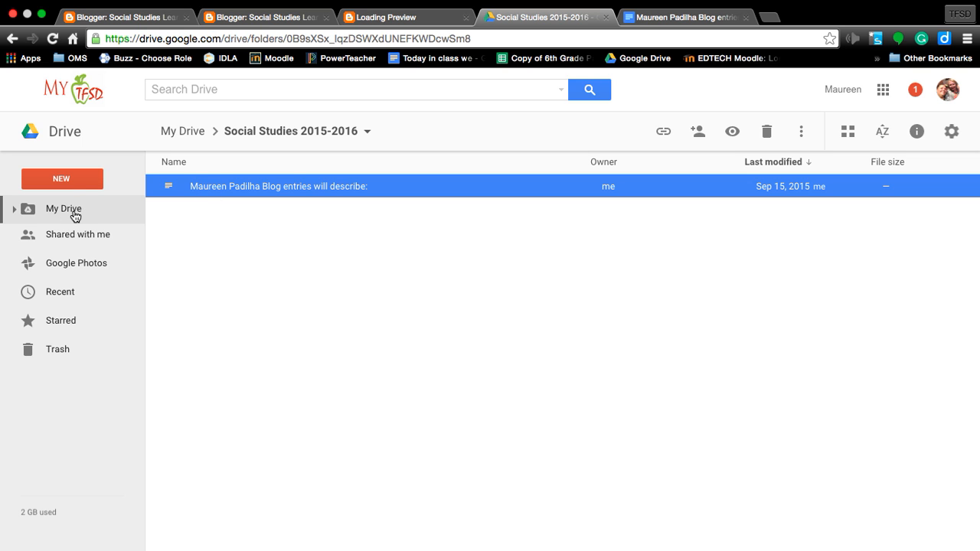
click(64, 208)
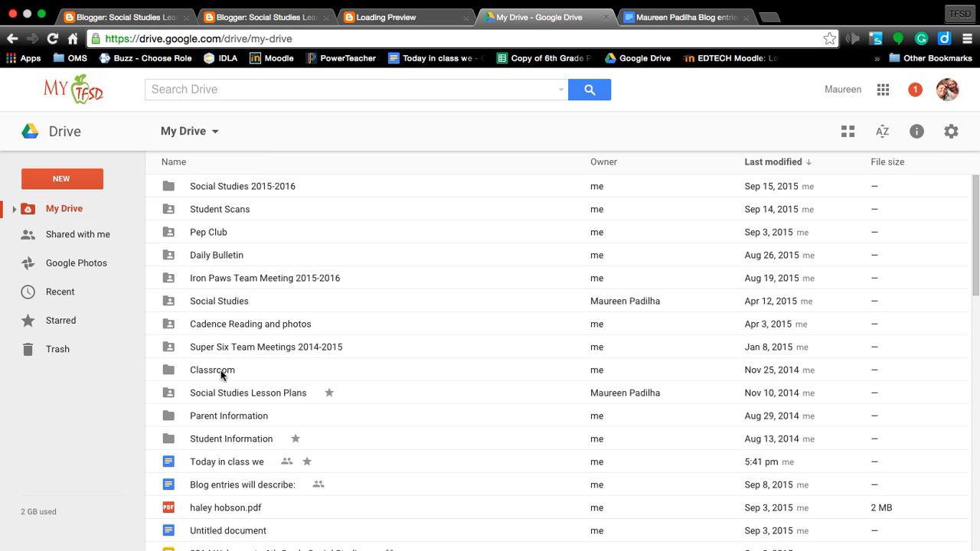
mouse_move(221, 438)
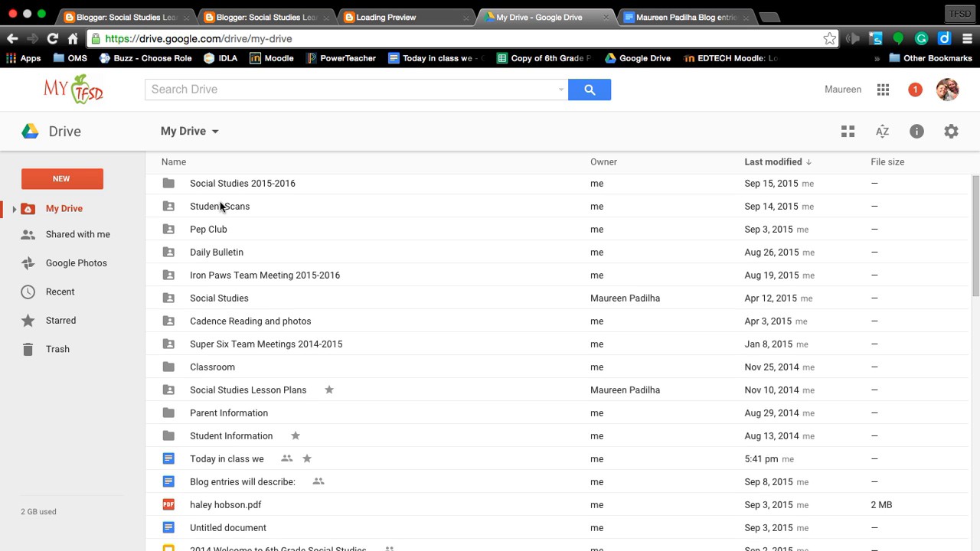
double_click(221, 205)
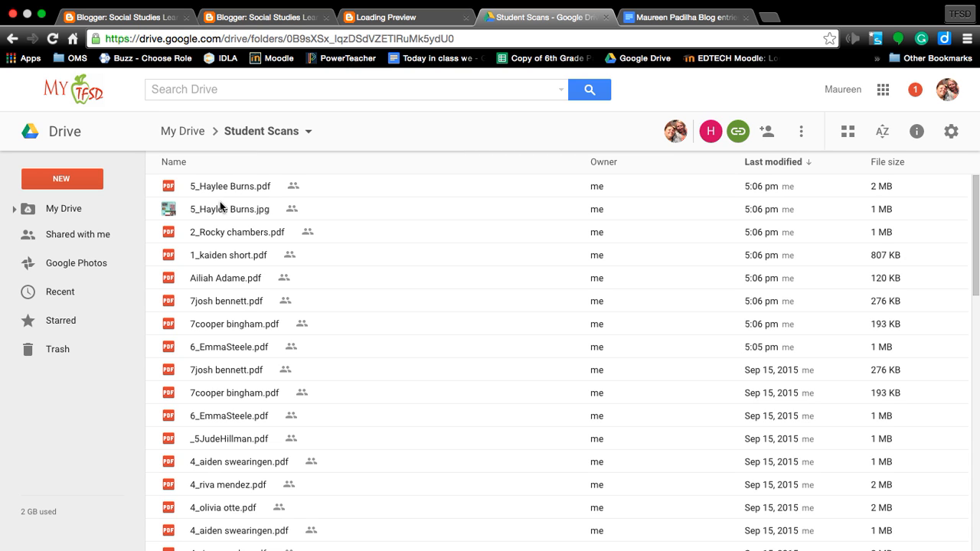
mouse_move(239, 395)
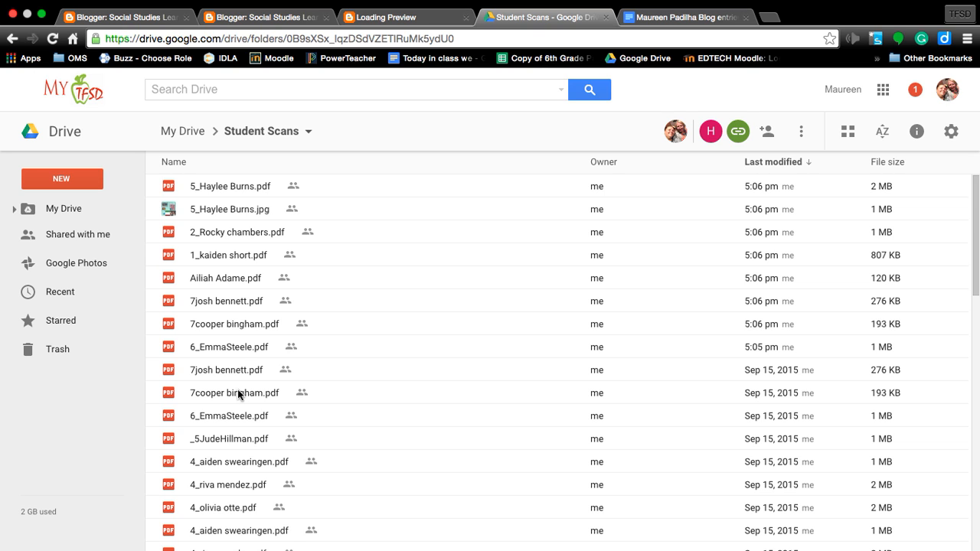
mouse_move(235, 190)
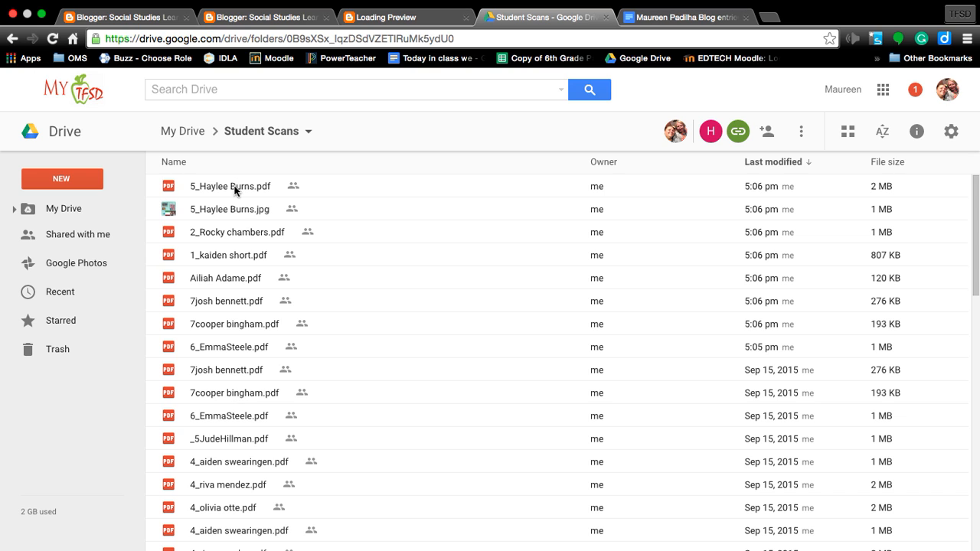
click(230, 187)
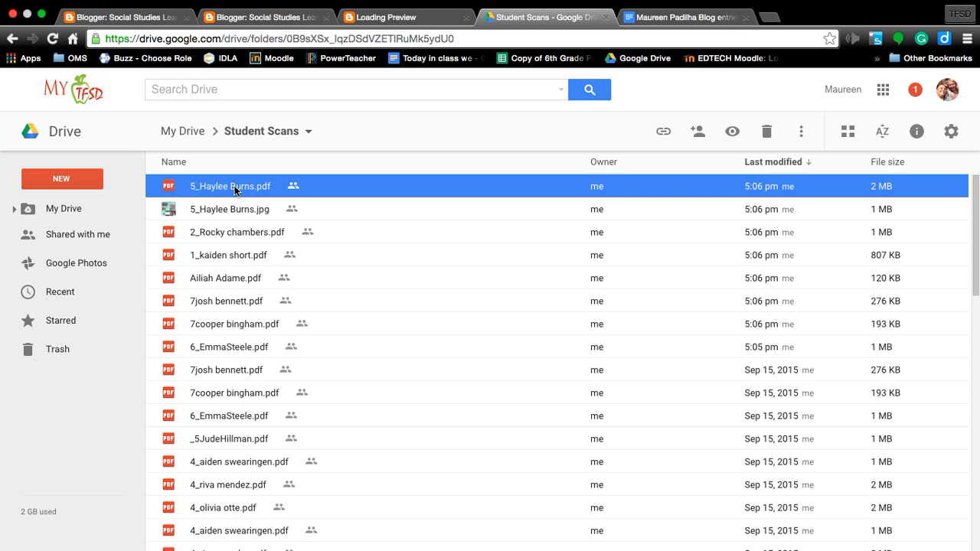
mouse_move(375, 212)
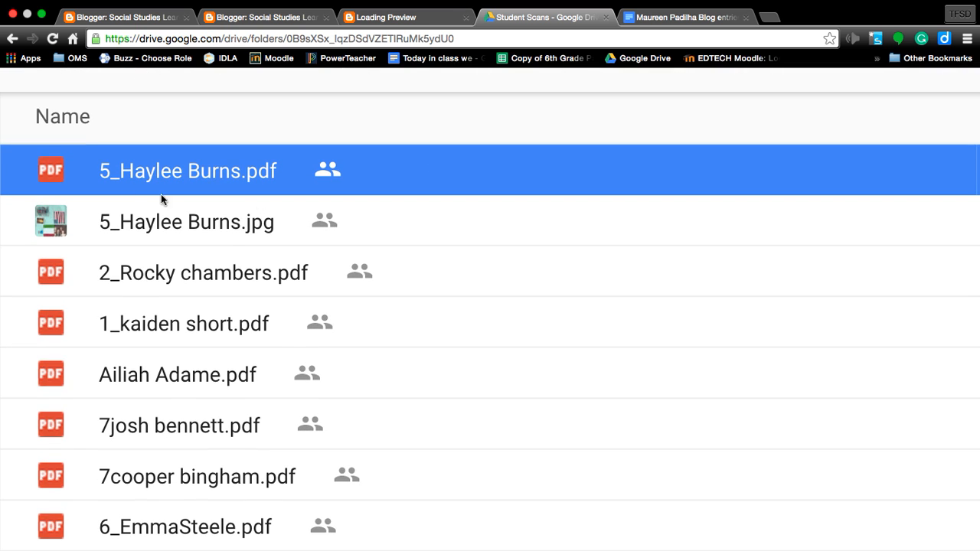
mouse_move(272, 180)
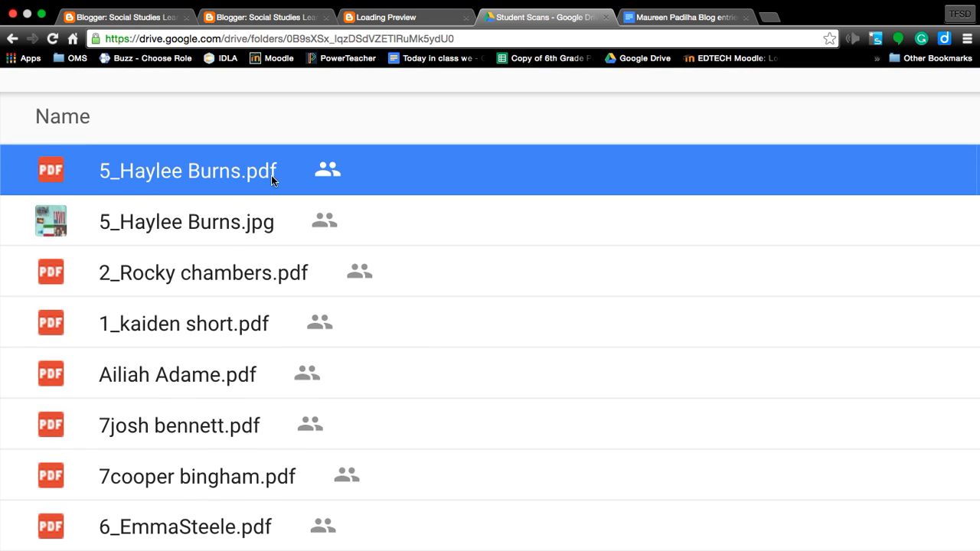
mouse_move(260, 236)
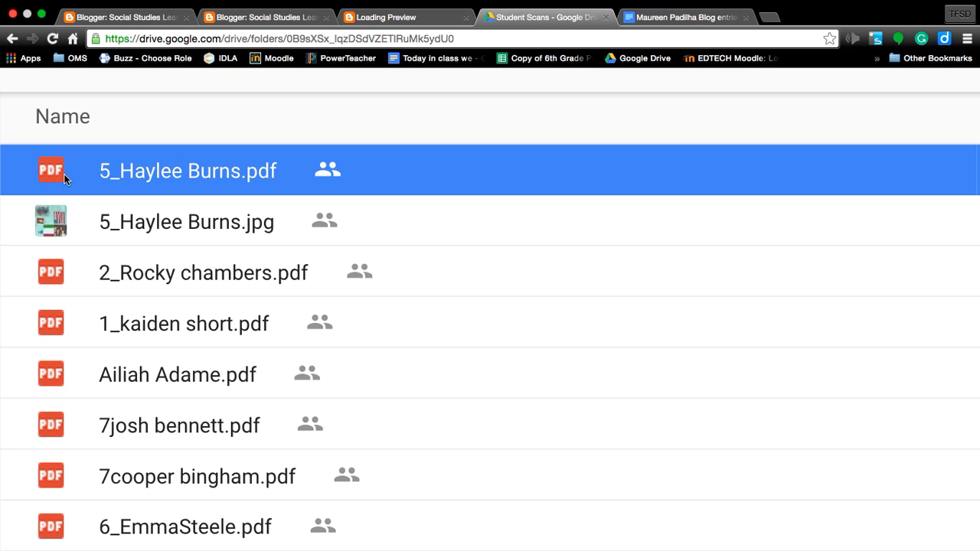
mouse_move(285, 184)
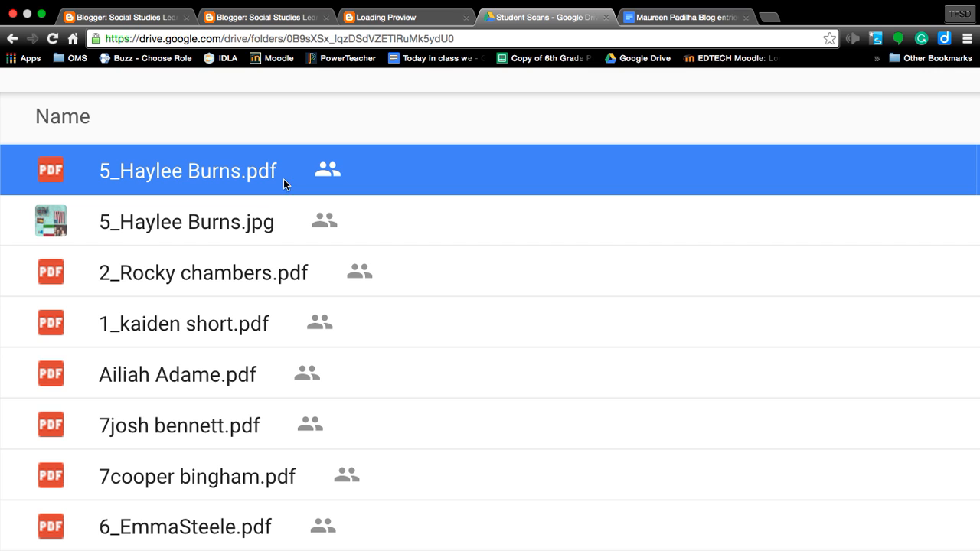
mouse_move(253, 217)
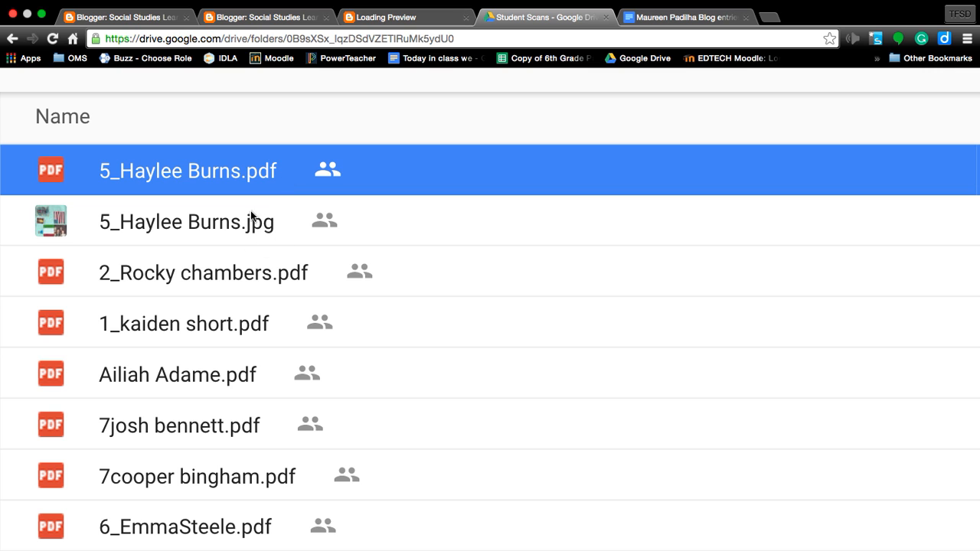
mouse_move(264, 204)
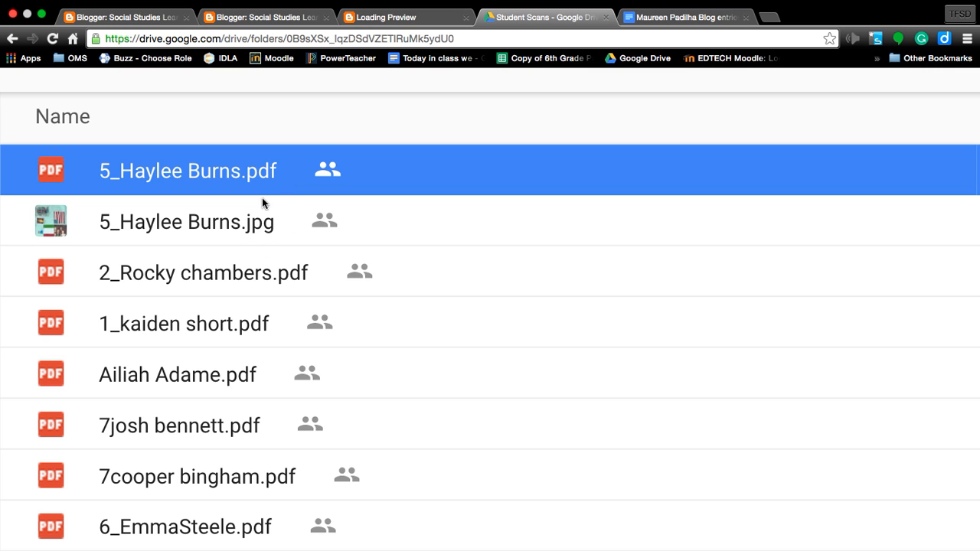
mouse_move(245, 239)
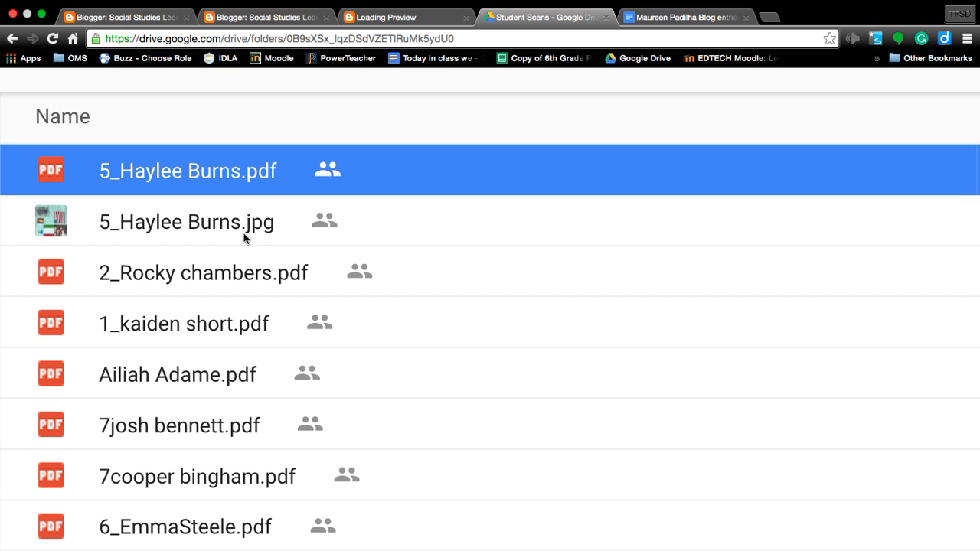
mouse_move(266, 242)
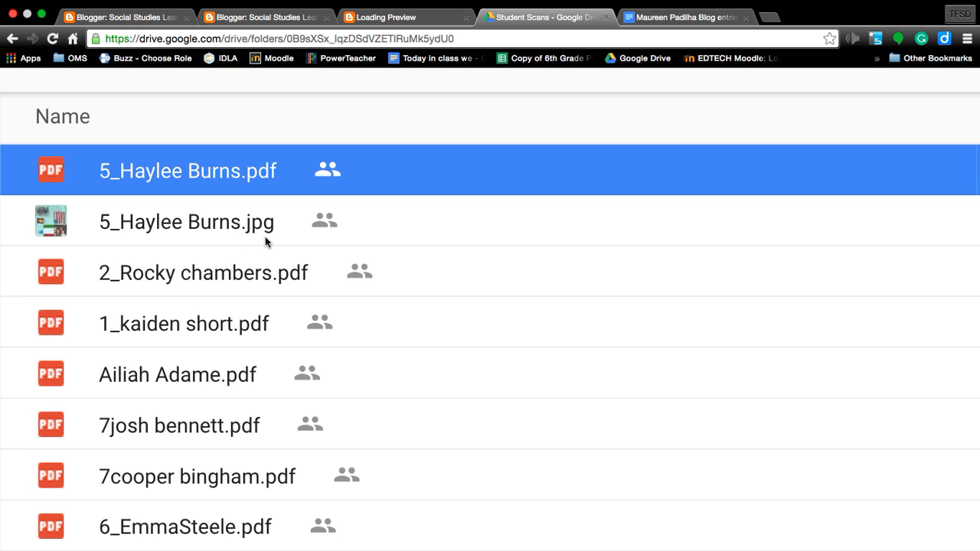
mouse_move(256, 183)
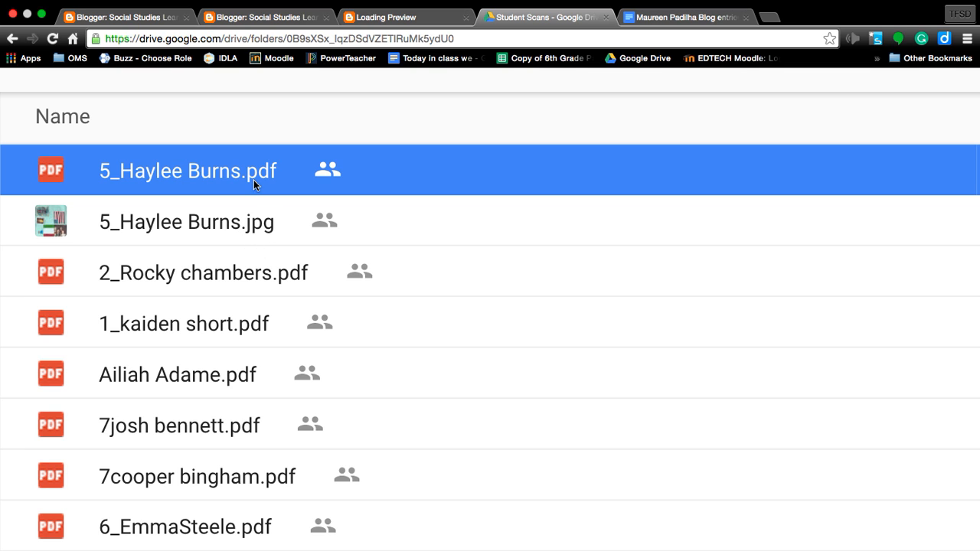
mouse_move(156, 259)
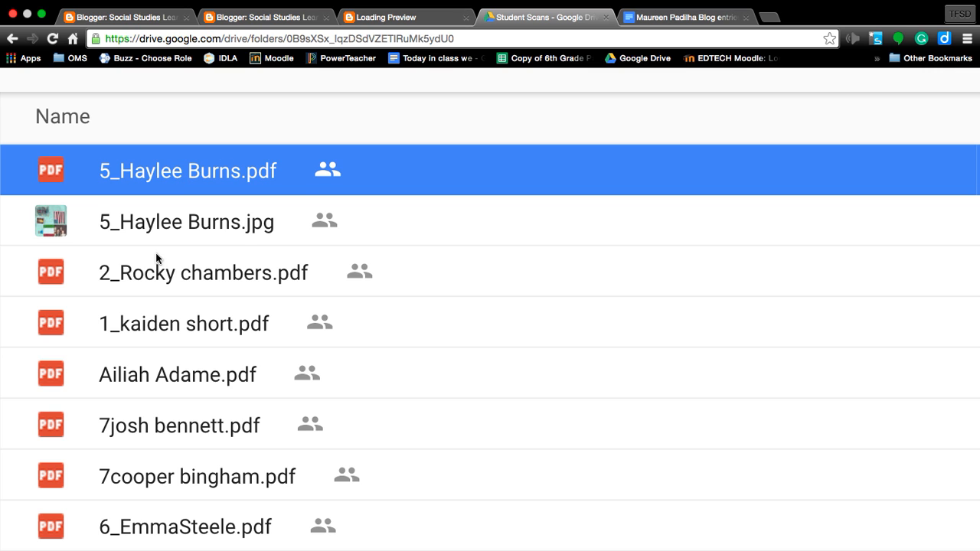
mouse_move(224, 178)
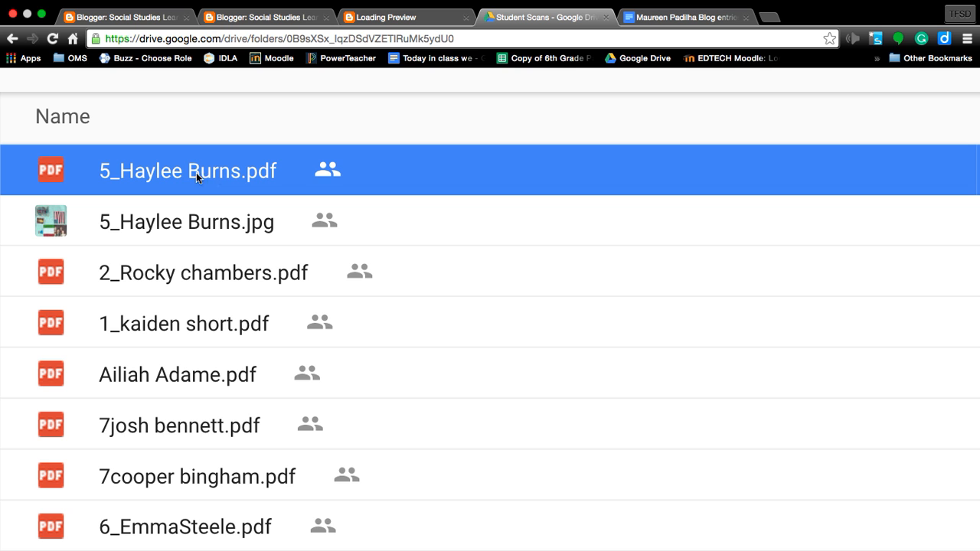
double_click(187, 170)
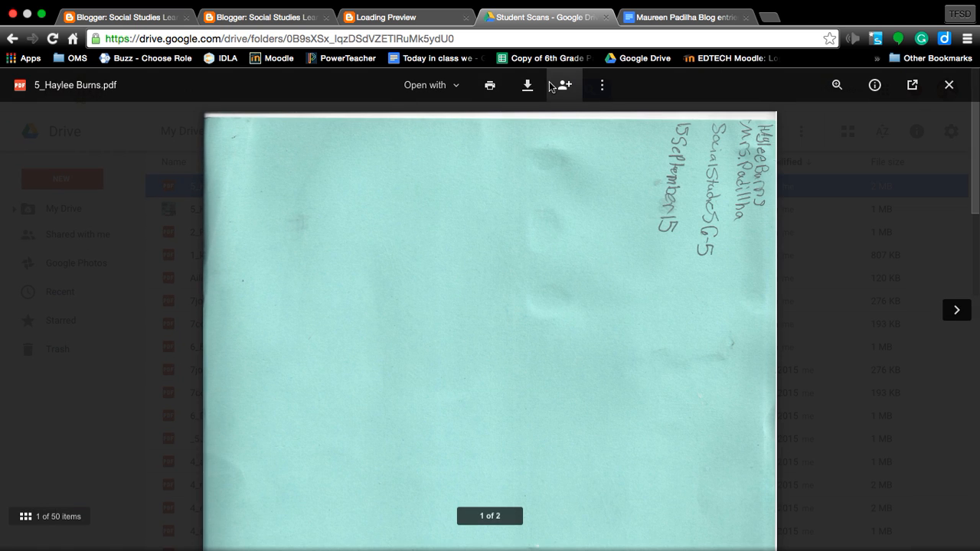
mouse_move(563, 85)
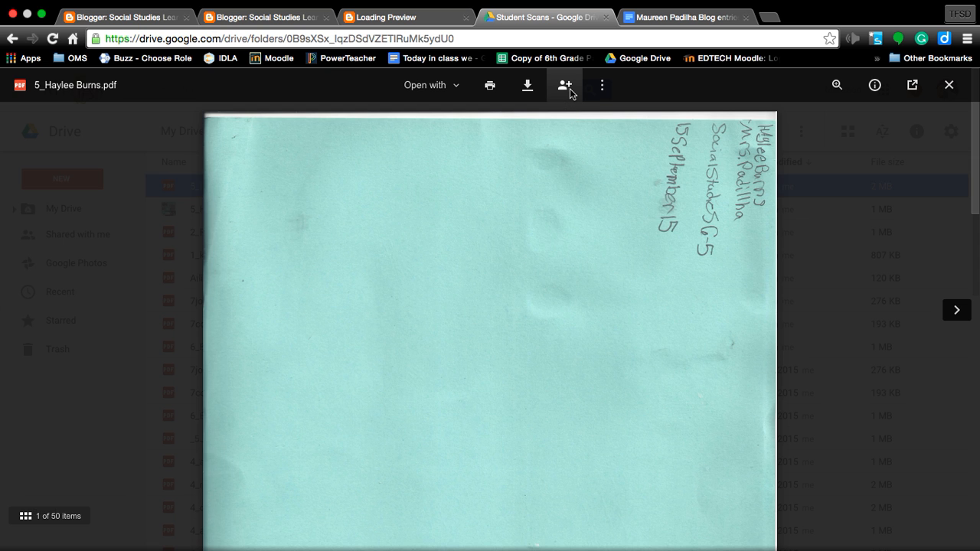
mouse_move(575, 93)
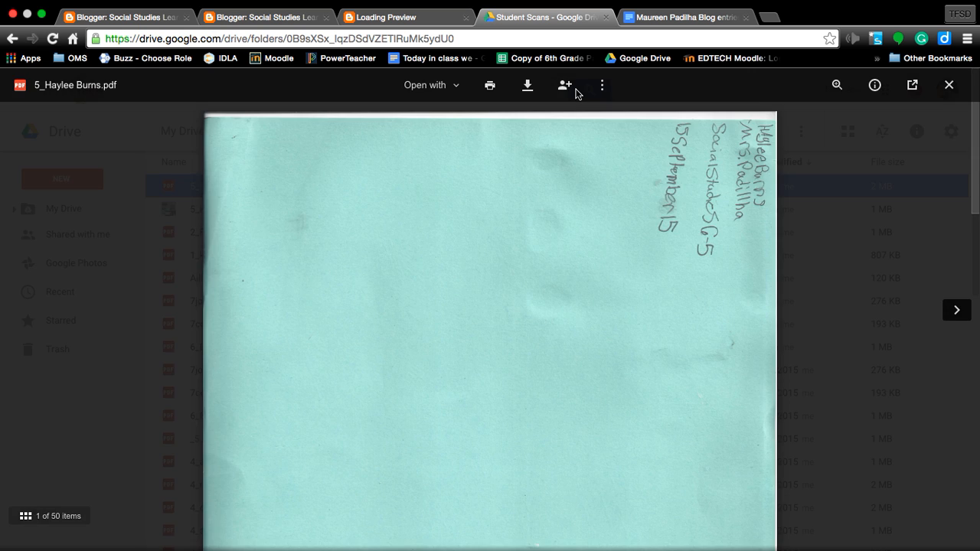
click(564, 86)
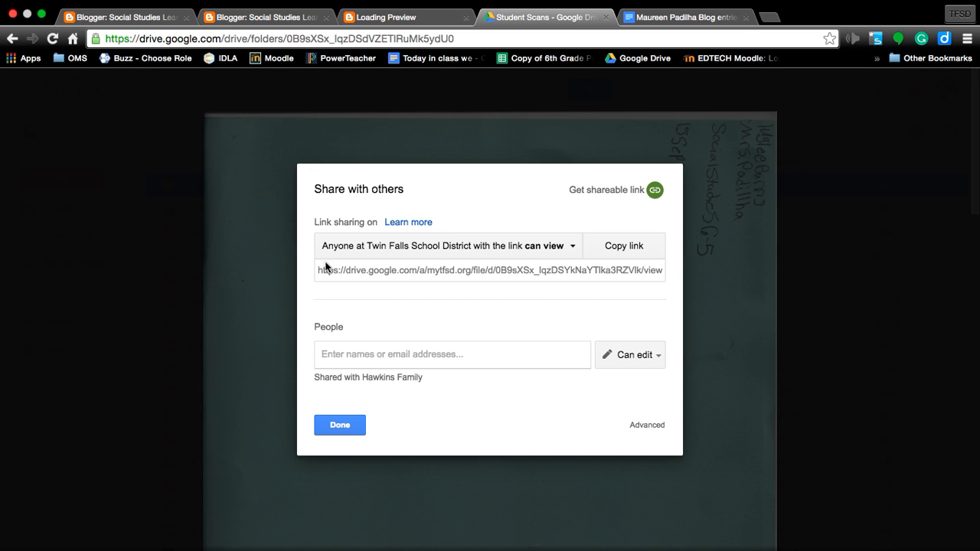
mouse_move(564, 248)
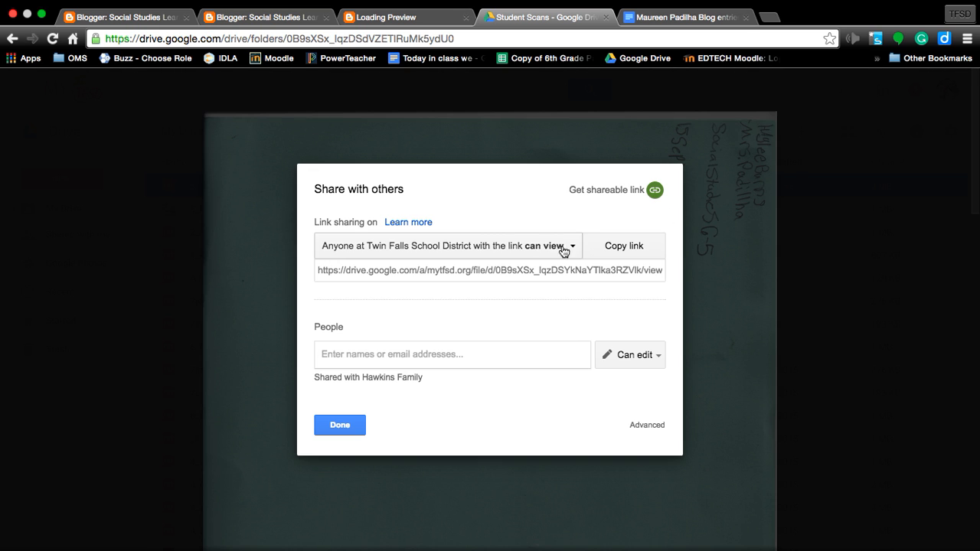
mouse_move(352, 251)
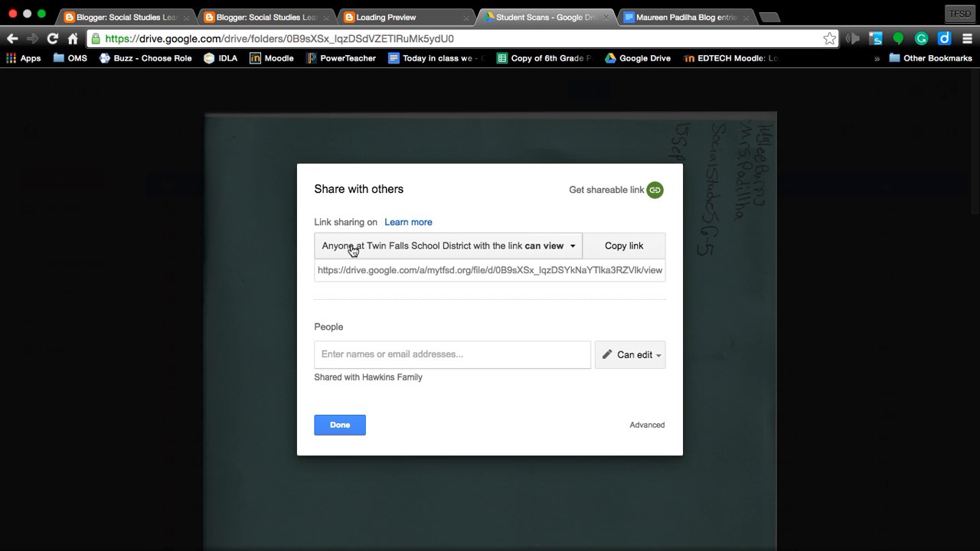
mouse_move(459, 248)
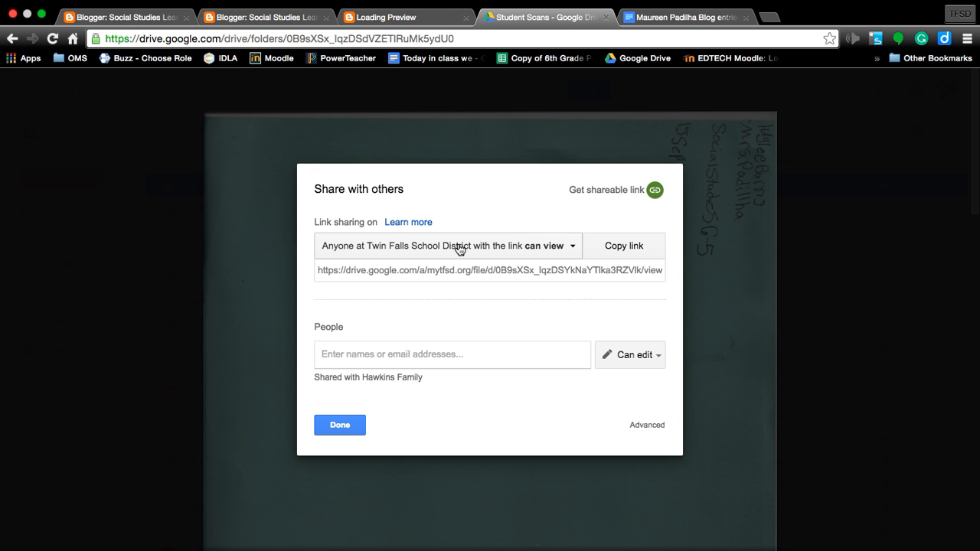
mouse_move(555, 251)
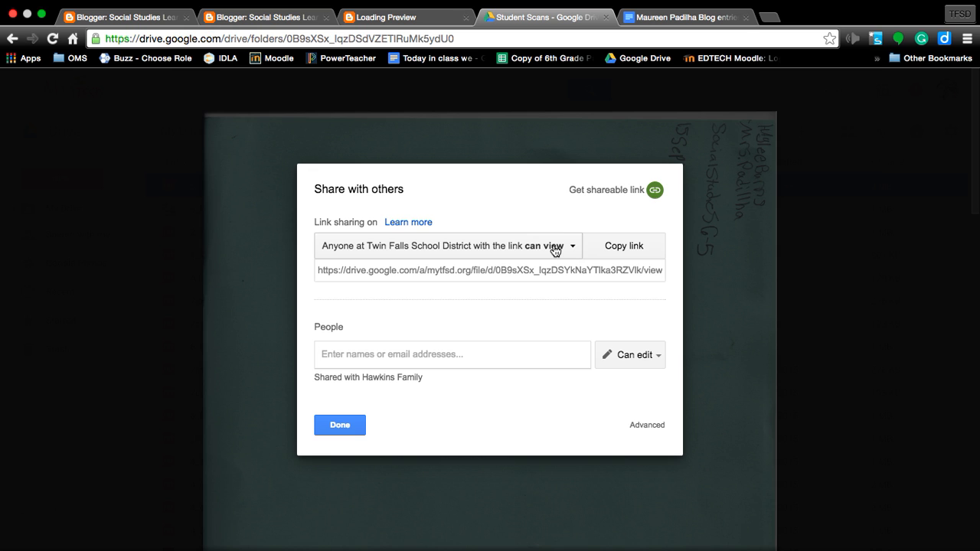
mouse_move(389, 215)
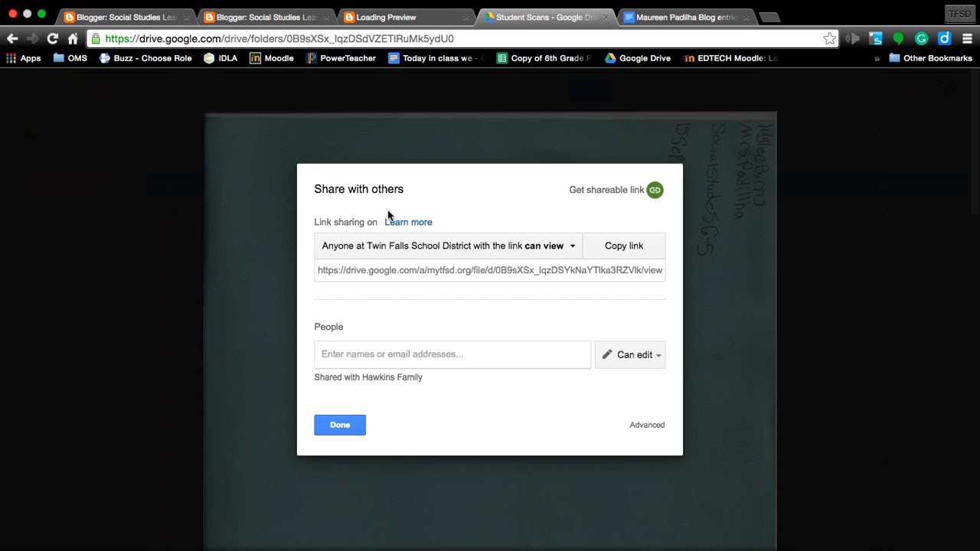
mouse_move(386, 251)
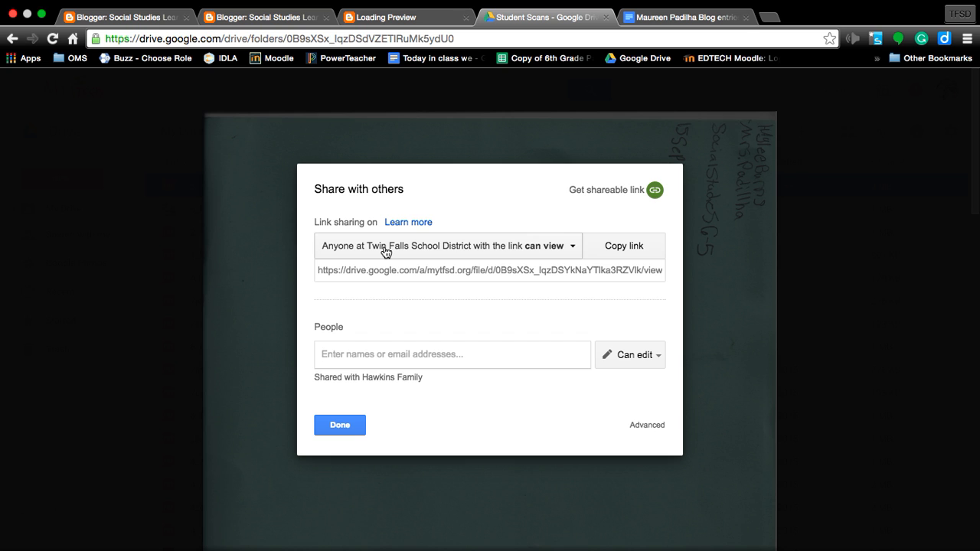
mouse_move(555, 254)
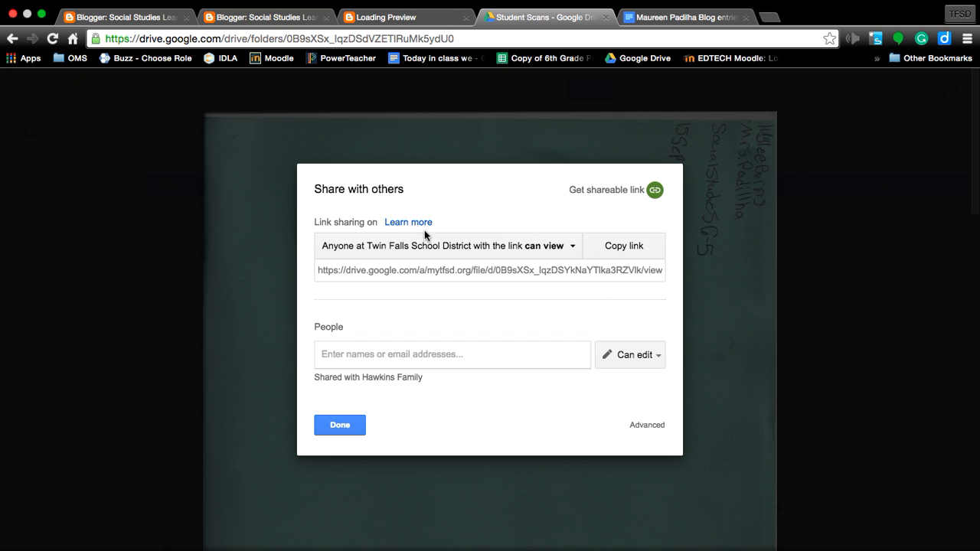
mouse_move(415, 245)
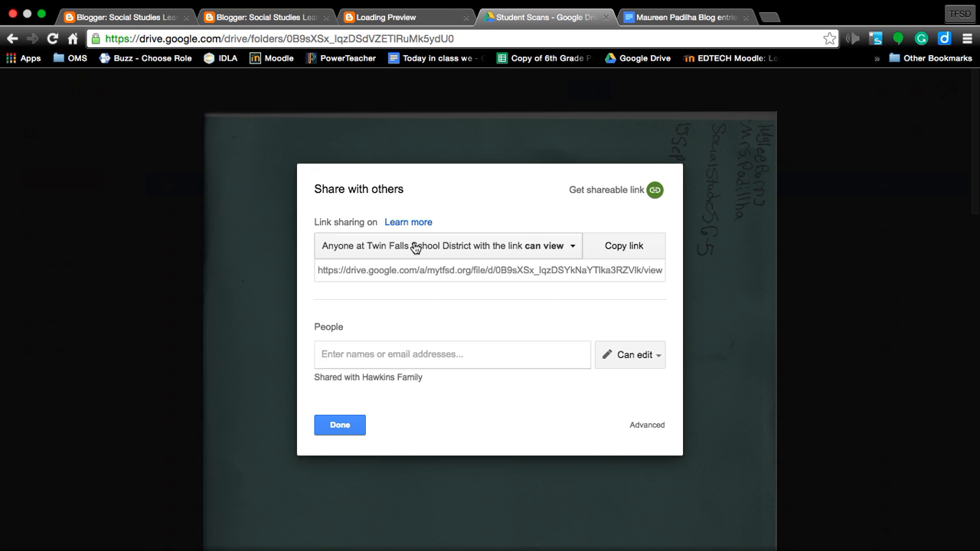
mouse_move(551, 255)
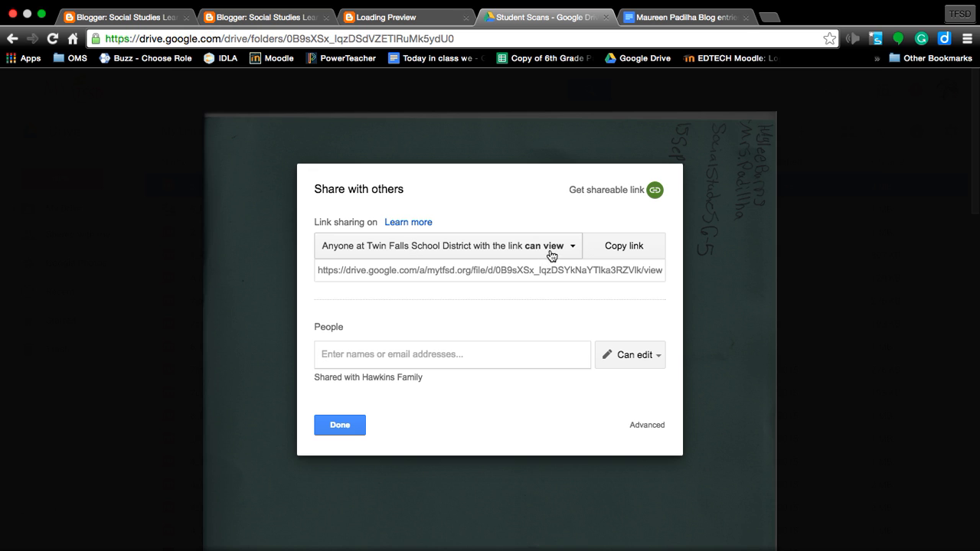
mouse_move(557, 251)
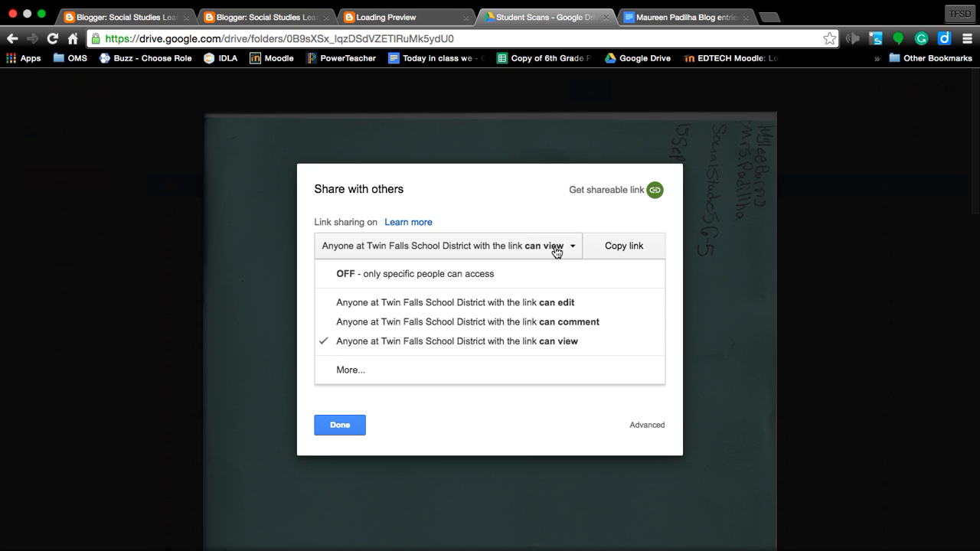
mouse_move(398, 303)
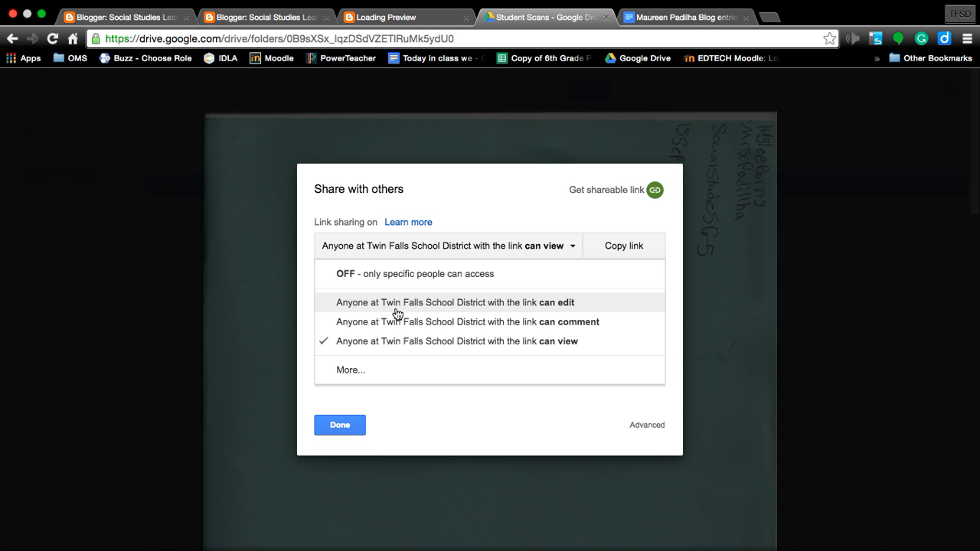
mouse_move(493, 315)
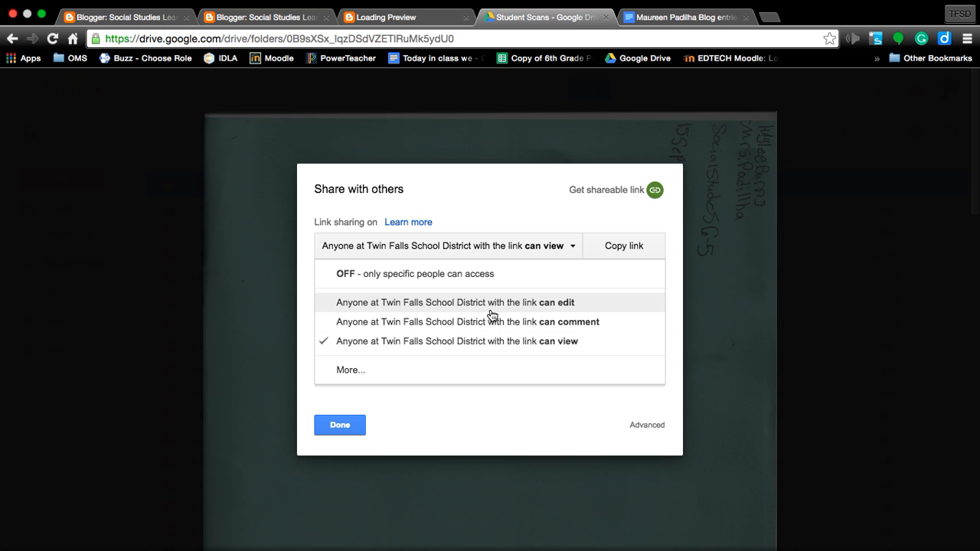
mouse_move(490, 346)
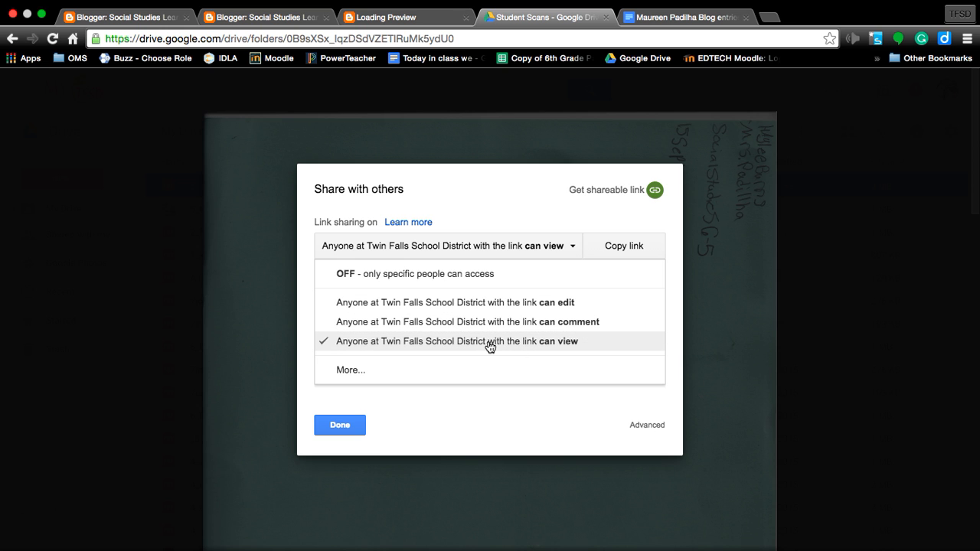
mouse_move(498, 302)
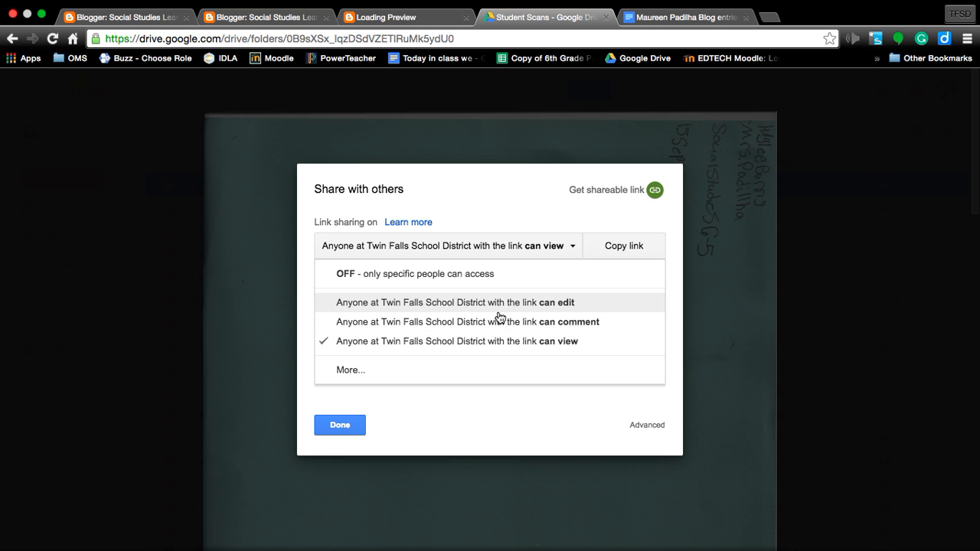
mouse_move(625, 425)
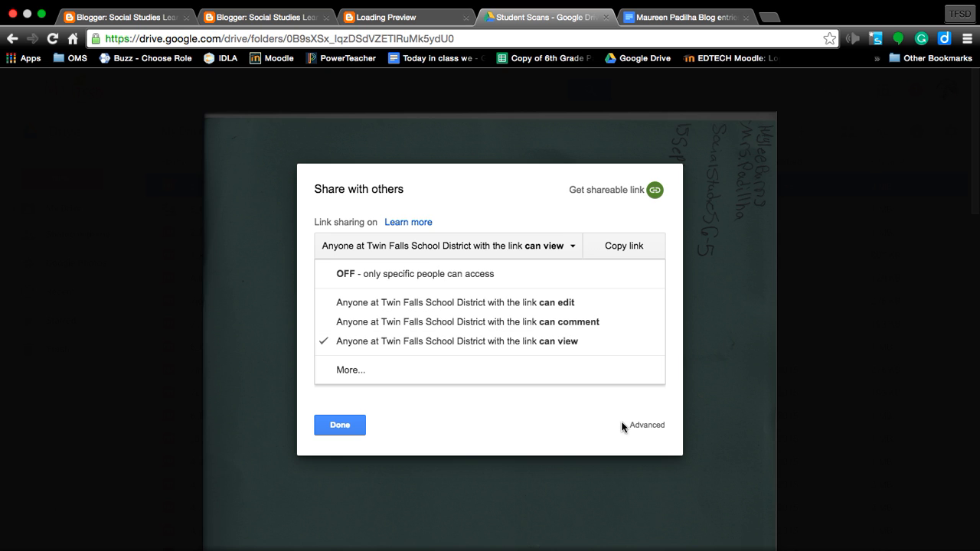
Step: Set link sharing to 'On - Anyone with the link' with 'Can view' access
click(349, 369)
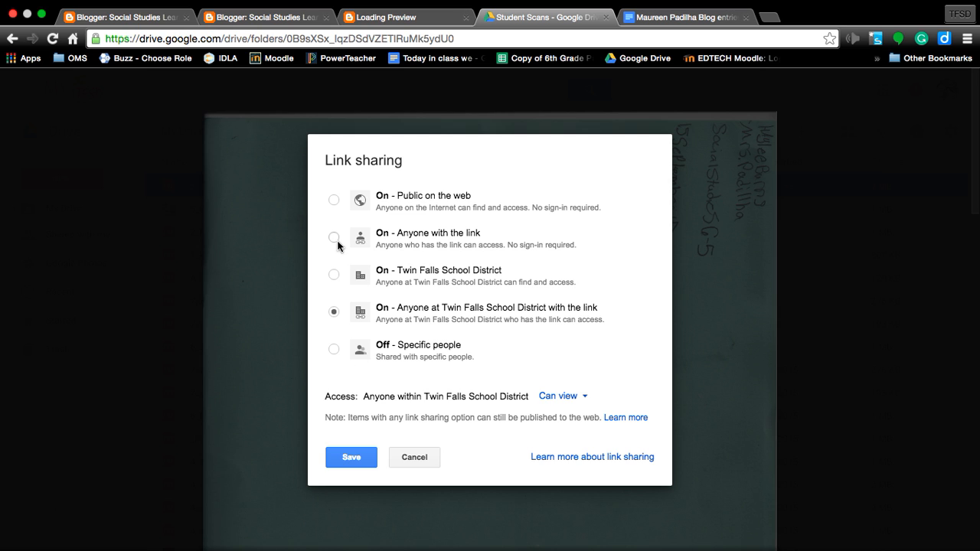
click(334, 238)
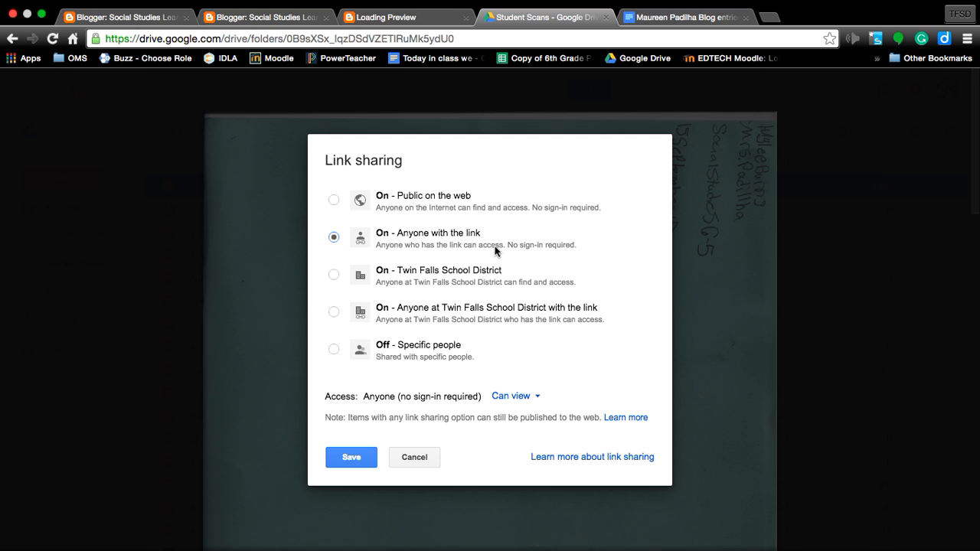
mouse_move(389, 248)
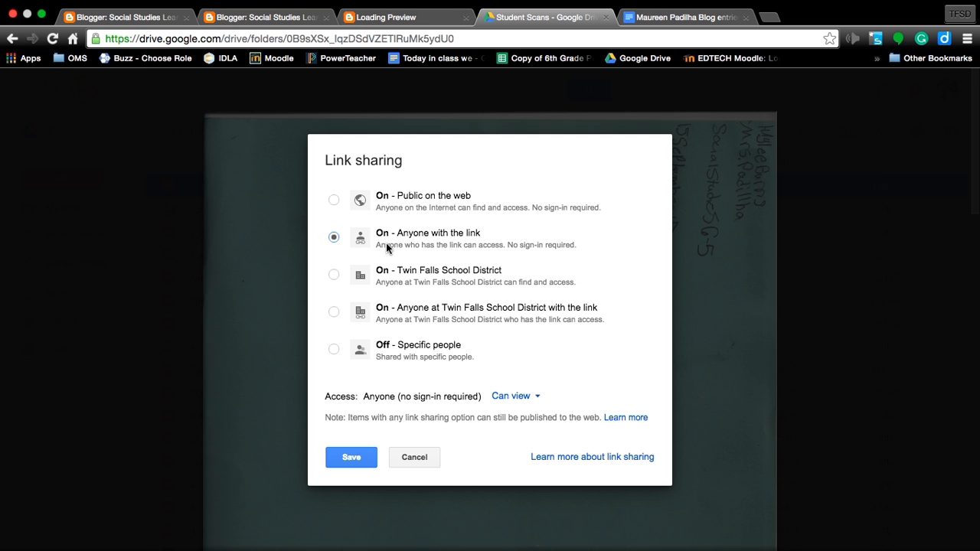
mouse_move(493, 256)
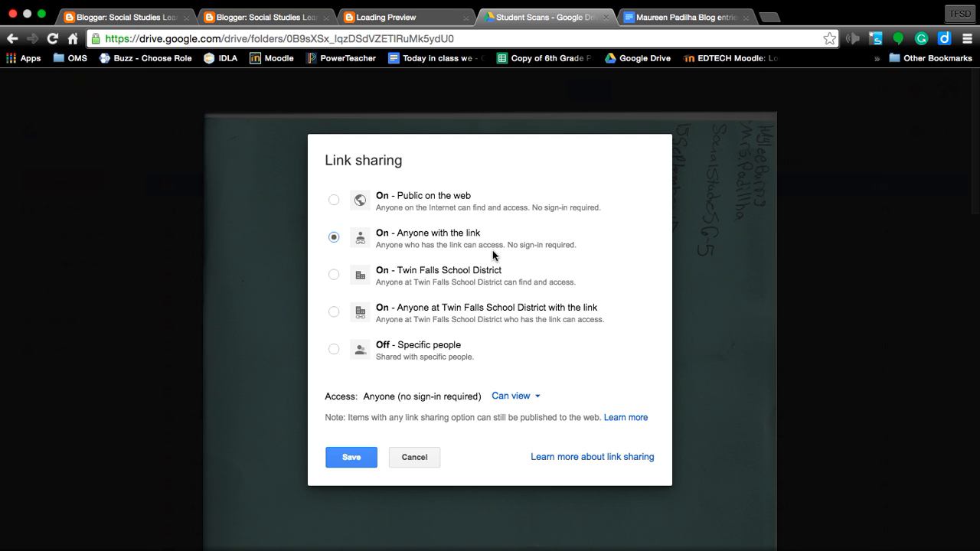
mouse_move(579, 255)
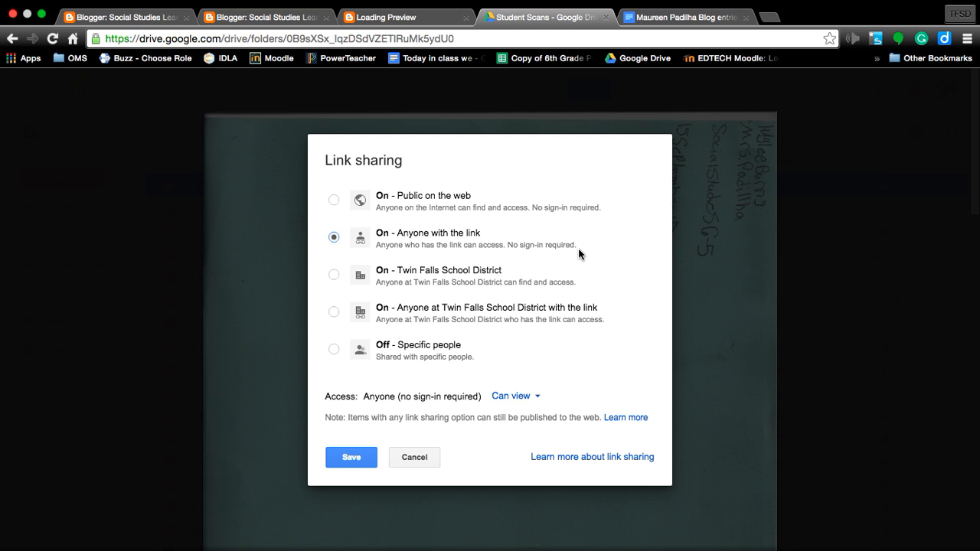
mouse_move(355, 400)
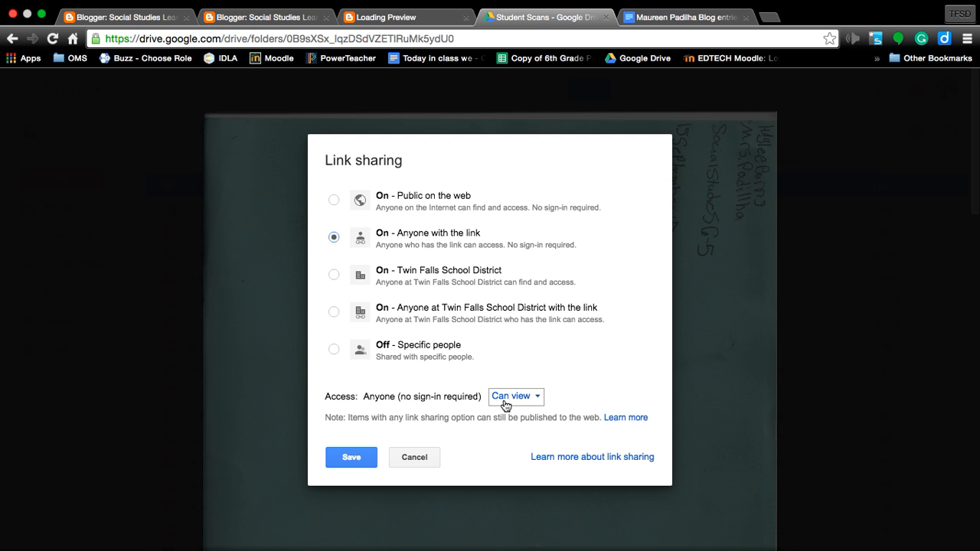
mouse_move(532, 380)
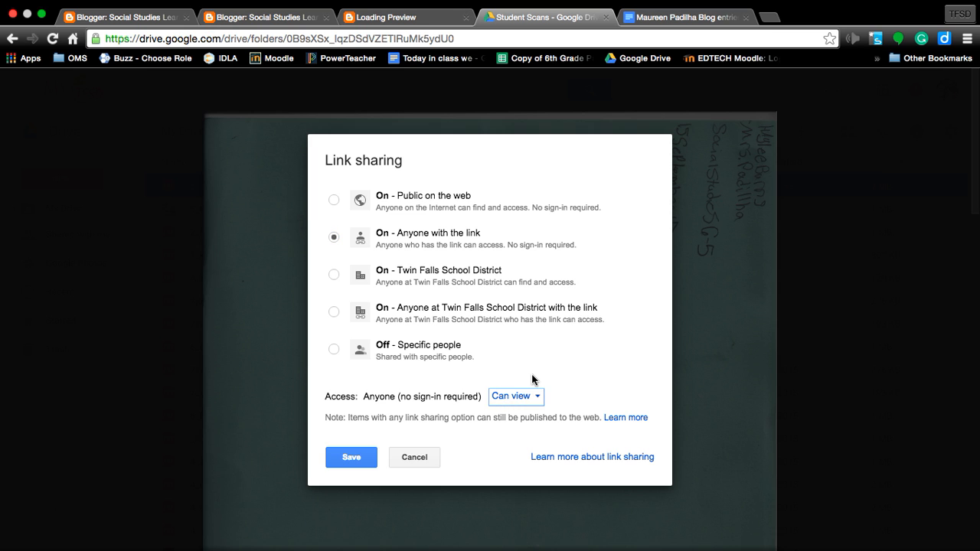
mouse_move(540, 407)
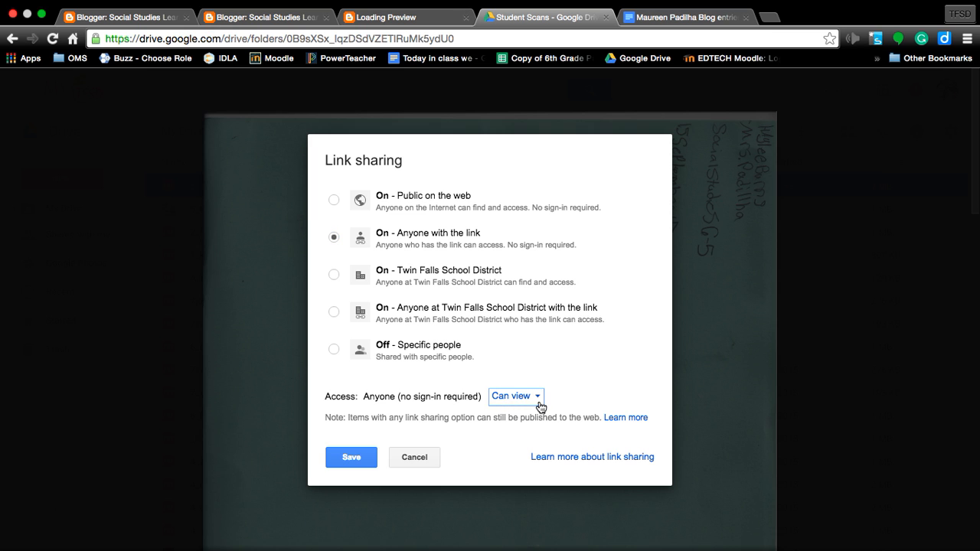
click(513, 395)
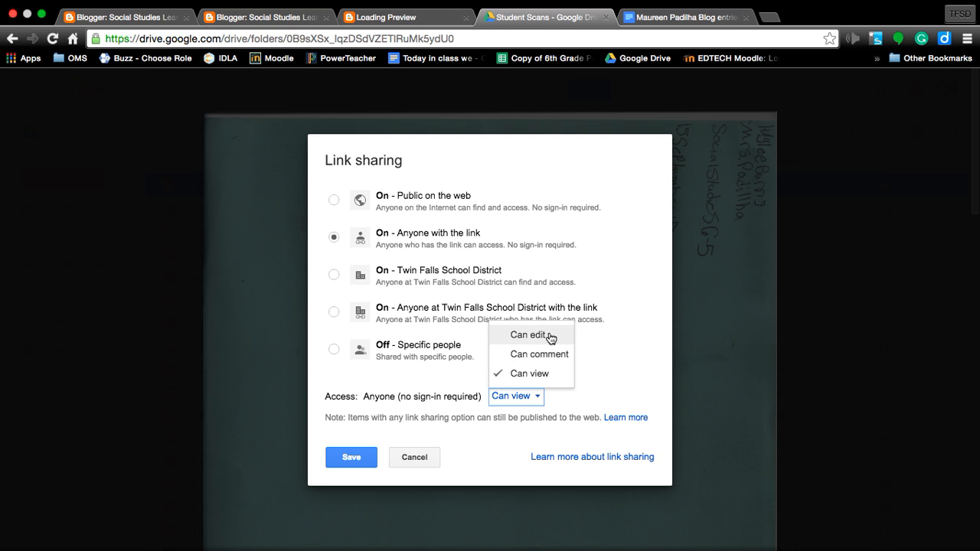
mouse_move(591, 383)
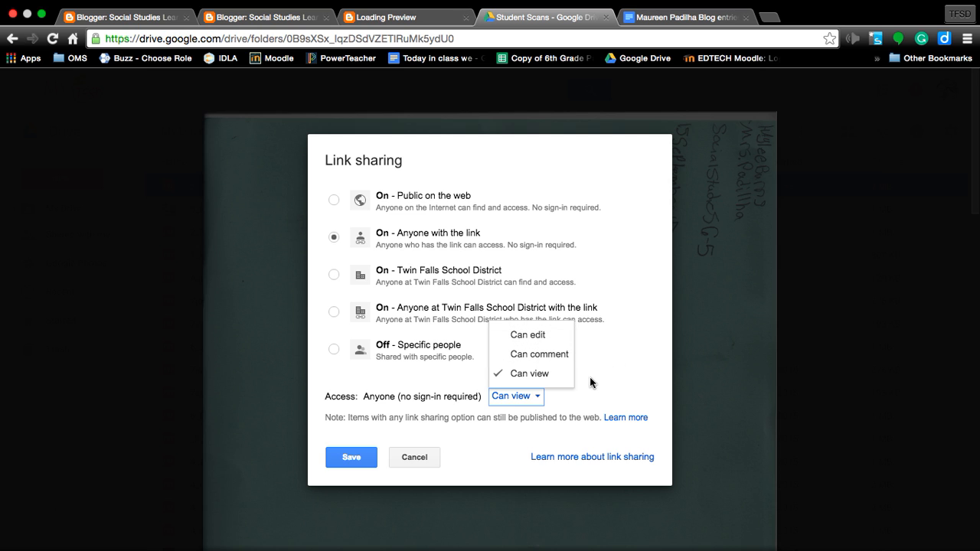
mouse_move(528, 374)
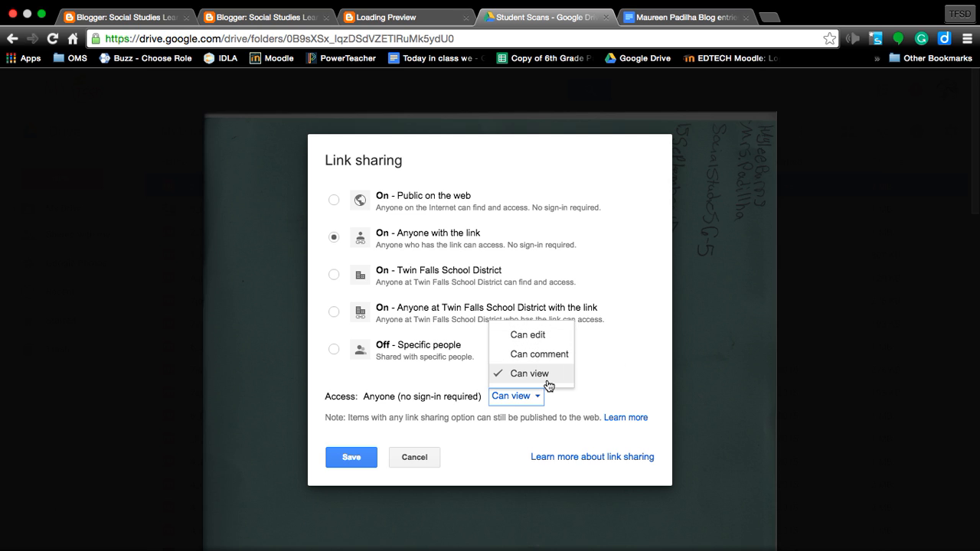
click(529, 373)
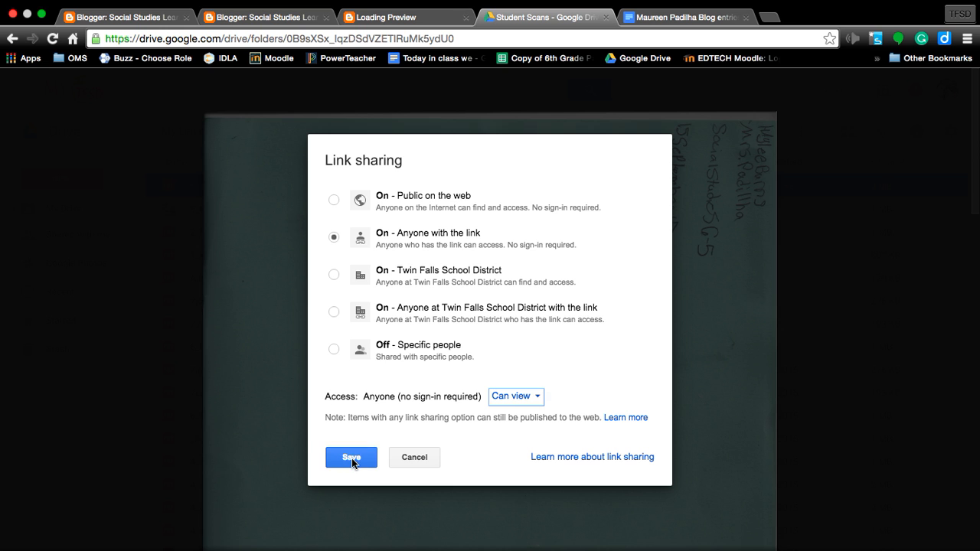
click(351, 456)
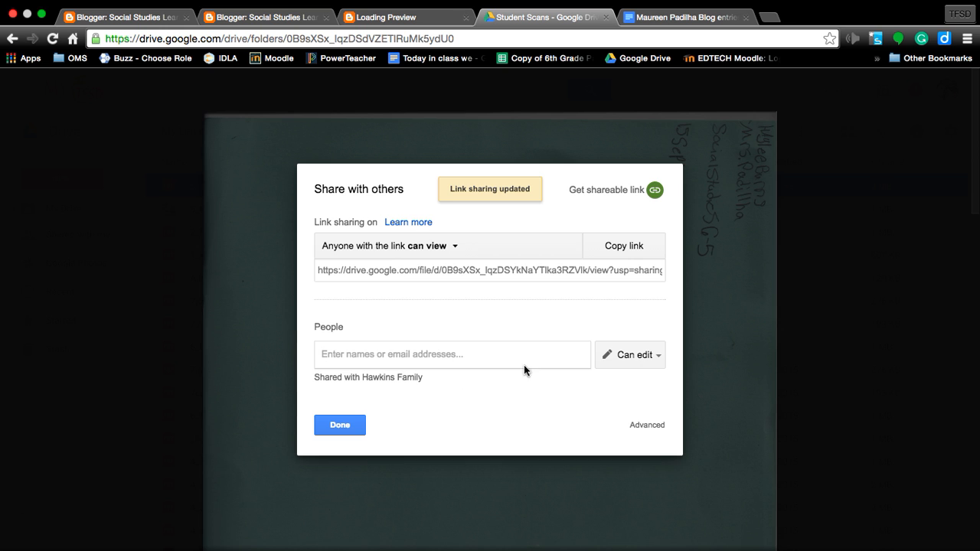
mouse_move(334, 284)
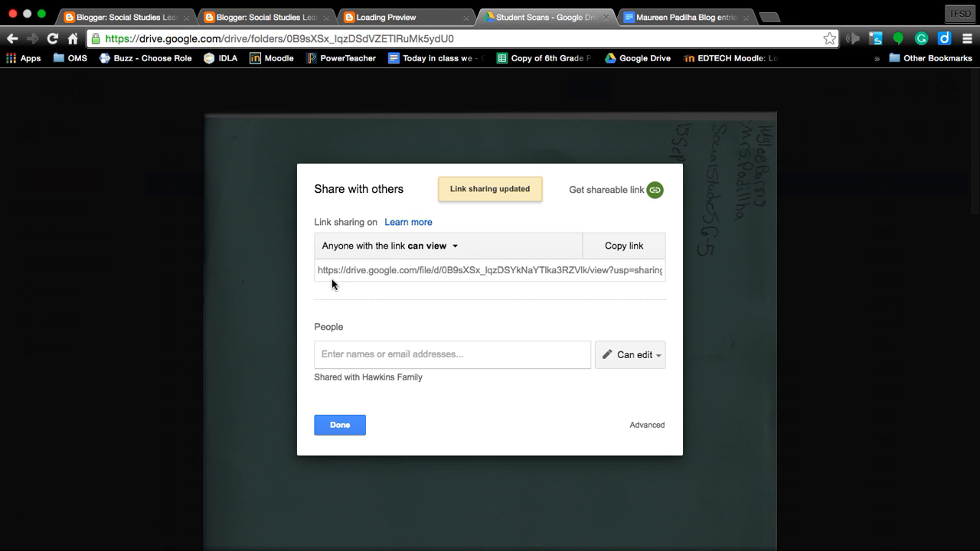
mouse_move(623, 245)
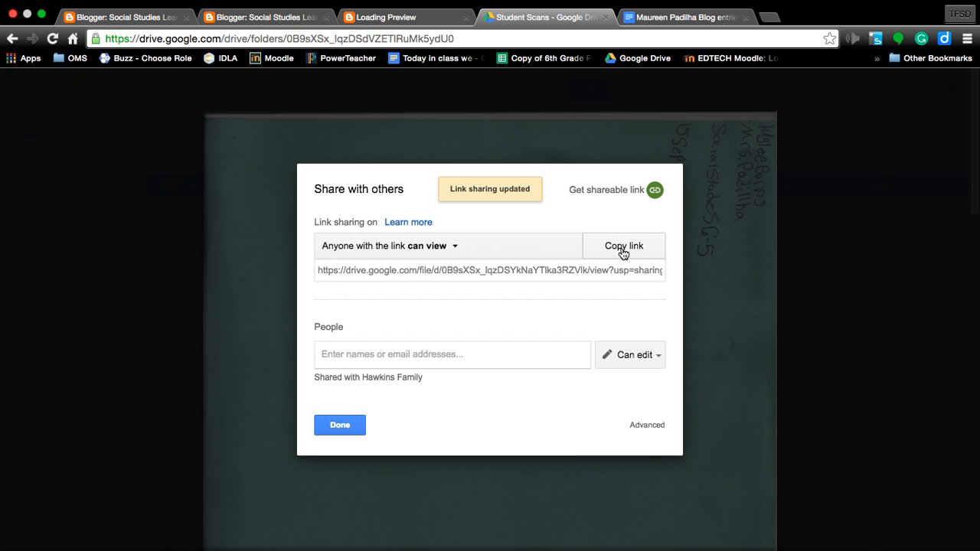
click(623, 245)
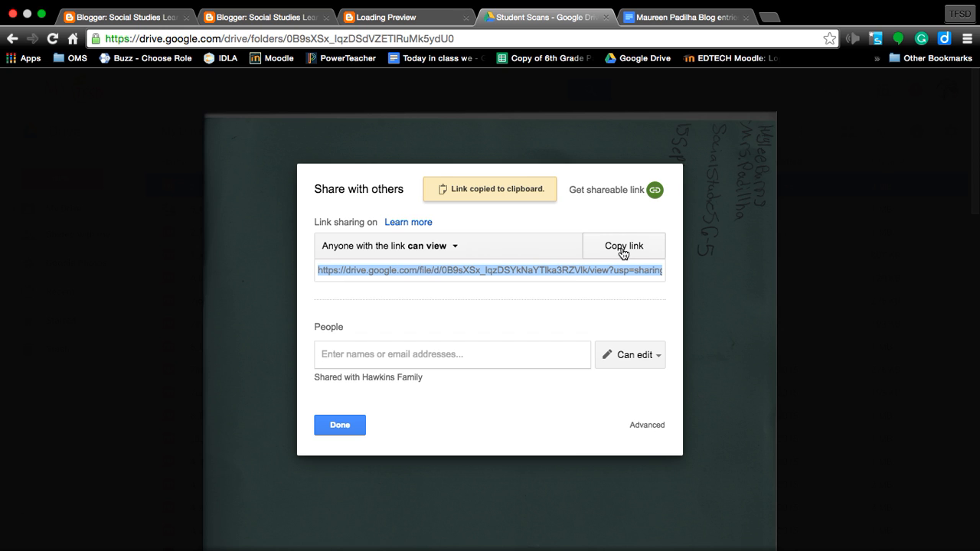
mouse_move(527, 198)
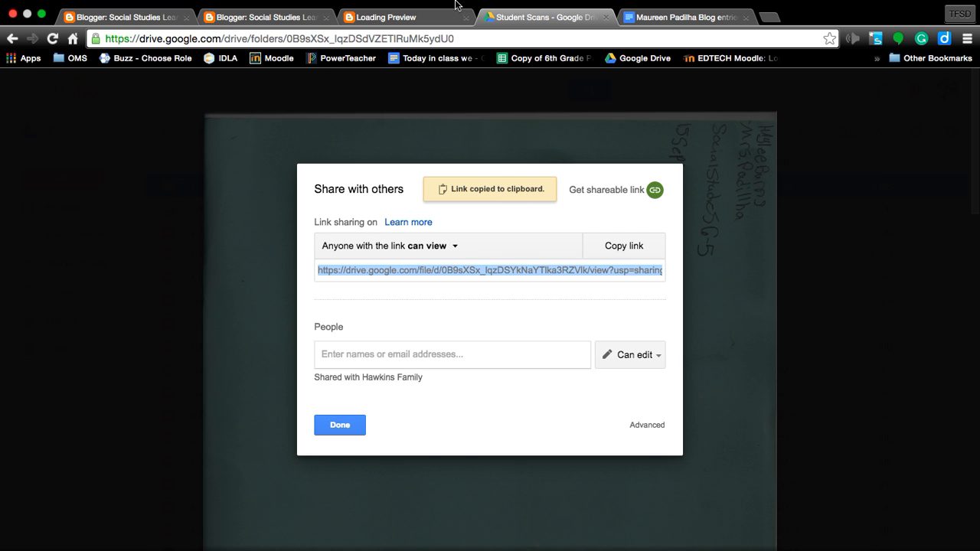
Step: Back in Blogger, paste the Drive share URL as the link's web address
click(264, 17)
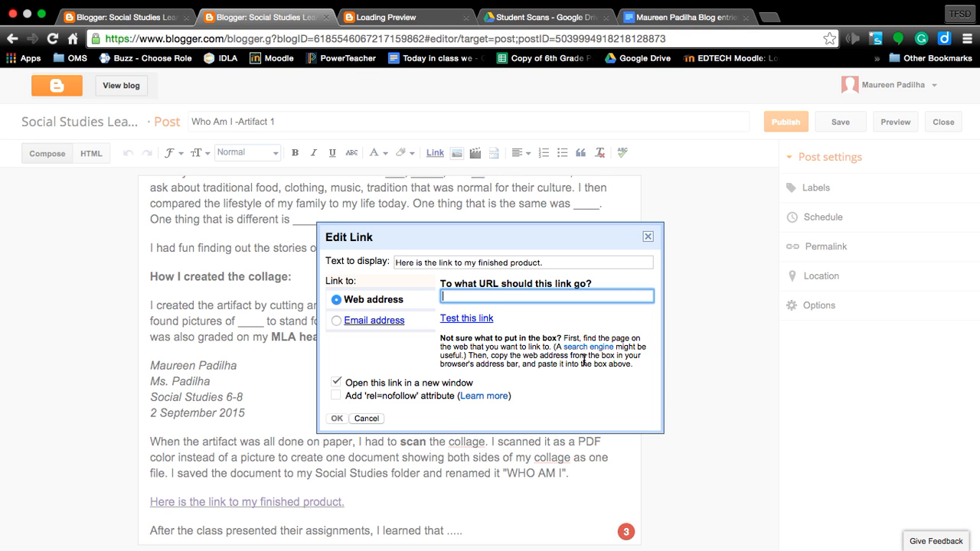
mouse_move(578, 405)
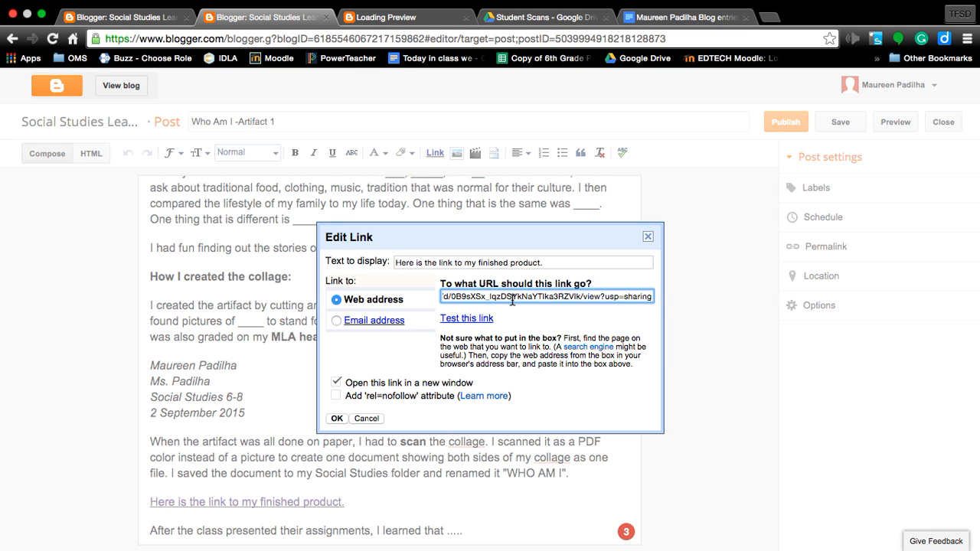
right_click(513, 297)
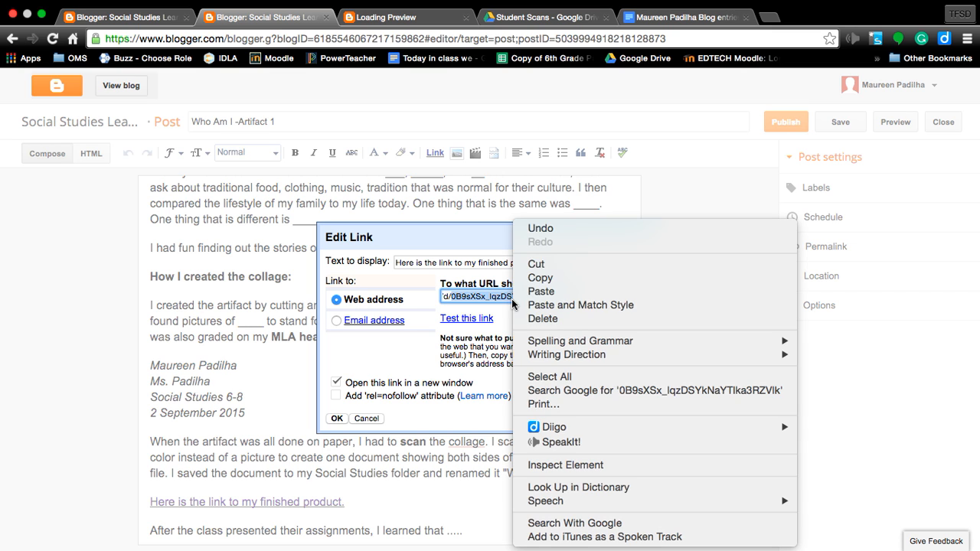
mouse_move(540, 291)
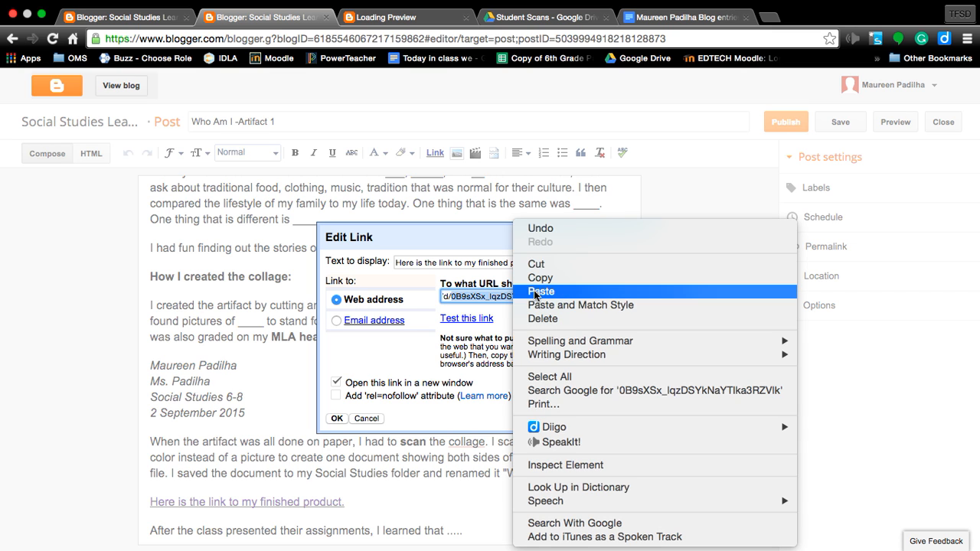
click(542, 291)
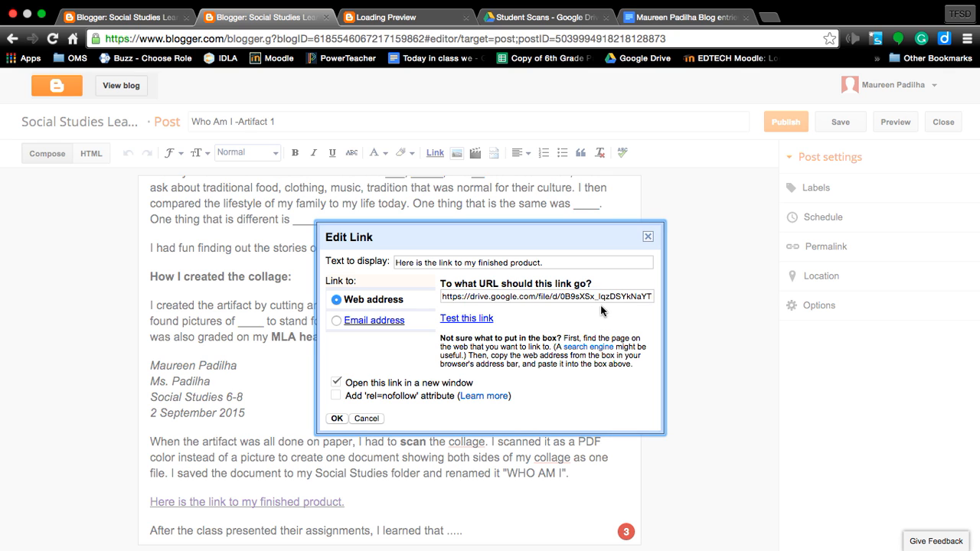
mouse_move(459, 323)
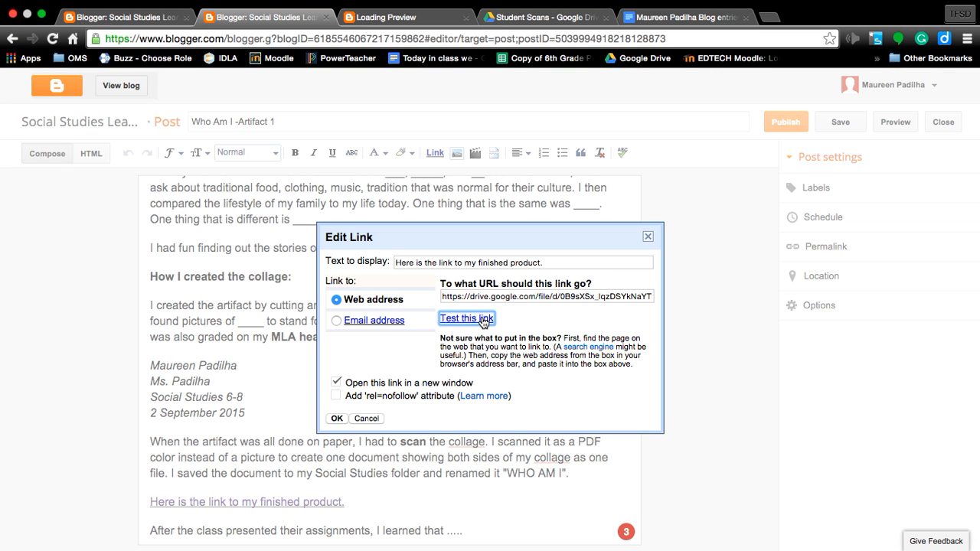
mouse_move(407, 392)
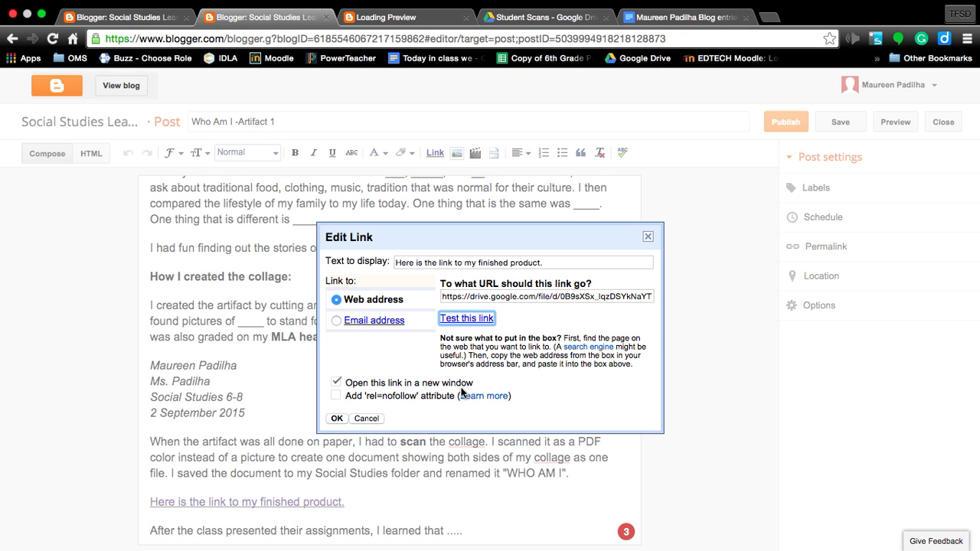
mouse_move(530, 398)
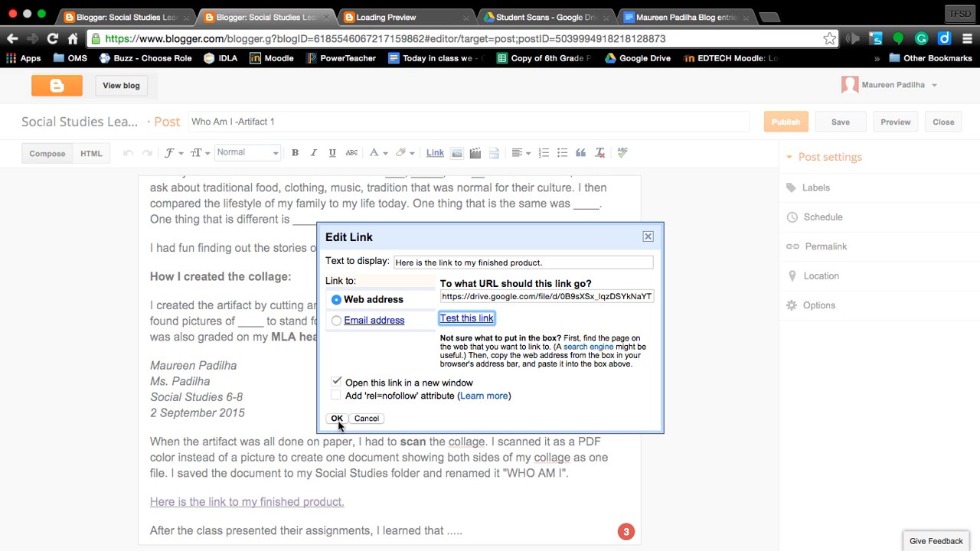
Step: Confirm the Drive link on the finished-product sentence and save the post
click(336, 418)
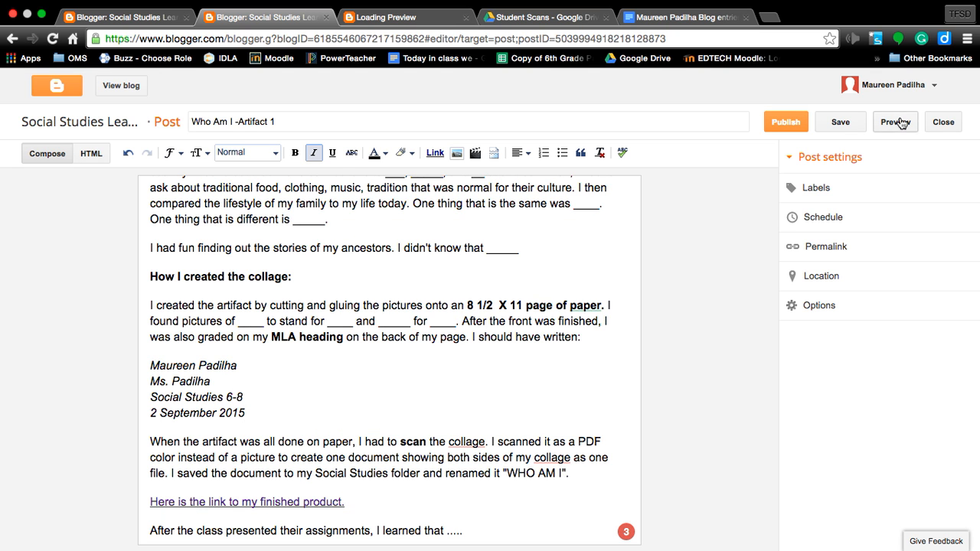
click(839, 122)
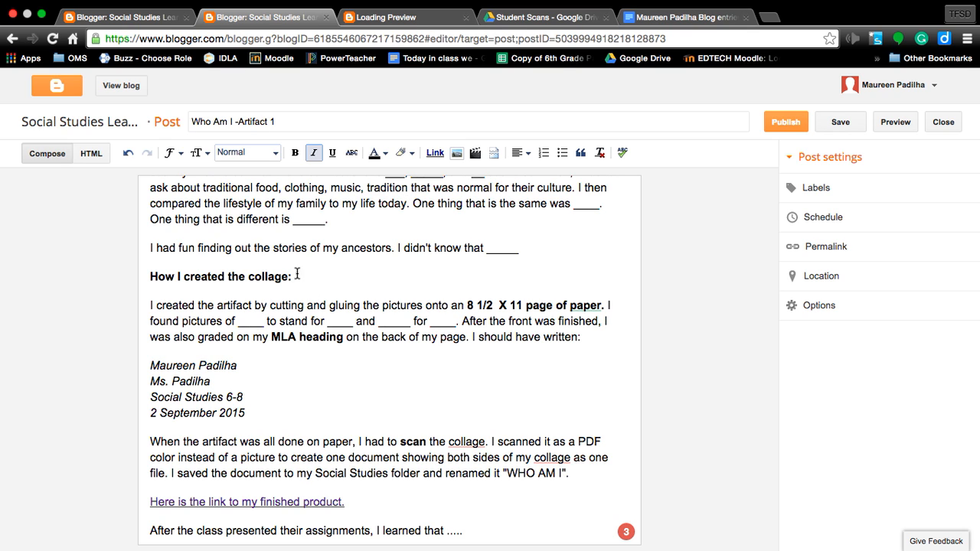
mouse_move(517, 285)
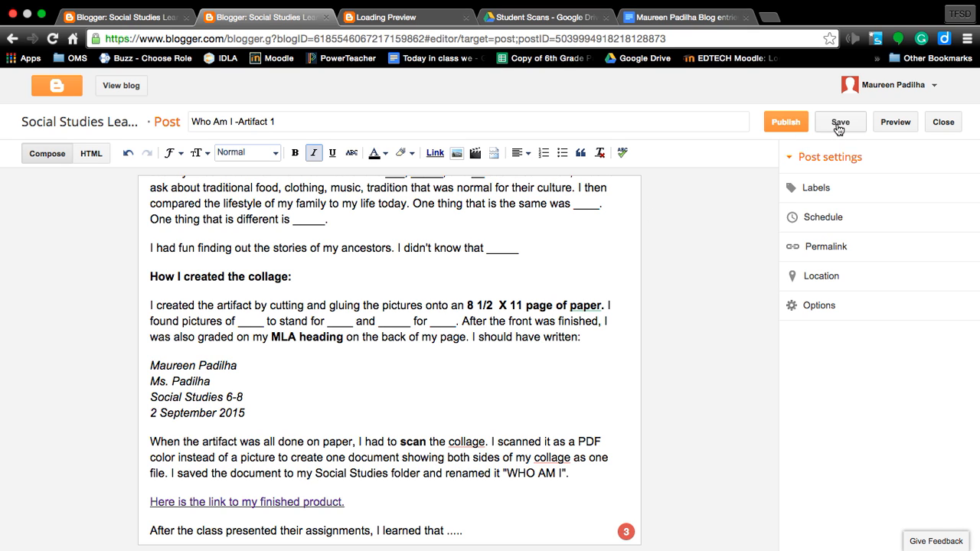
mouse_move(820, 127)
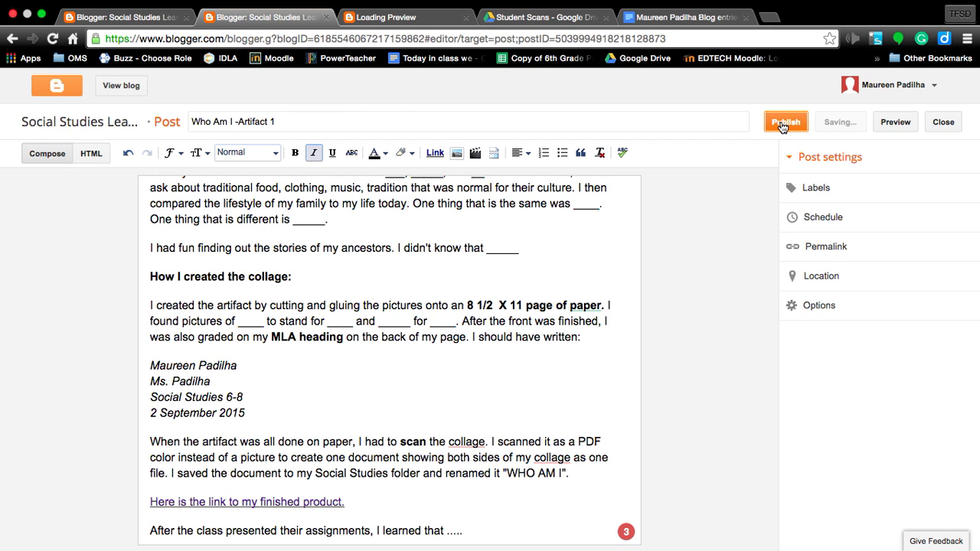
Step: Publish the 'Who Am I -Artifact 1' post to the blog
click(786, 122)
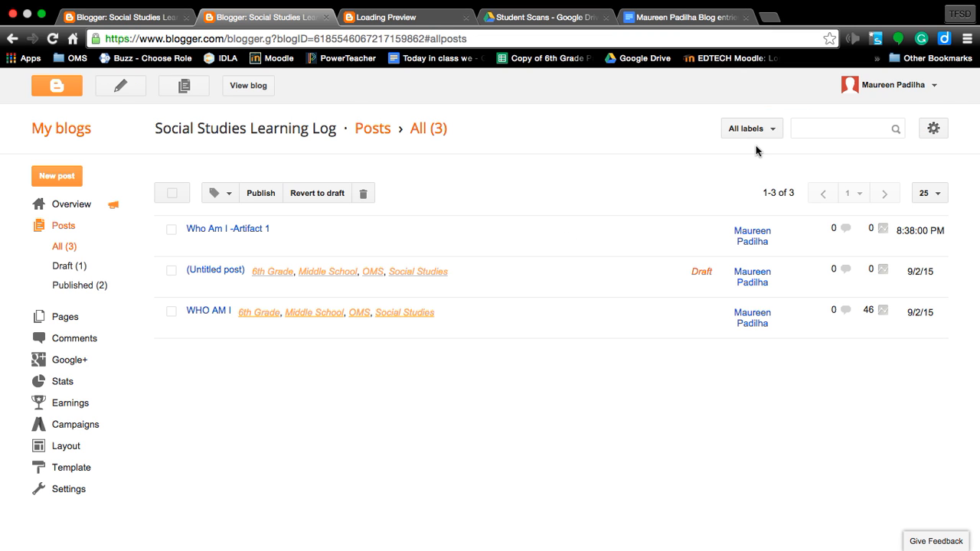
mouse_move(227, 228)
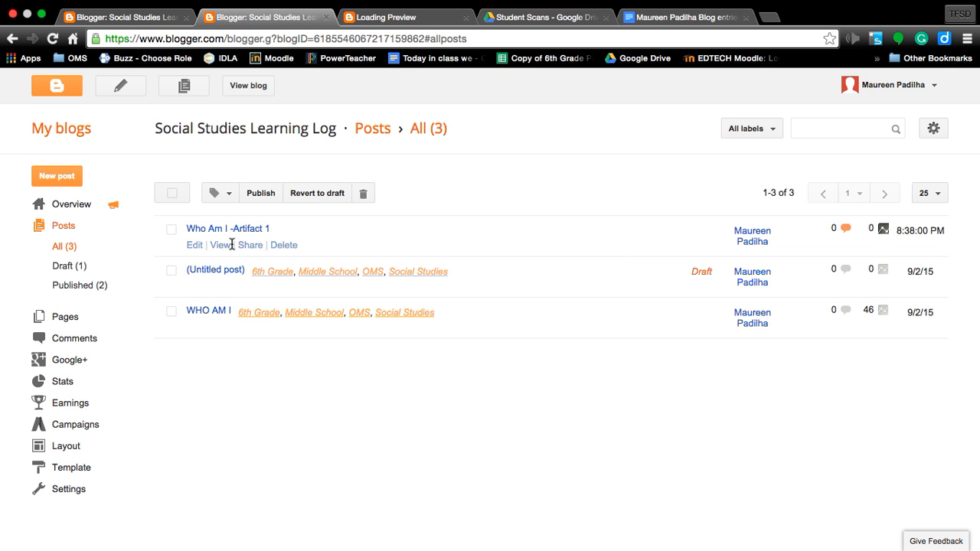
mouse_move(226, 228)
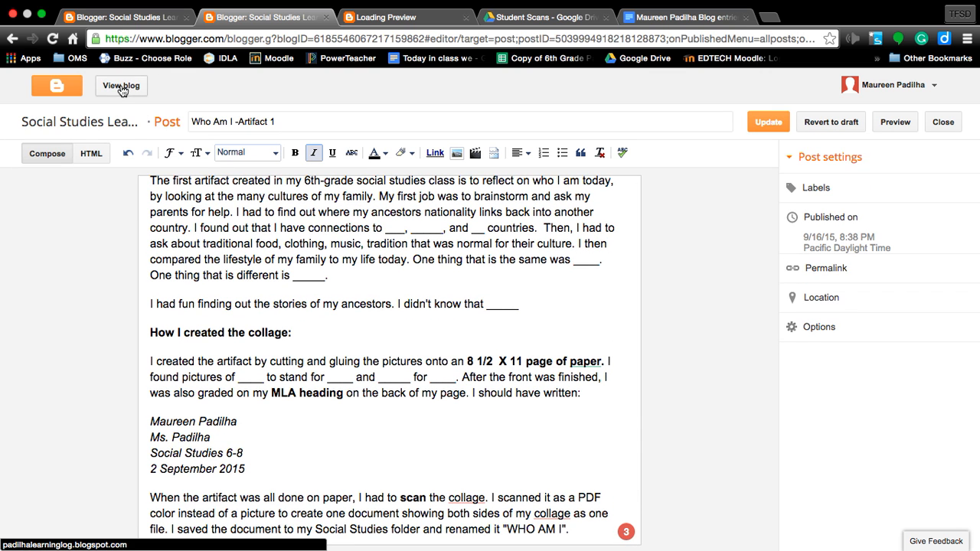
Step: View the live blog and scroll to the new post above the older 'WHO AM I' post
click(120, 86)
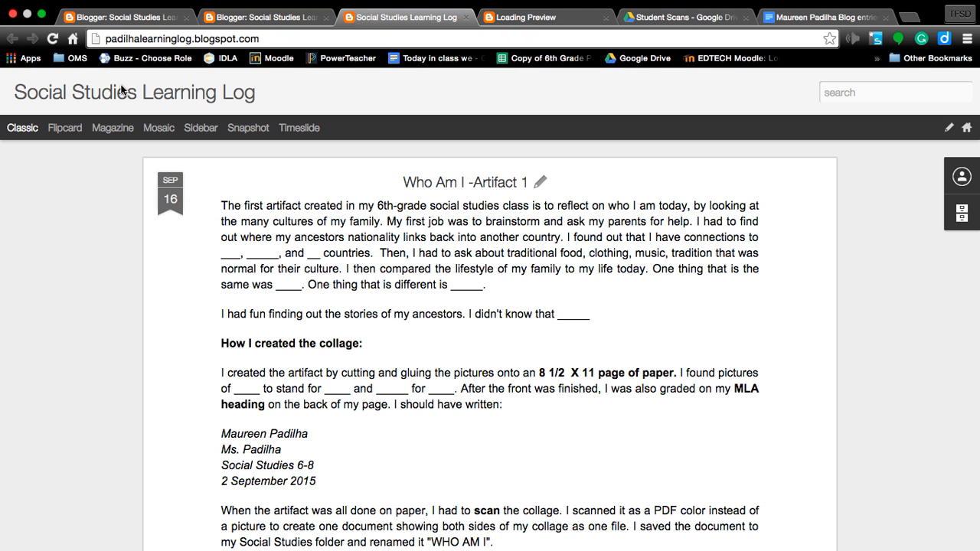
mouse_move(182, 238)
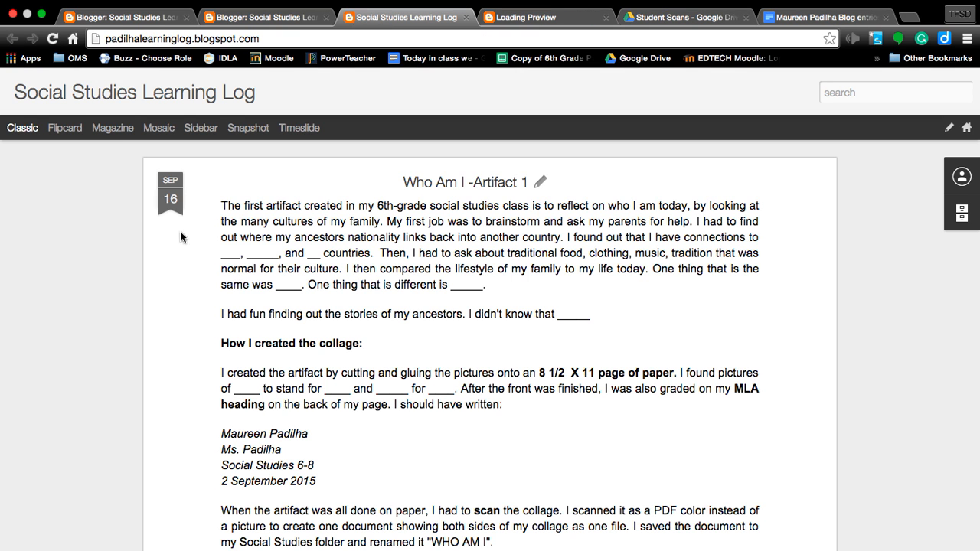
mouse_move(377, 367)
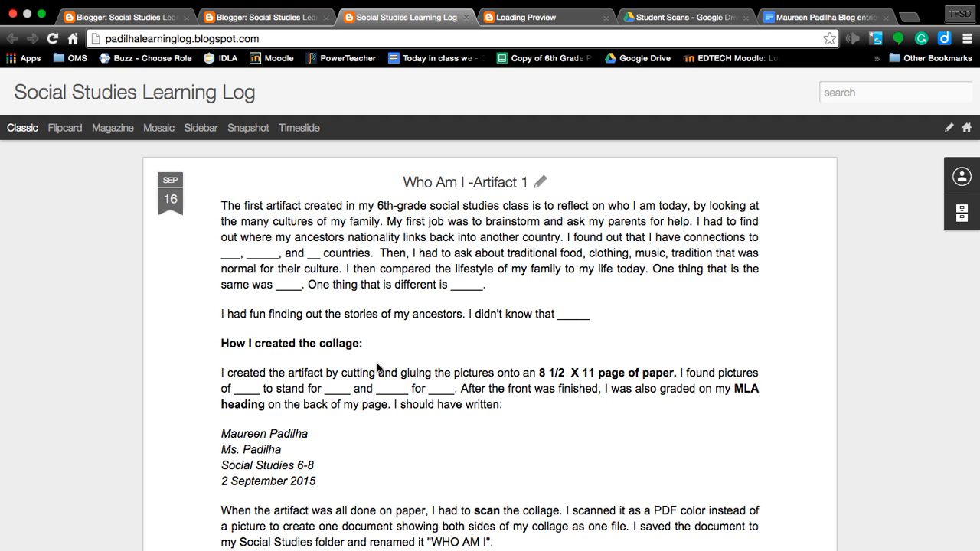
scroll(down, 3)
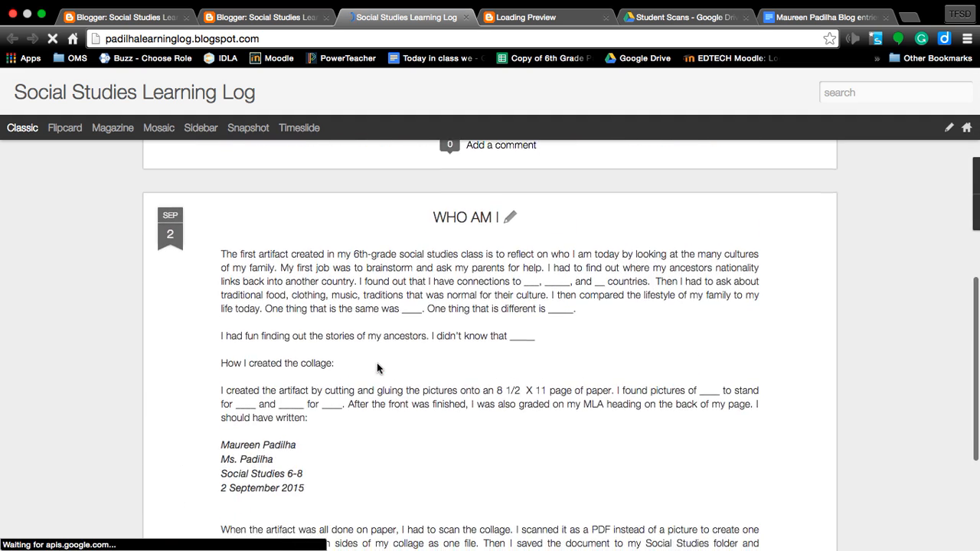
scroll(down, 3)
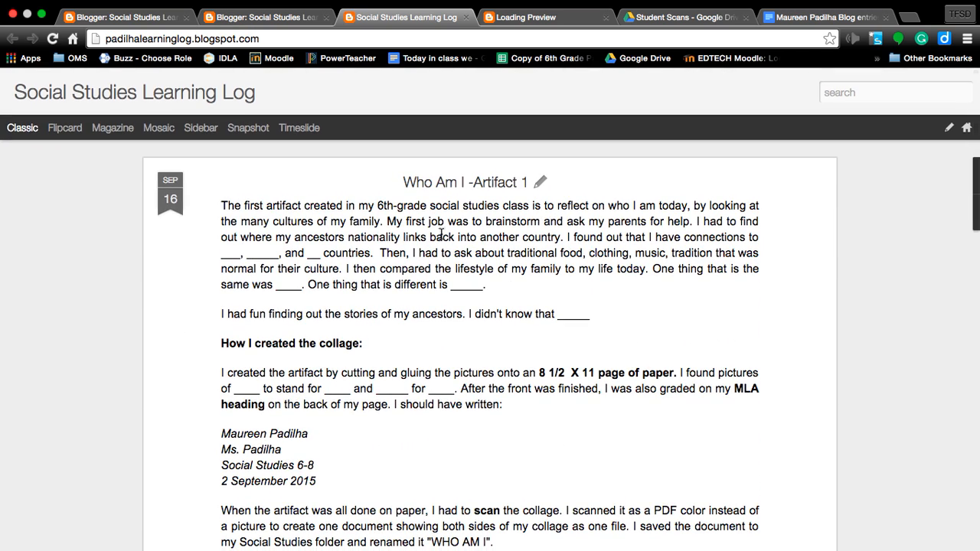
mouse_move(441, 386)
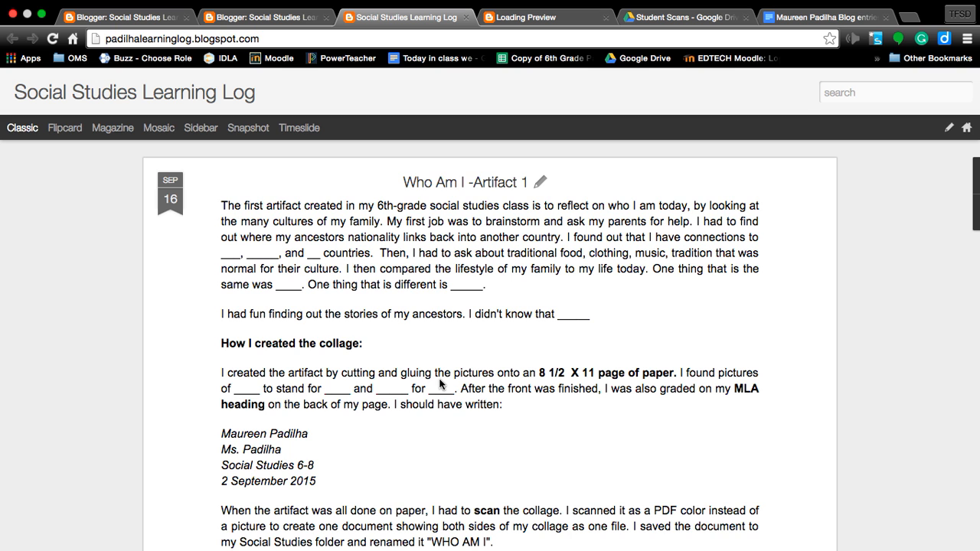
mouse_move(170, 199)
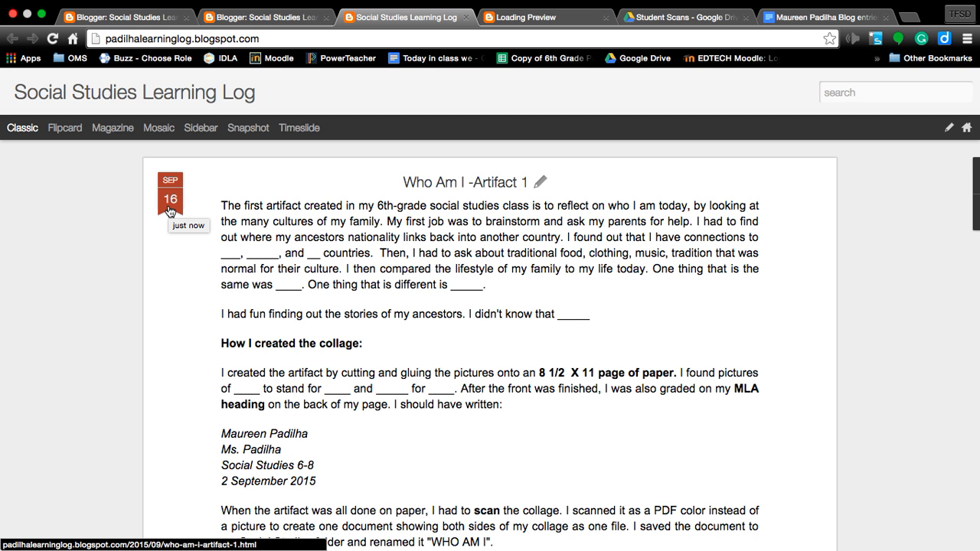
scroll(down, 3)
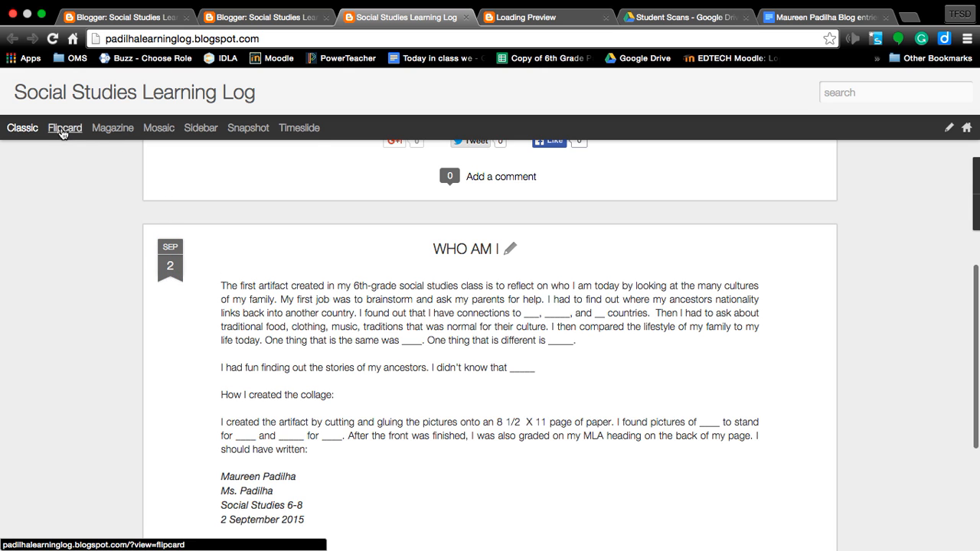
click(298, 129)
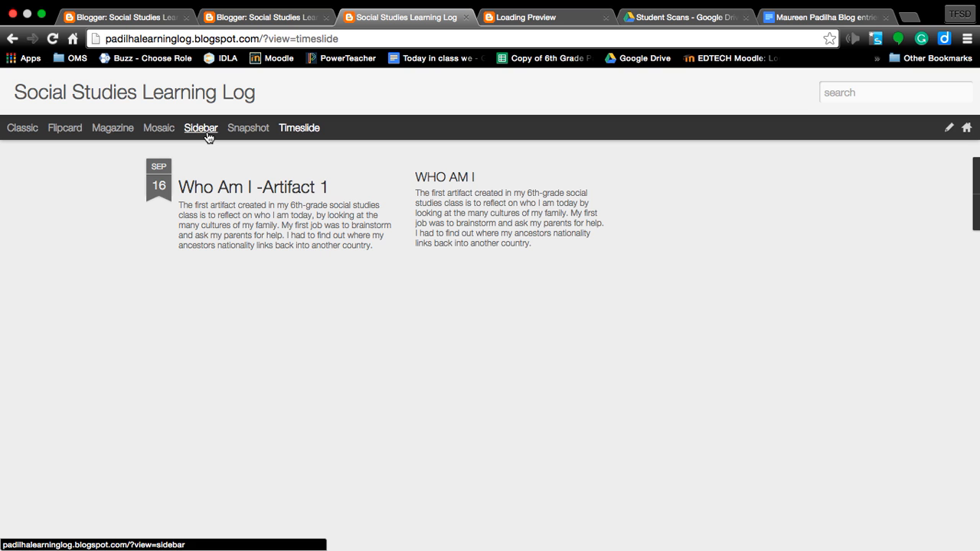
mouse_move(22, 128)
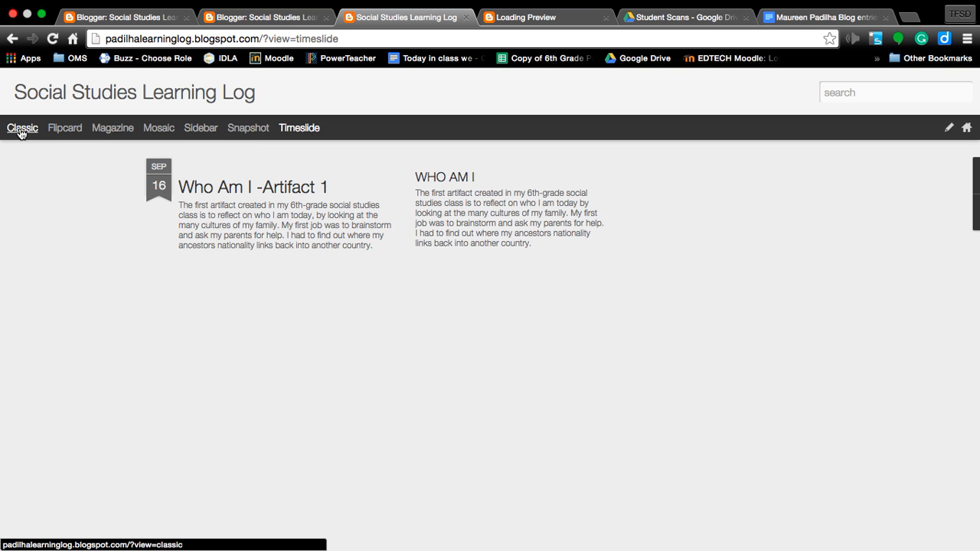
click(22, 129)
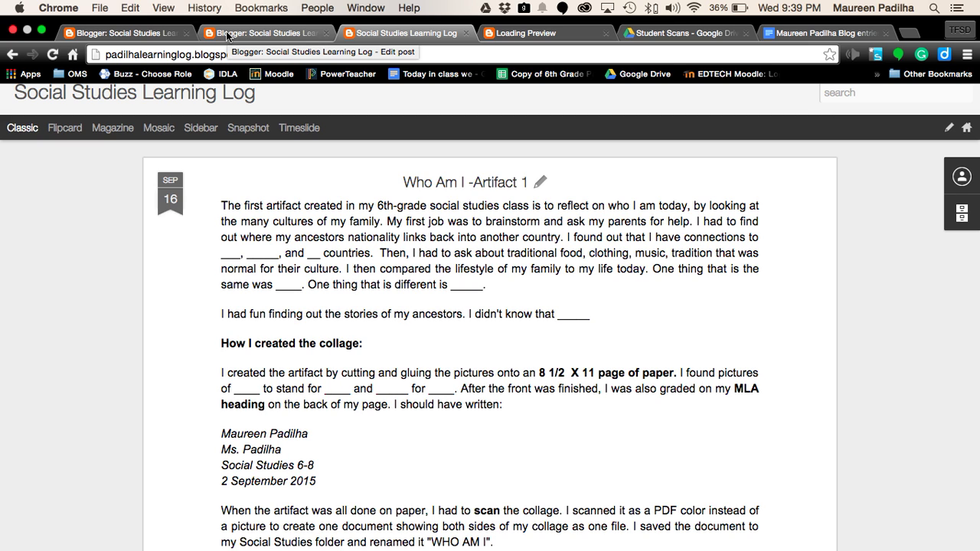